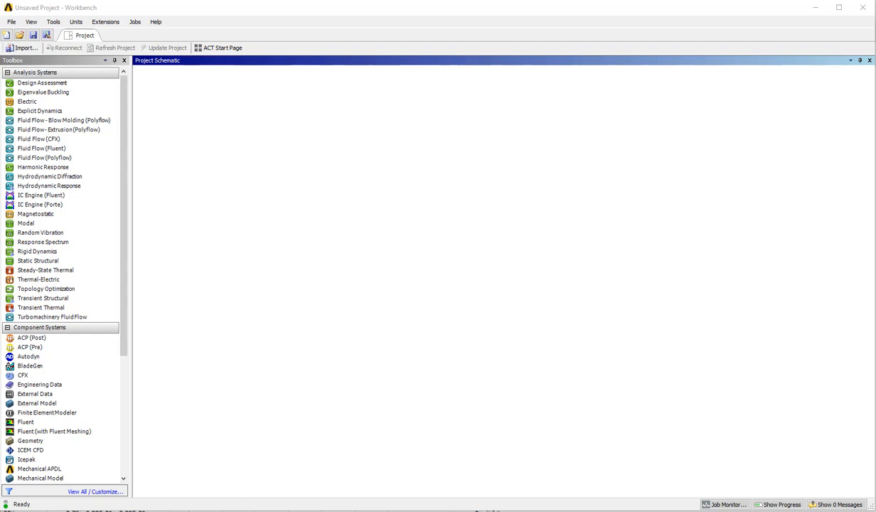
pyautogui.moveTo(208, 318)
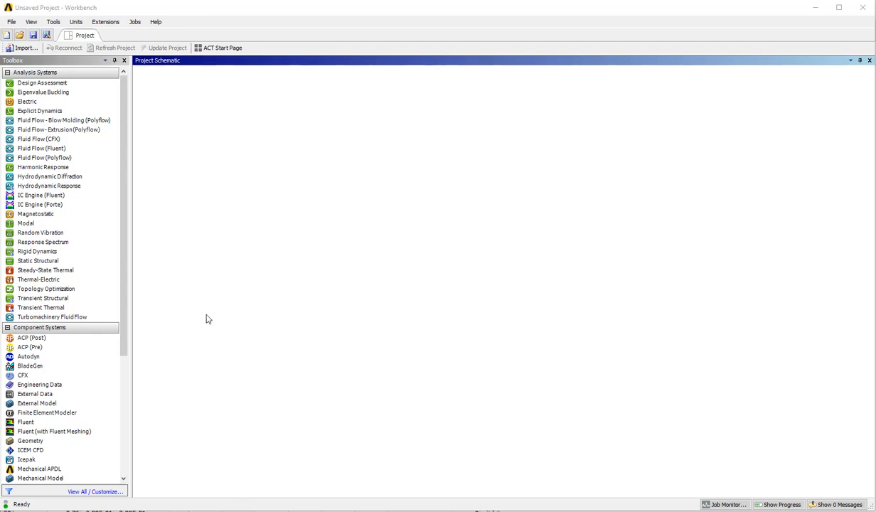
# - Place Static Structural system A from the Analysis Systems toolbox into the schematic
pyautogui.click(43, 299)
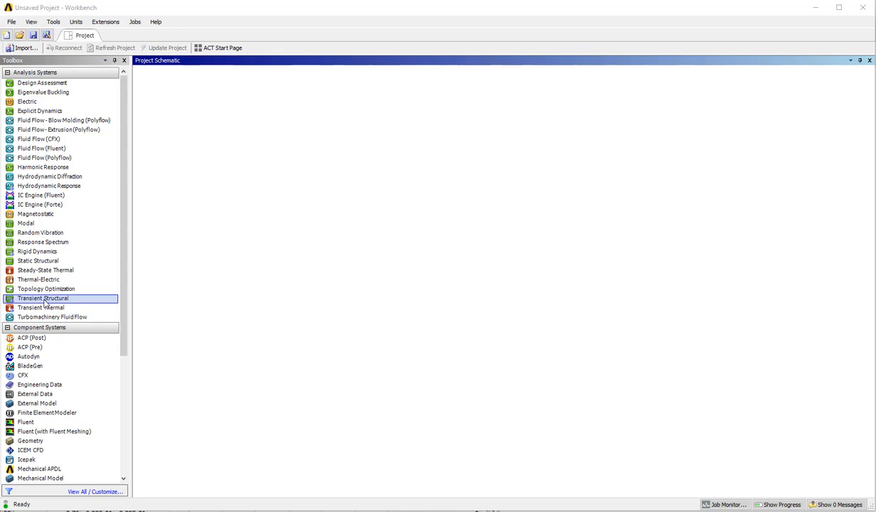
pyautogui.click(37, 260)
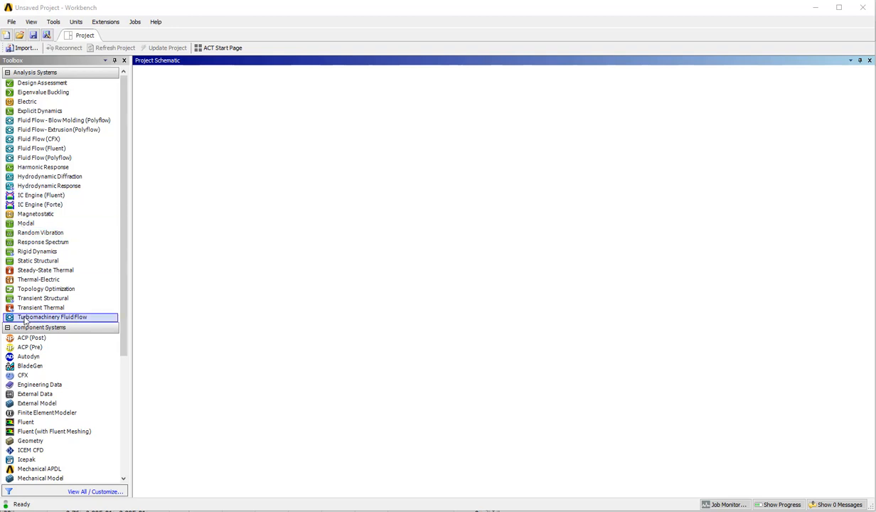
pyautogui.click(37, 260)
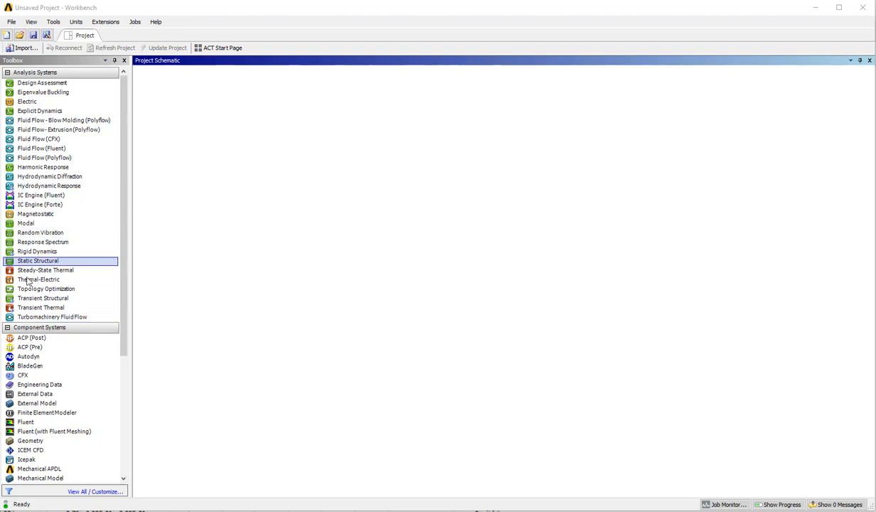
pyautogui.moveTo(37, 262); pyautogui.dragTo(195, 113)
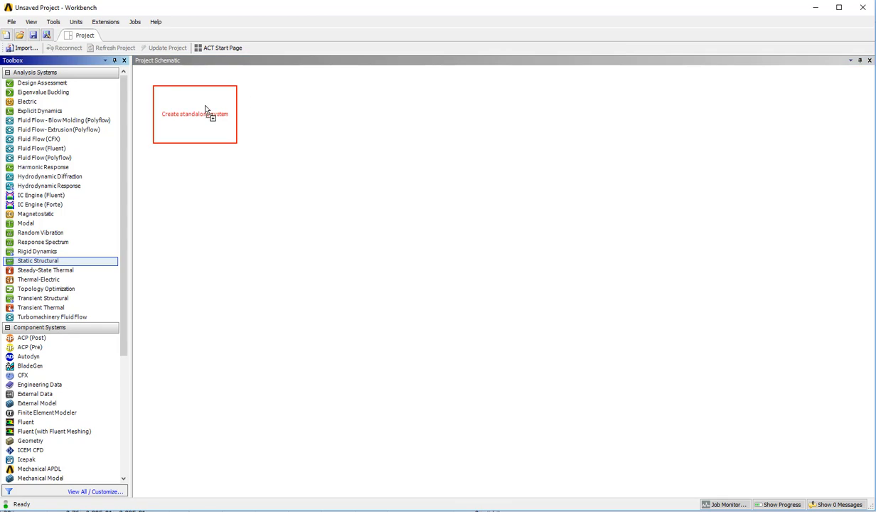
pyautogui.moveTo(37, 262); pyautogui.dragTo(195, 114)
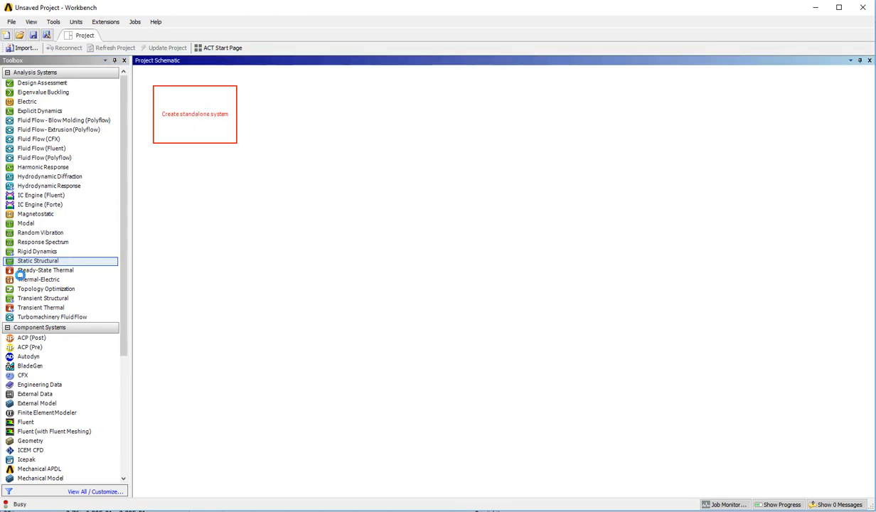
# - Add a second Static Structural system B beside system A
pyautogui.doubleClick(37, 261)
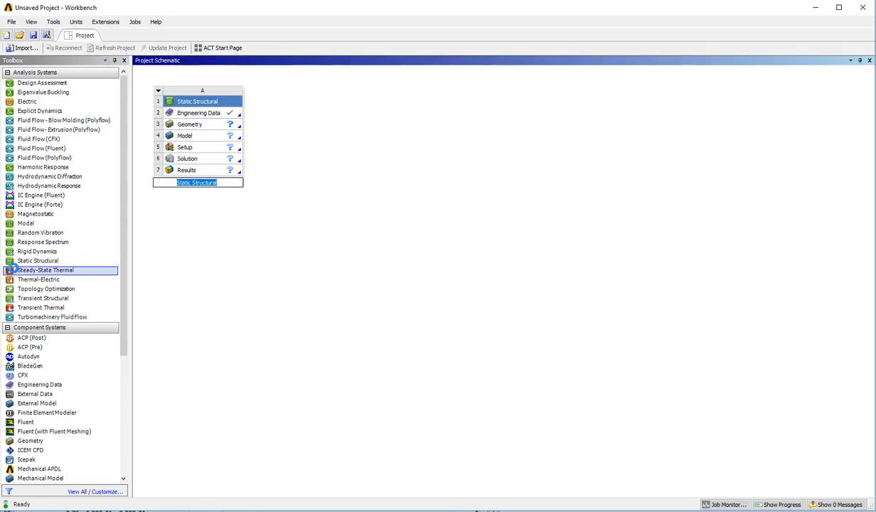
pyautogui.click(37, 261)
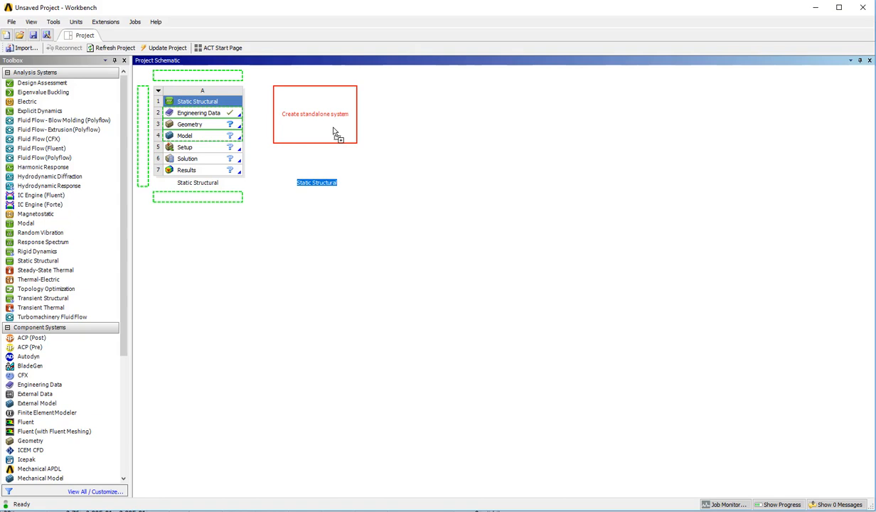
pyautogui.click(314, 114)
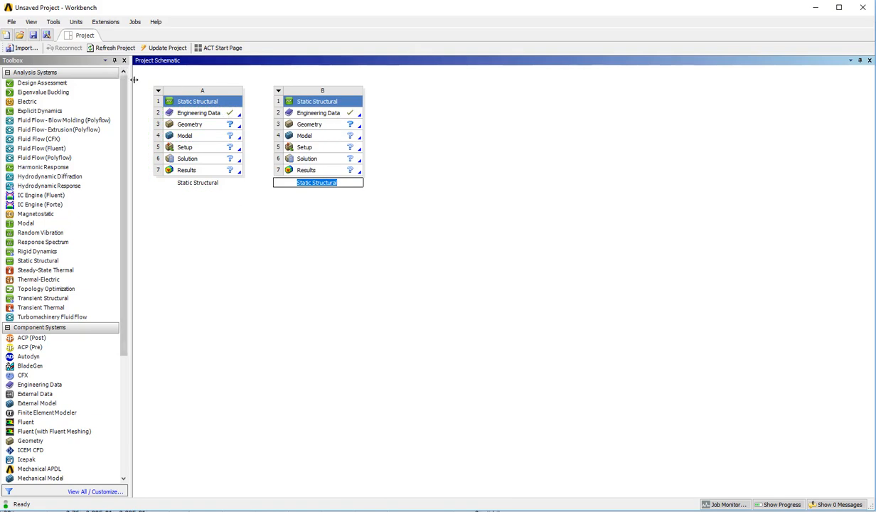
pyautogui.moveTo(183, 119)
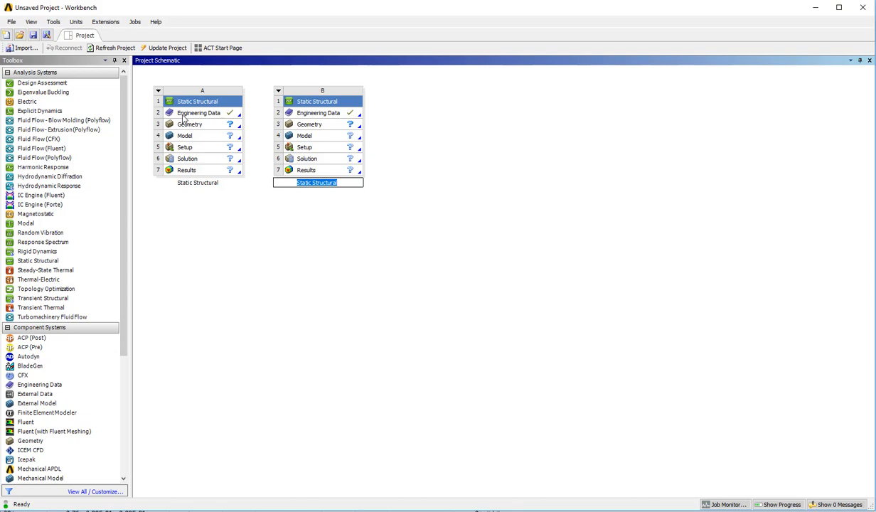
# - Create material PLA in system A's Engineering Data and give it isotropic elasticity
pyautogui.doubleClick(199, 113)
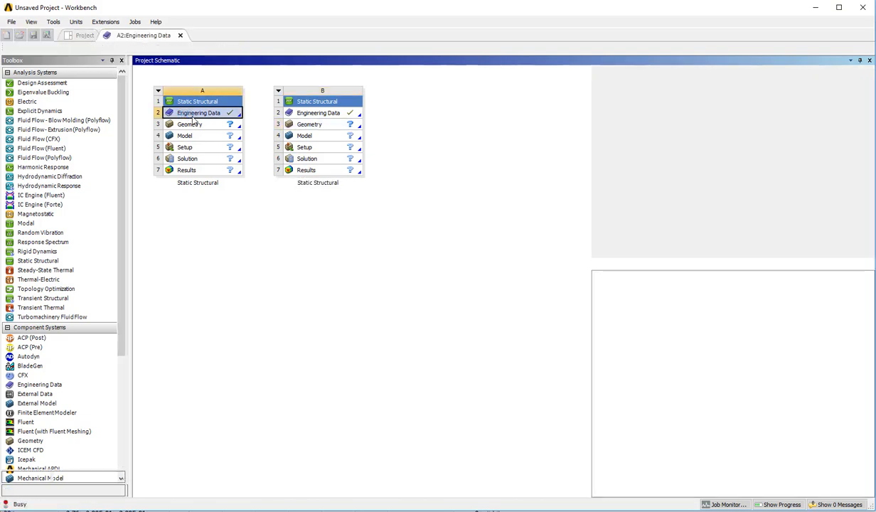
pyautogui.doubleClick(199, 112)
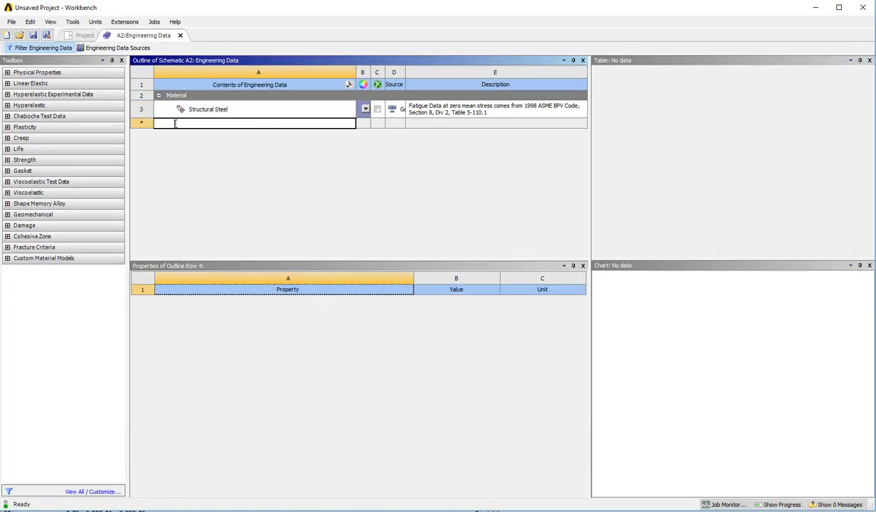
pyautogui.write('PLA')
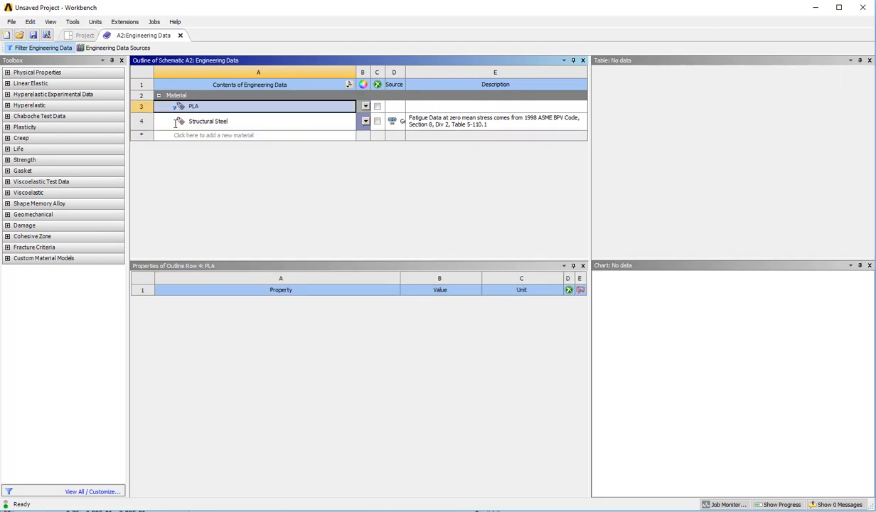
pyautogui.click(8, 82)
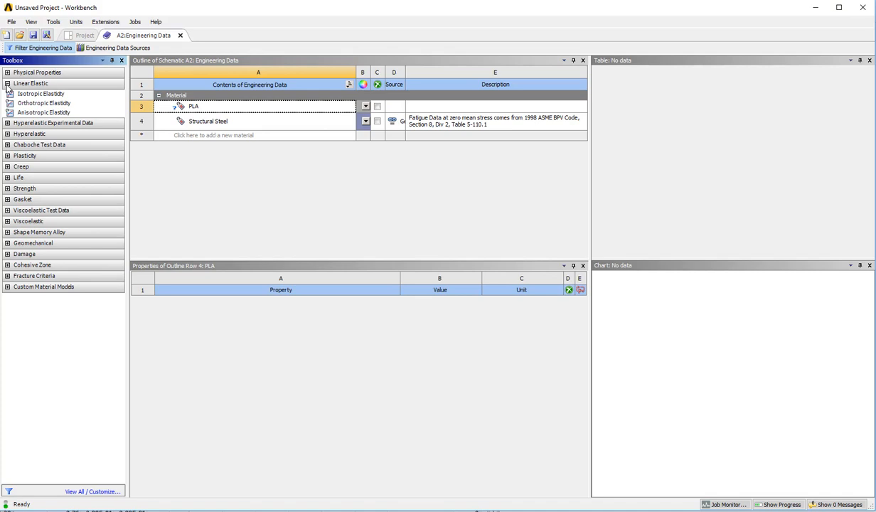
pyautogui.doubleClick(40, 94)
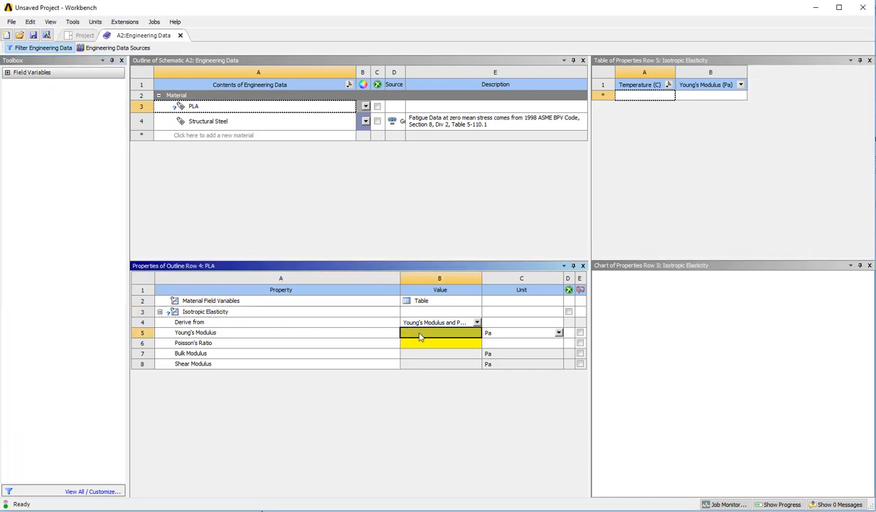
# - Enter Young's modulus 3.5E+09 Pa and Poisson's ratio 0.37 for PLA
pyautogui.write('3.5e9')
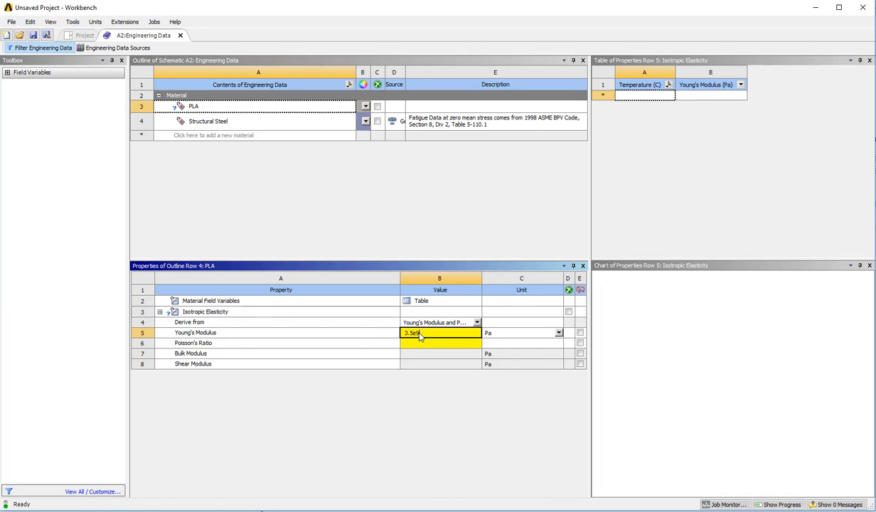
pyautogui.press('Return')
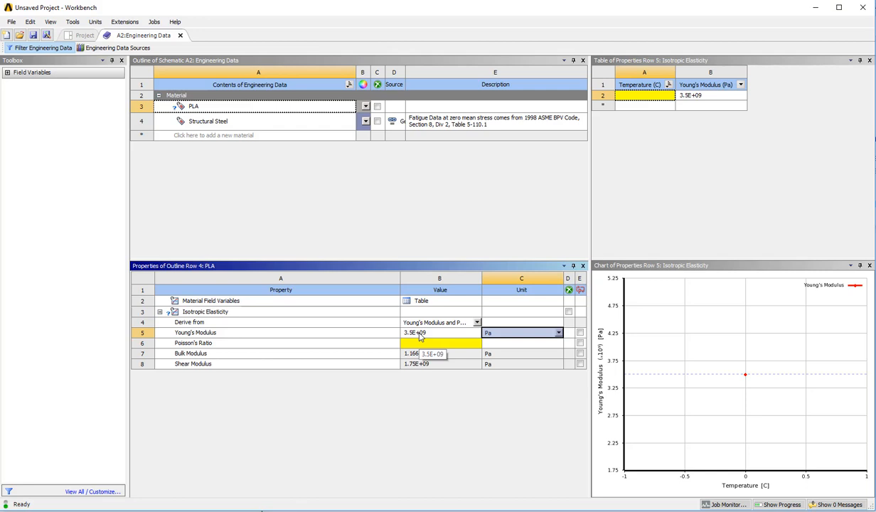
pyautogui.click(440, 343)
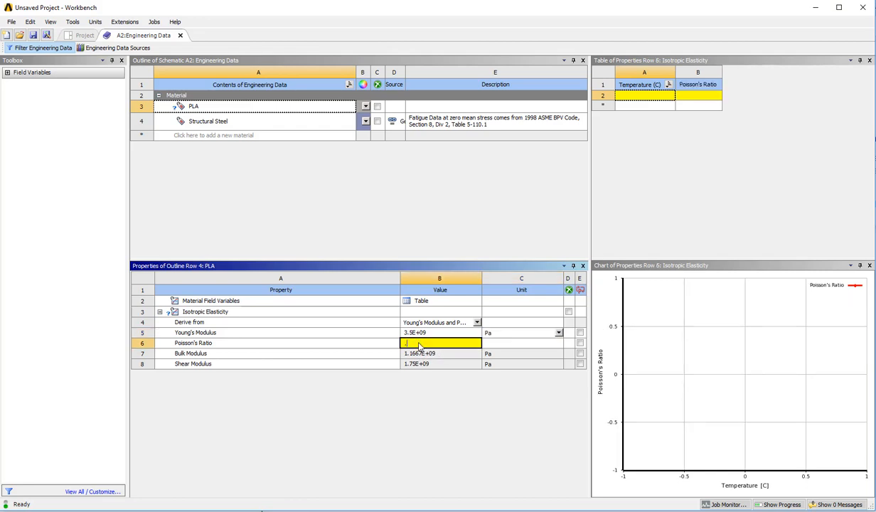
pyautogui.write('0.37')
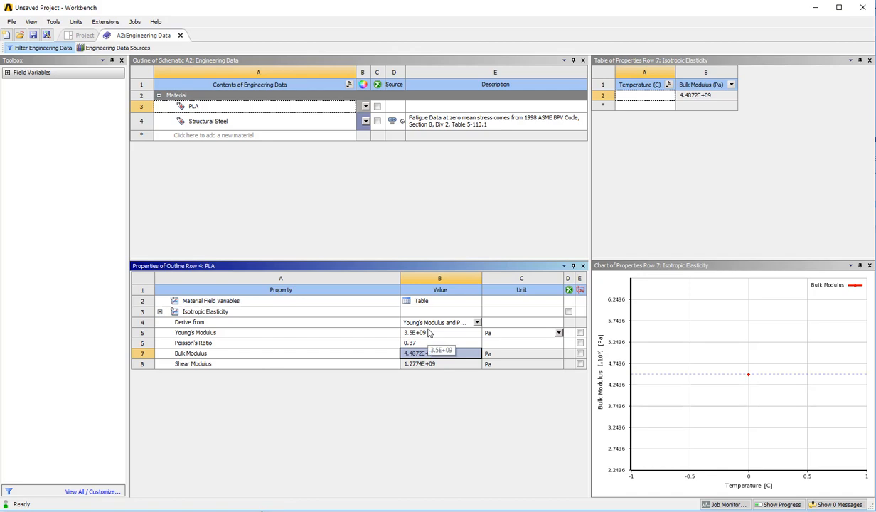
pyautogui.moveTo(438, 330)
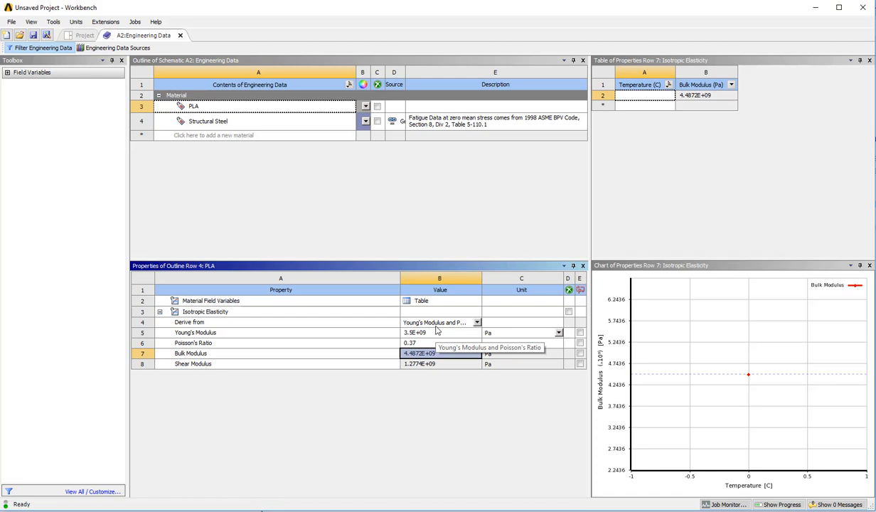
pyautogui.moveTo(368, 324)
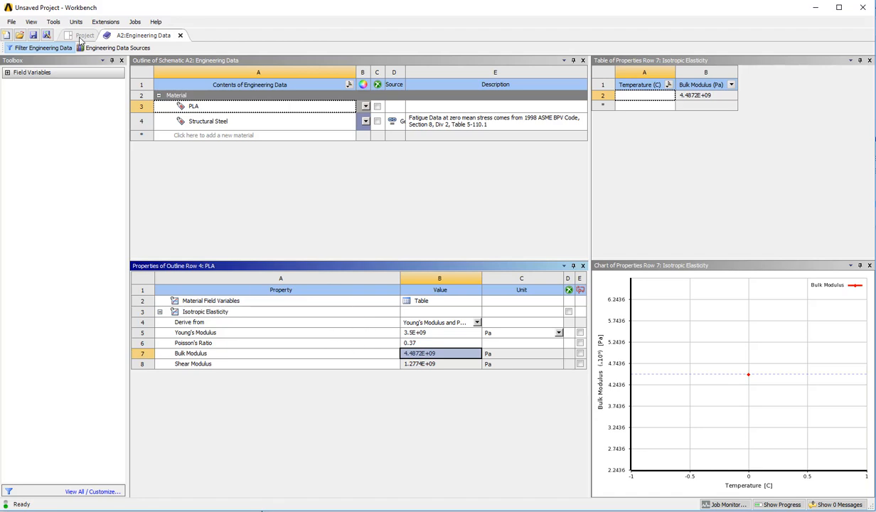
# - Share A2 Engineering Data with B2 and rename system A to Beam Model
pyautogui.click(85, 36)
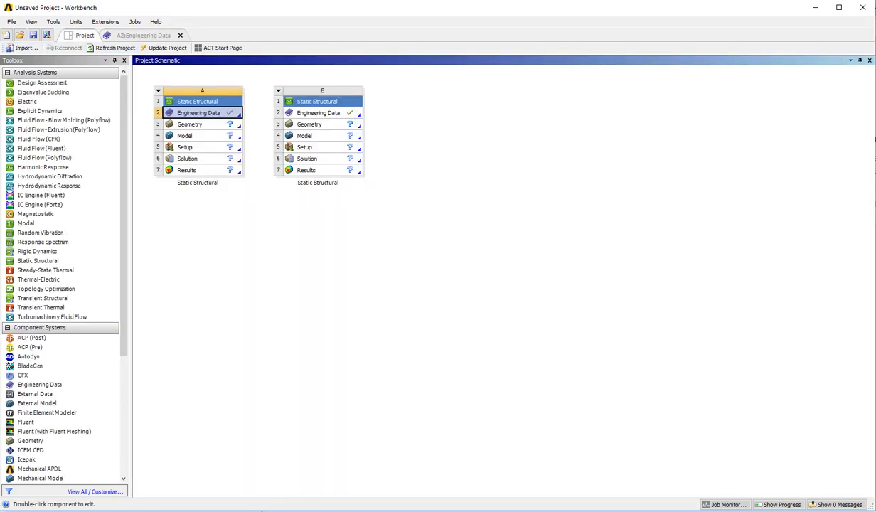
pyautogui.click(191, 123)
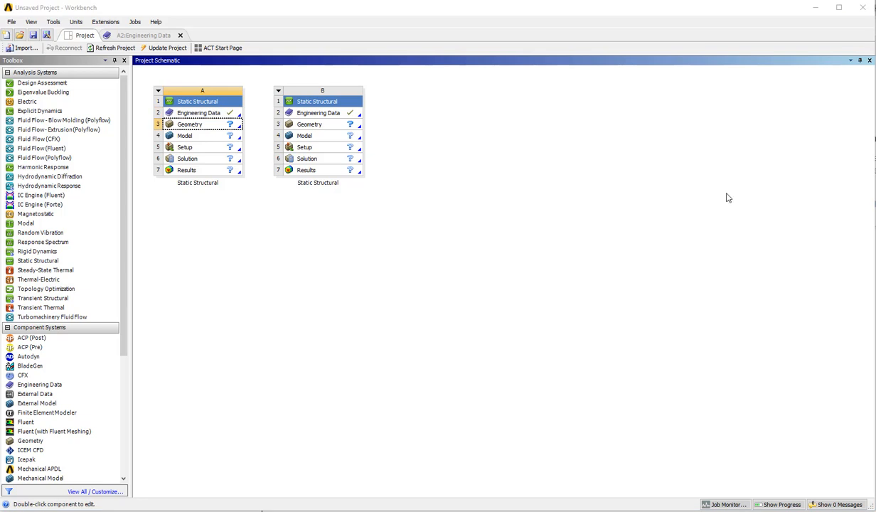
pyautogui.moveTo(229, 117)
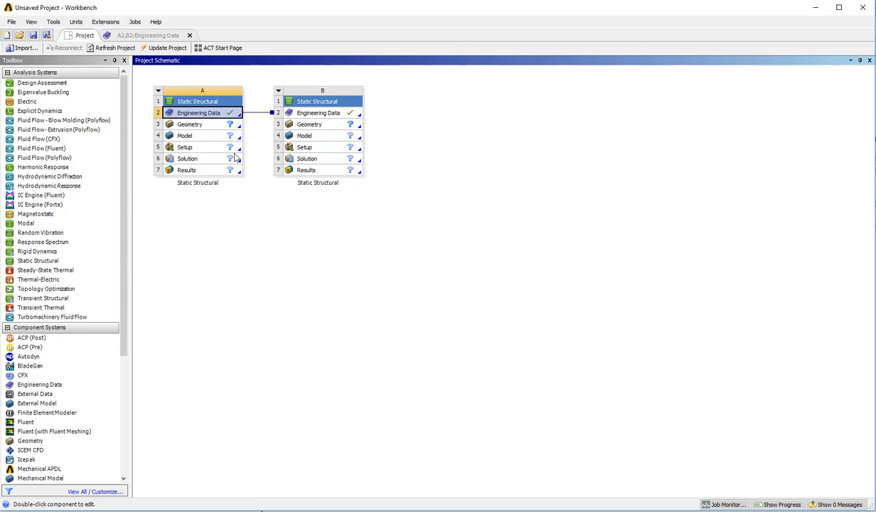
pyautogui.moveTo(202, 134)
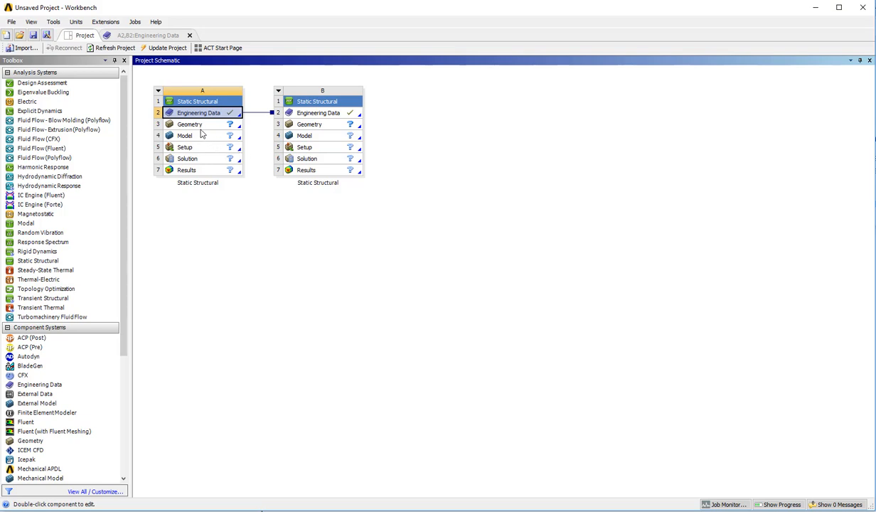
pyautogui.moveTo(196, 188)
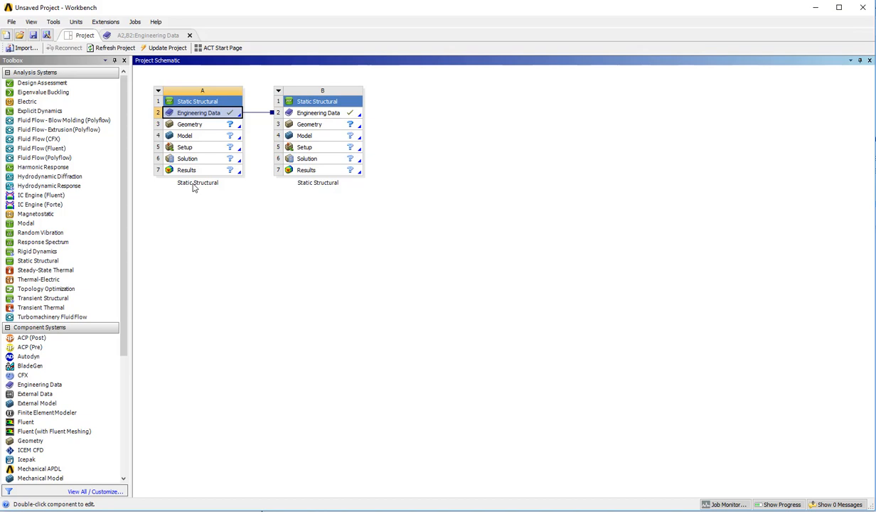
pyautogui.moveTo(188, 192)
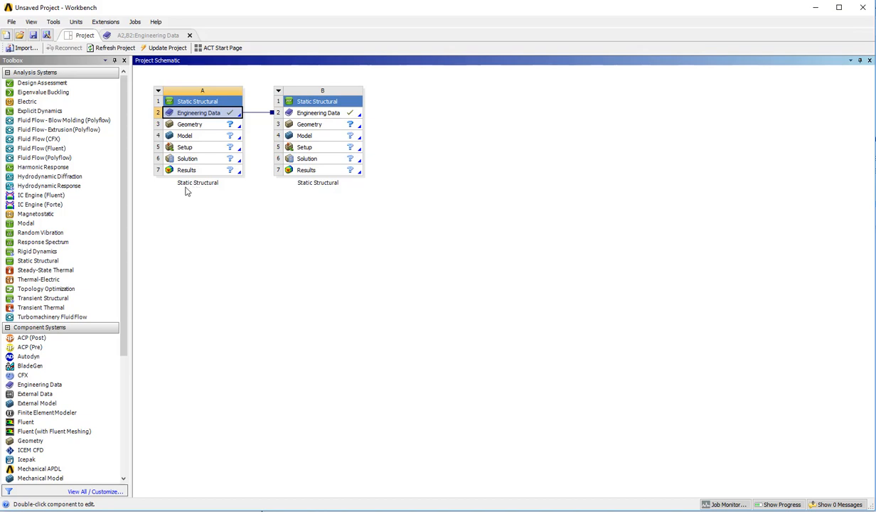
pyautogui.doubleClick(196, 182)
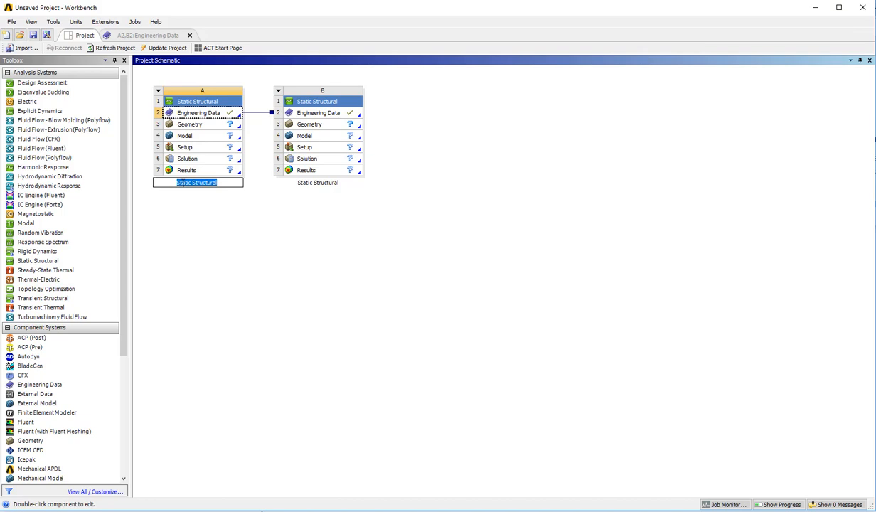
pyautogui.write('Beam Model')
pyautogui.click(318, 182)
pyautogui.write('3d Model')
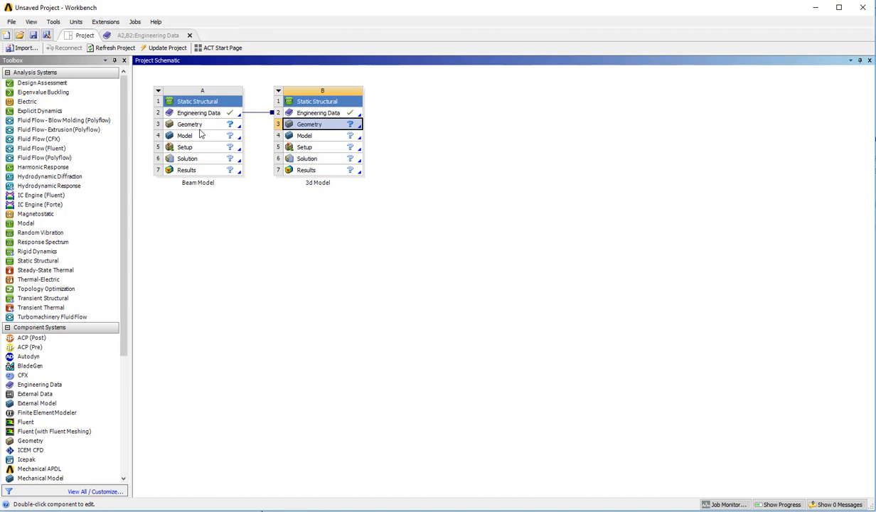
# - Launch SpaceClaim from the Beam Model system's Geometry cell A3
pyautogui.click(191, 123)
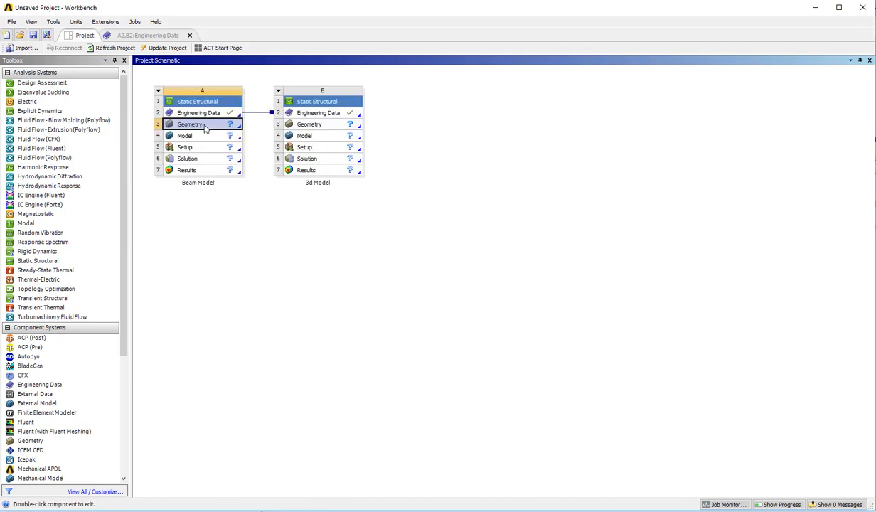
pyautogui.doubleClick(191, 123)
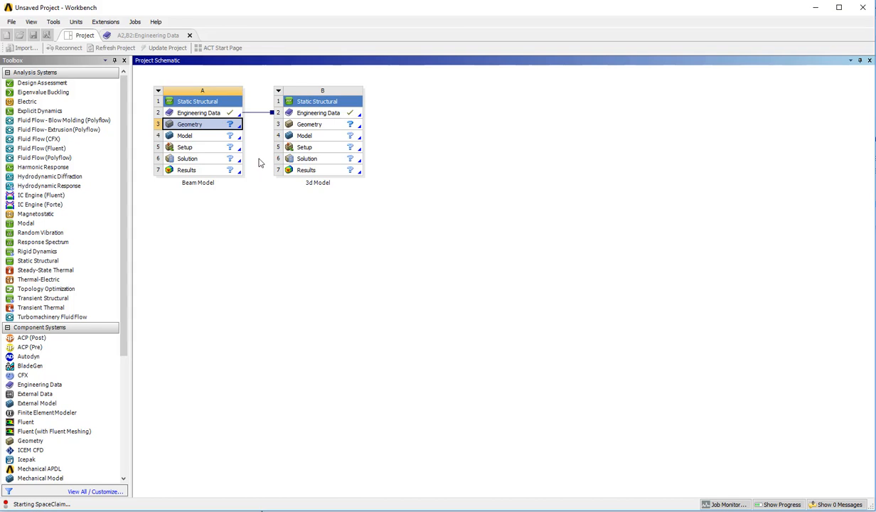
pyautogui.moveTo(276, 157)
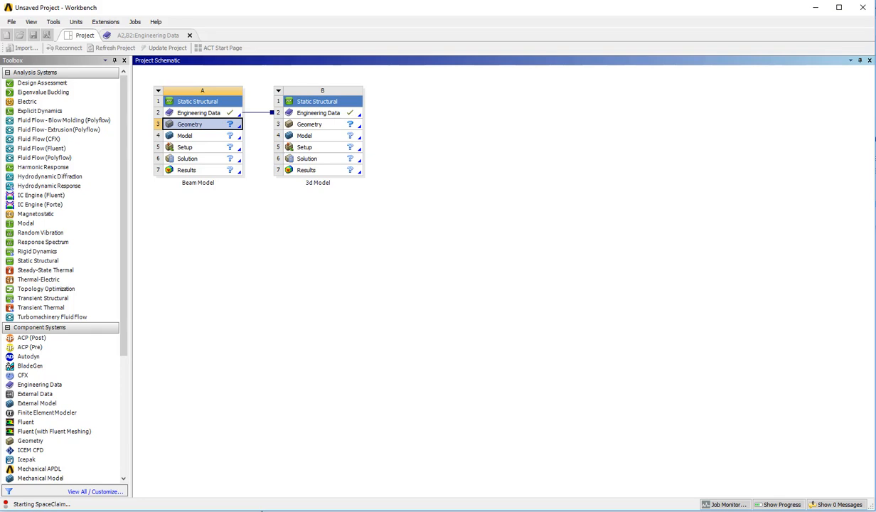
pyautogui.doubleClick(191, 123)
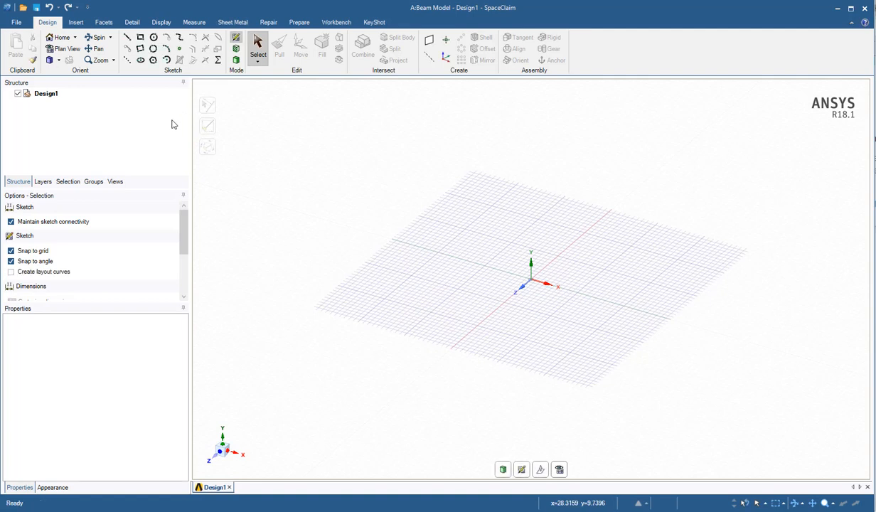
pyautogui.moveTo(383, 377)
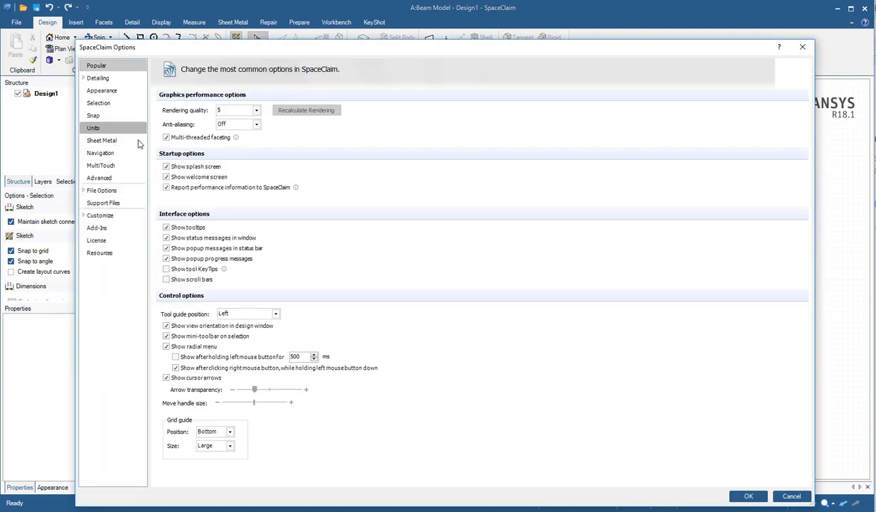
# - Set units type to Imperial inches with 10 grid lines per major and apply
pyautogui.click(94, 128)
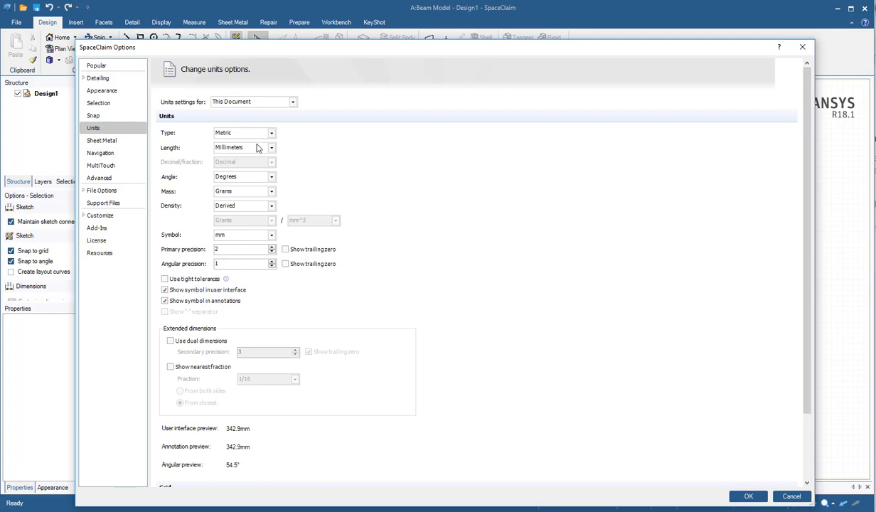
pyautogui.click(272, 147)
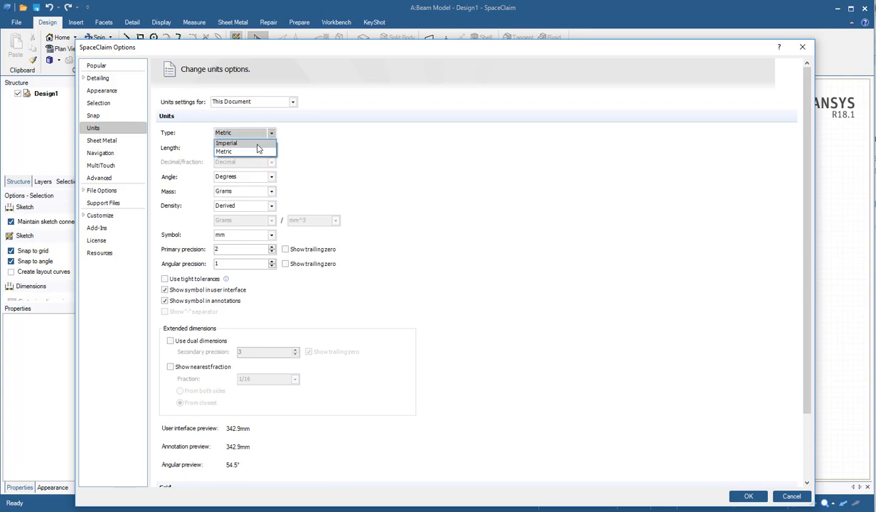
pyautogui.click(226, 142)
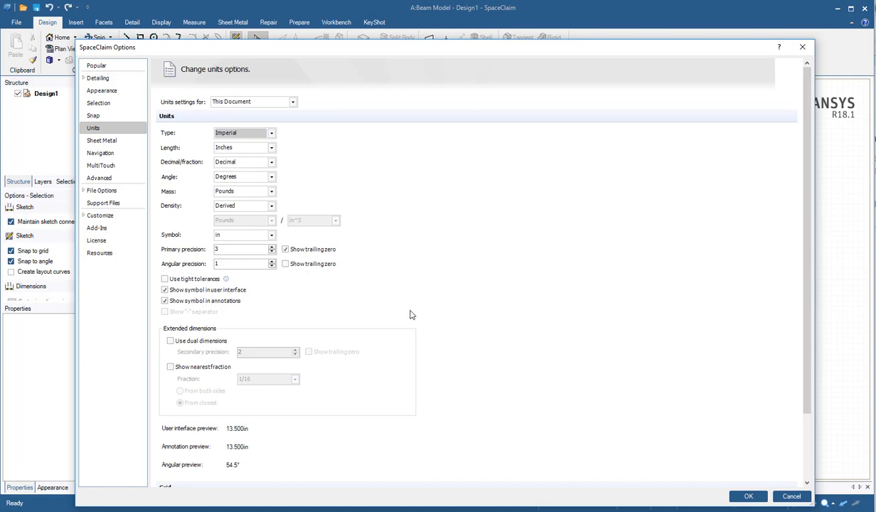
pyautogui.scroll(-3)
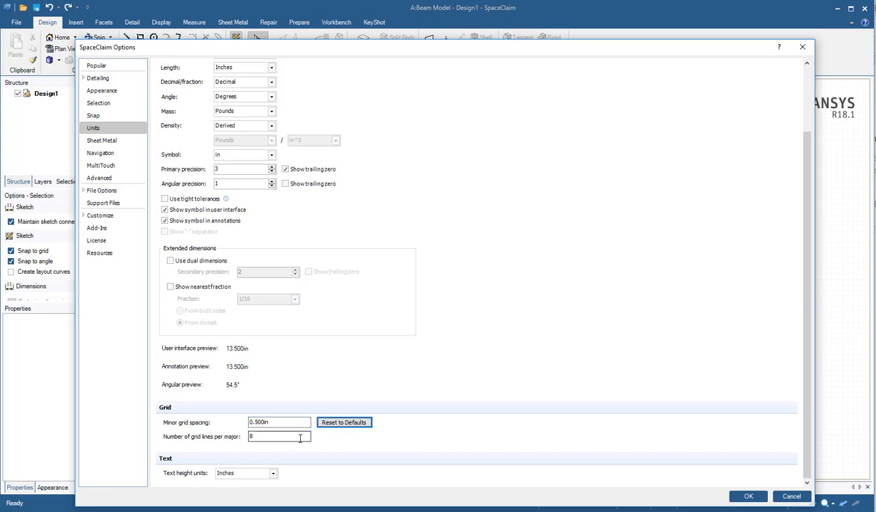
pyautogui.tripleClick(278, 435)
pyautogui.write('10')
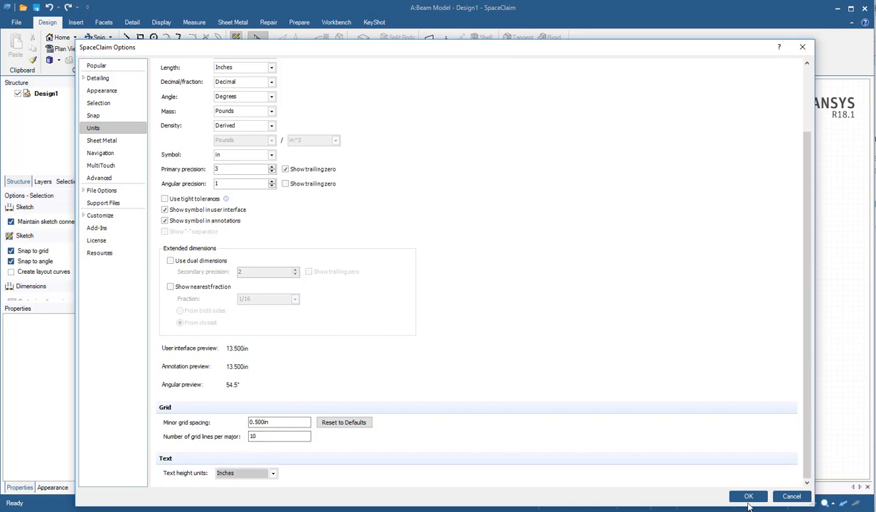
pyautogui.click(749, 494)
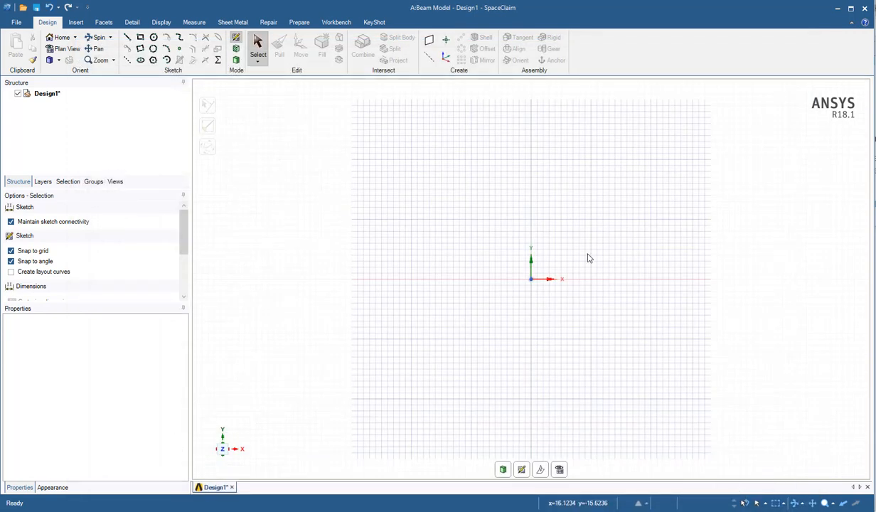
pyautogui.moveTo(671, 326)
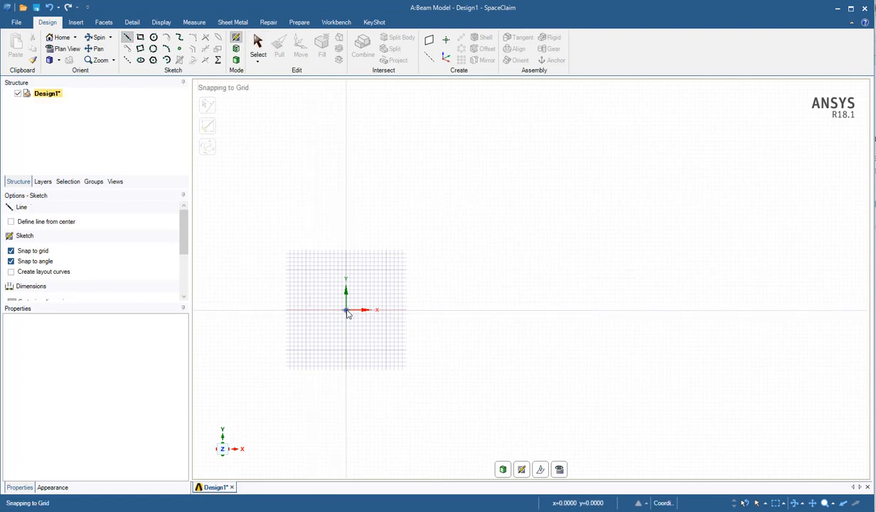
# - Draw a 24 in line from the origin along X and add a Rectangle beam profile
pyautogui.moveTo(347, 310); pyautogui.dragTo(539, 315)
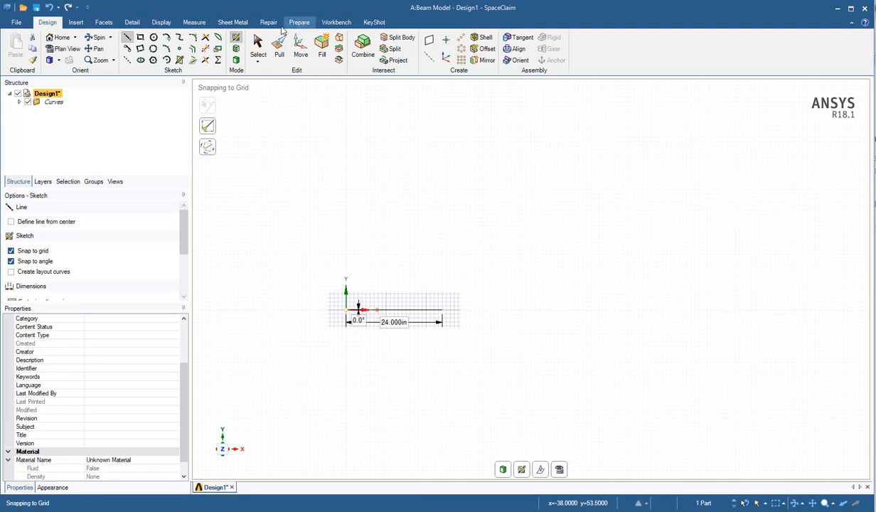
pyautogui.click(299, 22)
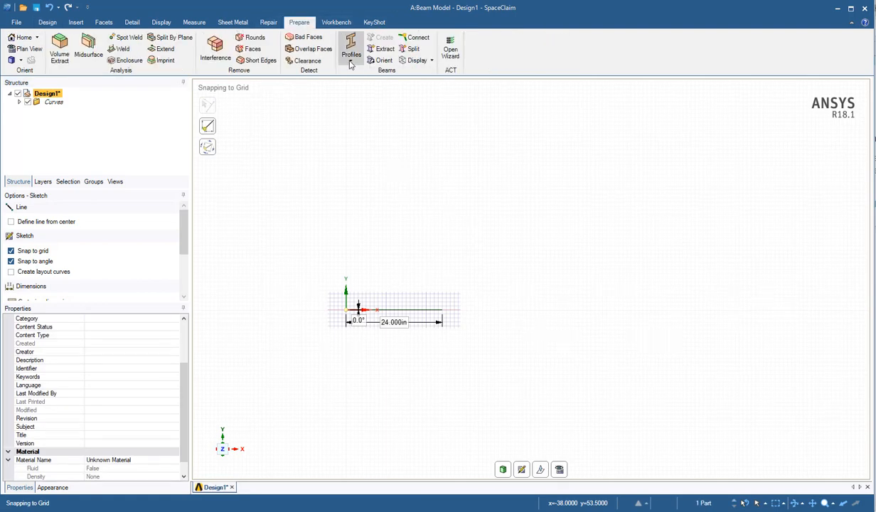
pyautogui.click(350, 50)
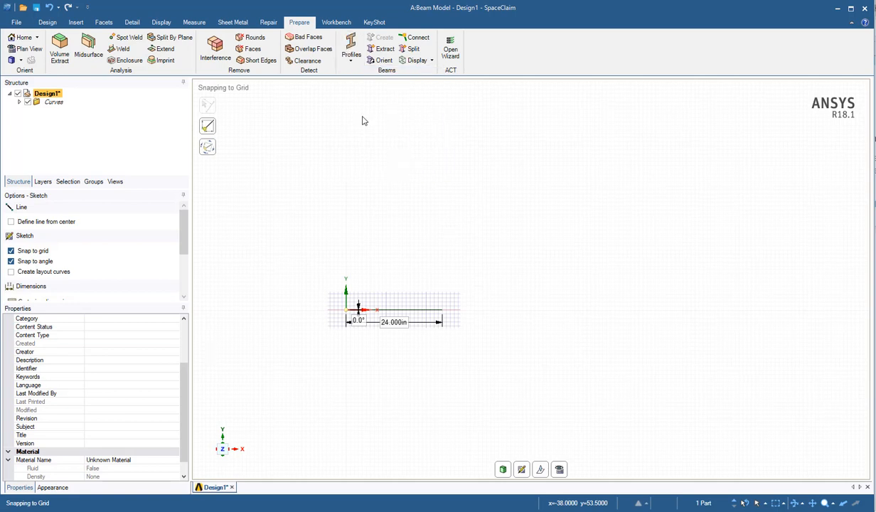
pyautogui.click(350, 50)
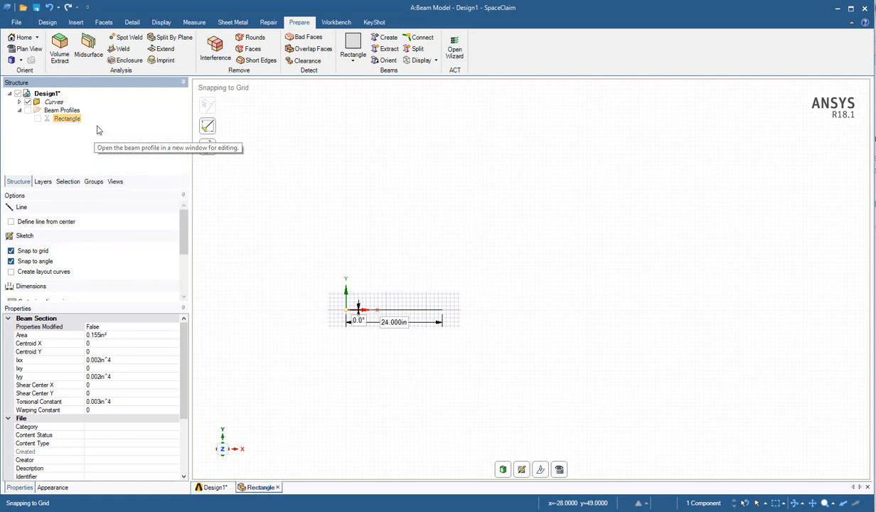
# - Edit the Rectangle profile's B dimension to 1.25 in and return to Design1
pyautogui.doubleClick(66, 118)
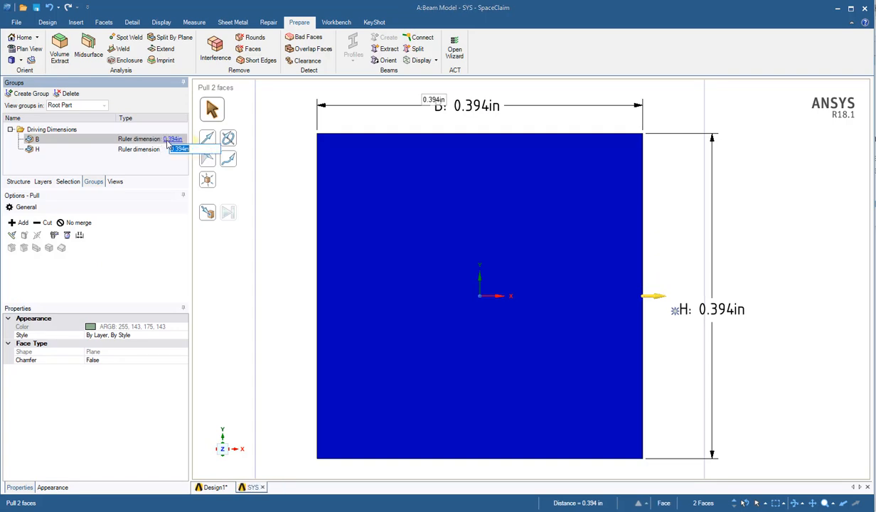
pyautogui.write('1.250in')
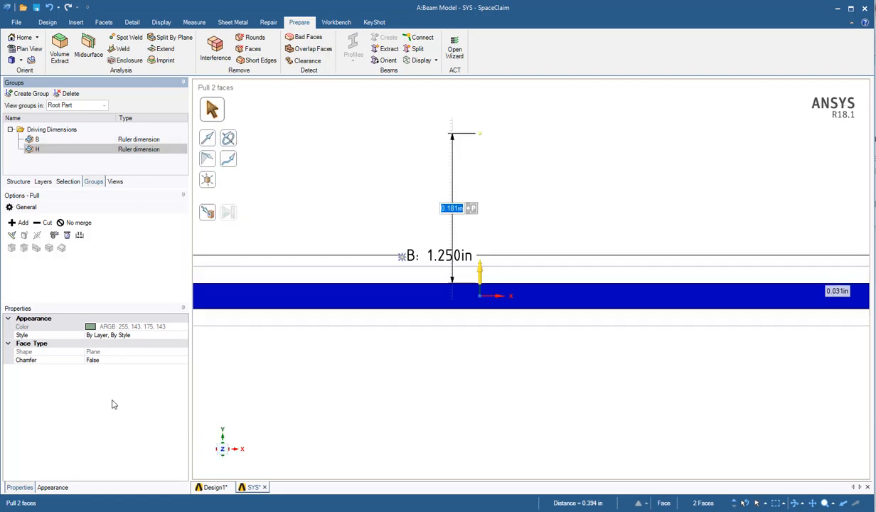
pyautogui.moveTo(213, 487)
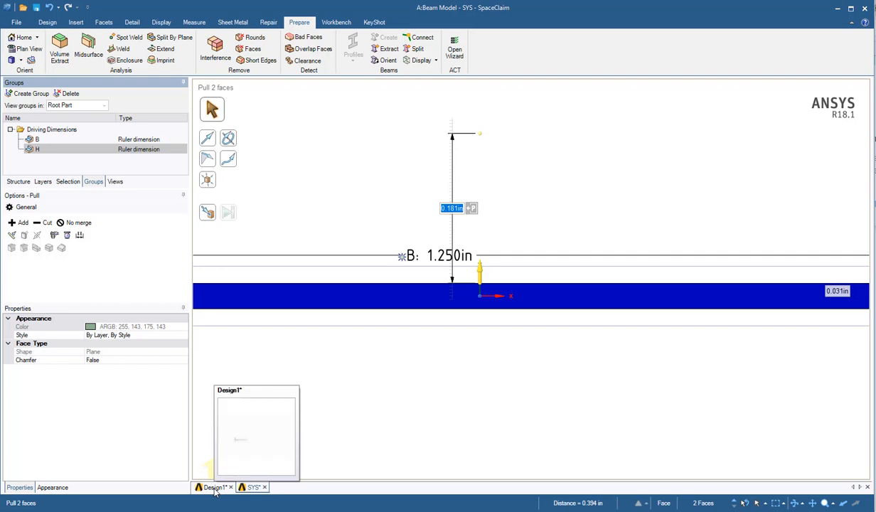
pyautogui.click(216, 487)
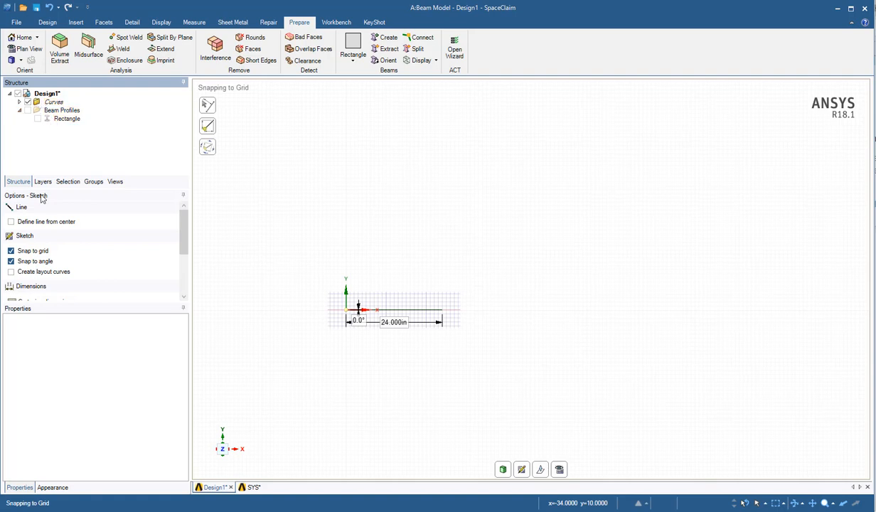
# - Create a beam along the selected line curve with the rectangle profile, then close the design
pyautogui.click(54, 103)
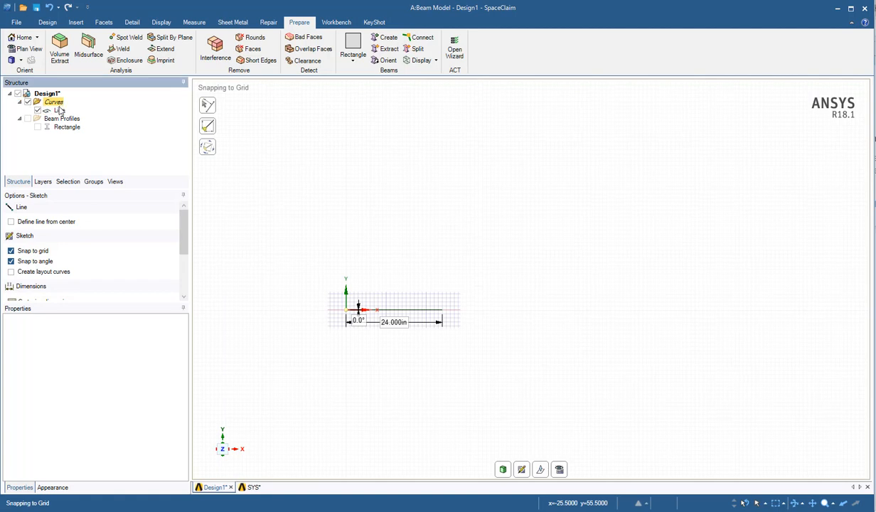
pyautogui.click(398, 312)
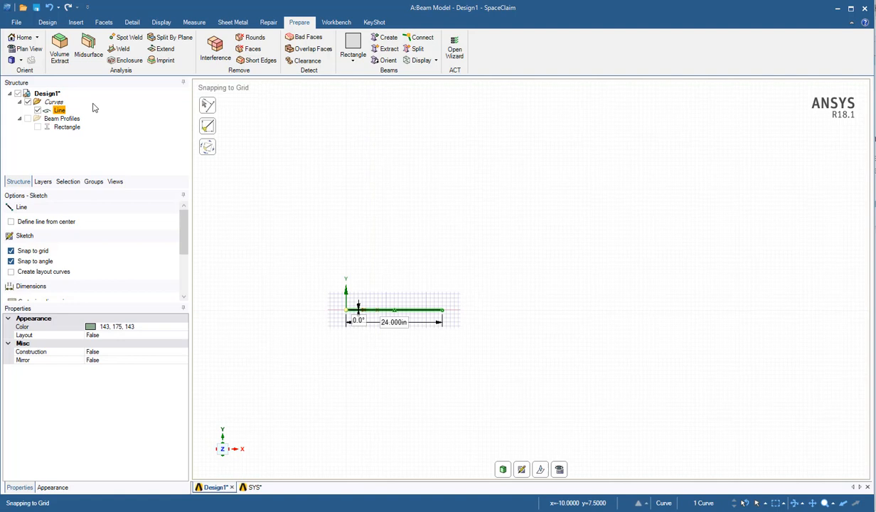
pyautogui.moveTo(388, 37)
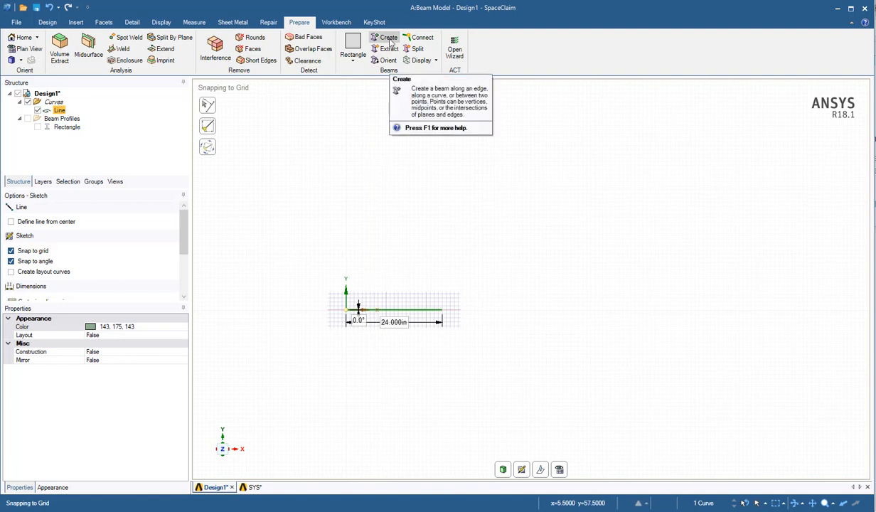
pyautogui.click(389, 37)
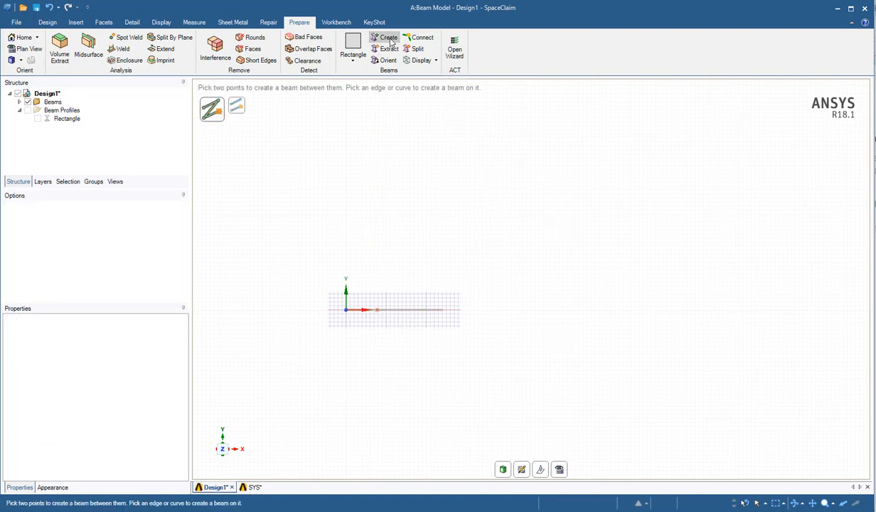
pyautogui.click(53, 103)
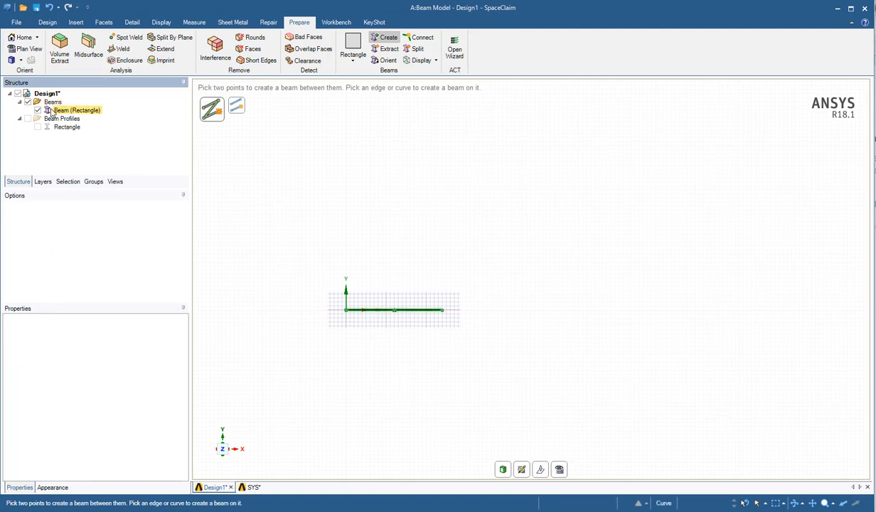
pyautogui.click(53, 103)
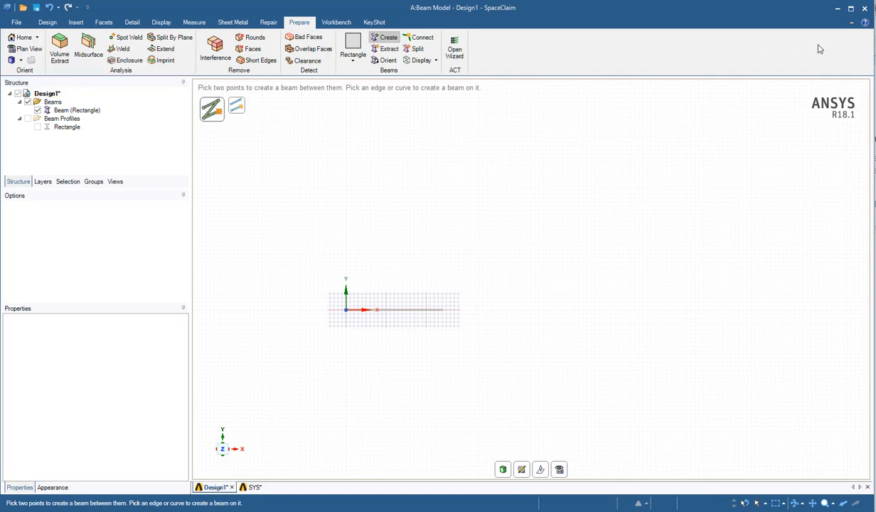
pyautogui.moveTo(868, 8)
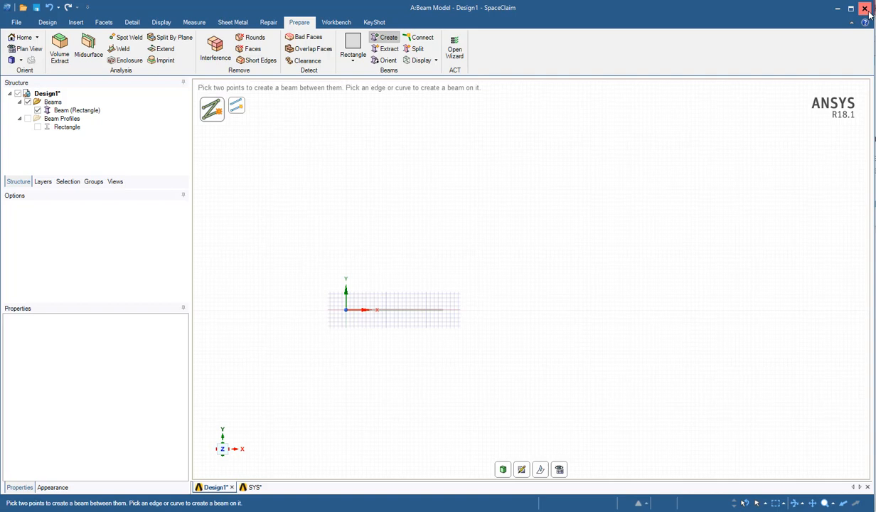
pyautogui.click(252, 486)
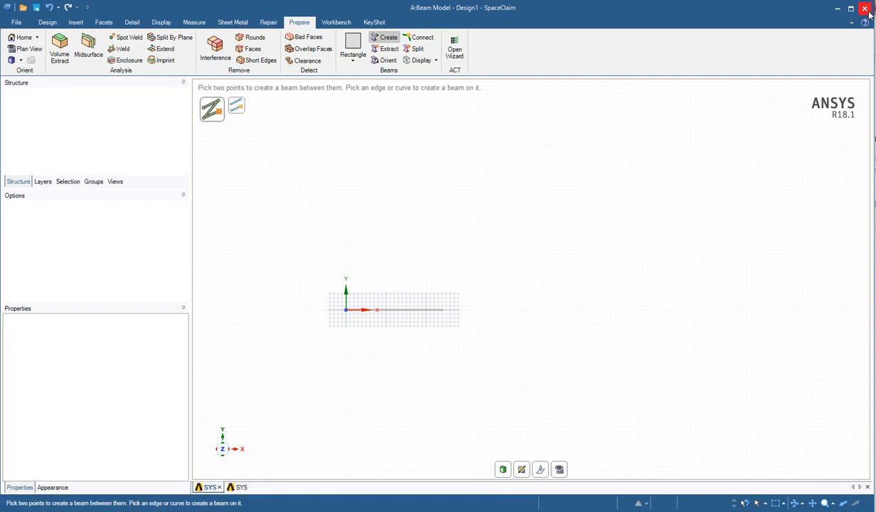
# - Close SpaceClaim and edit the Beam Model's Model cell A4 in Mechanical
pyautogui.click(867, 8)
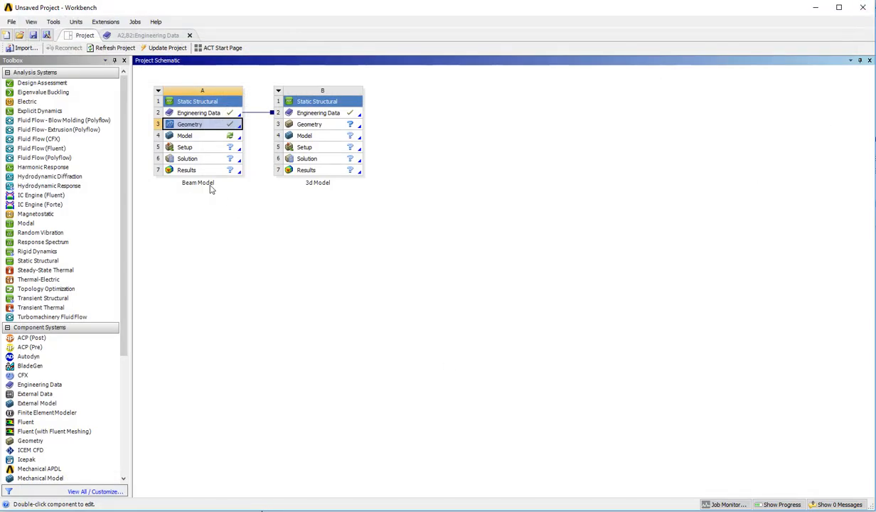
pyautogui.click(185, 135)
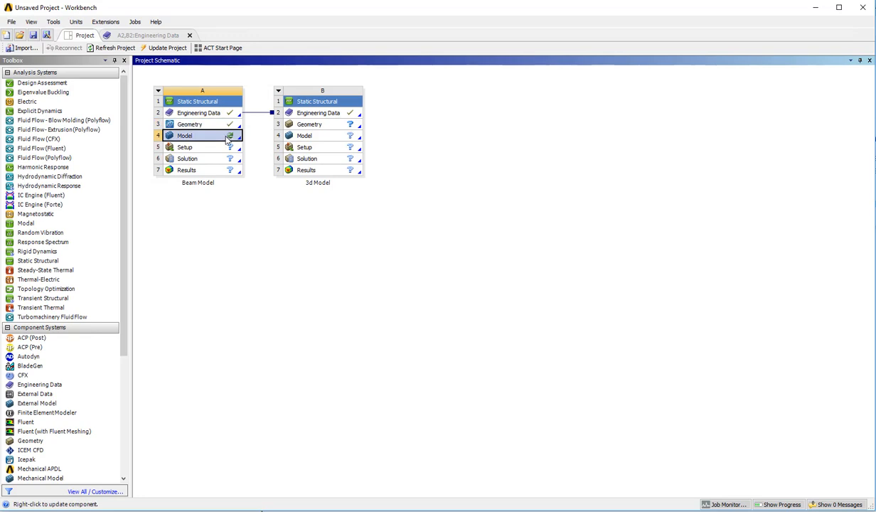
pyautogui.rightClick(185, 137)
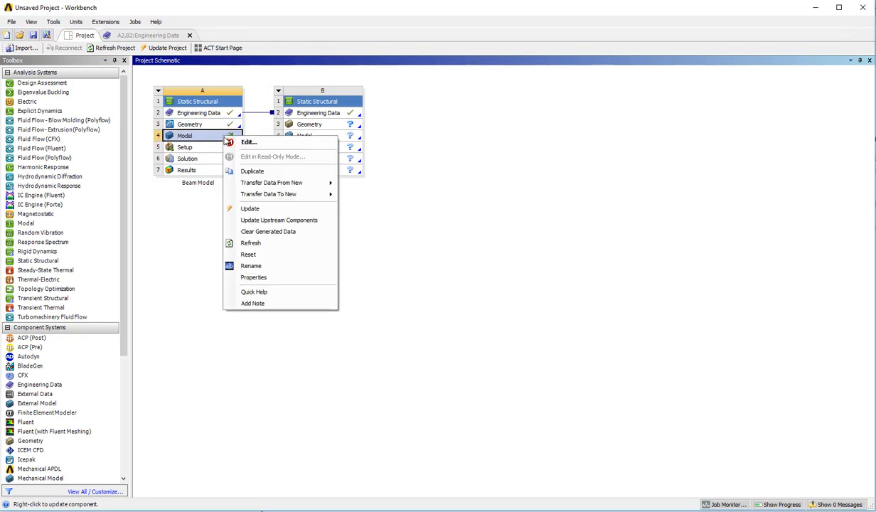
pyautogui.click(247, 142)
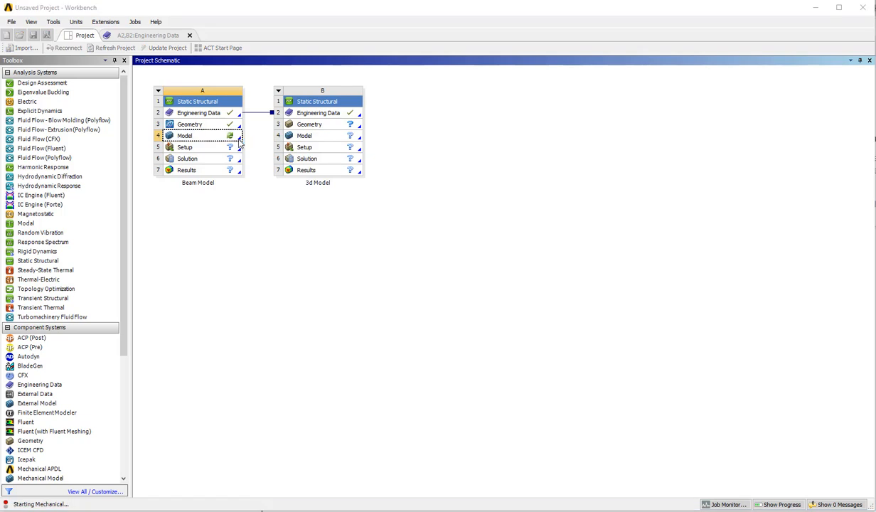
pyautogui.doubleClick(185, 136)
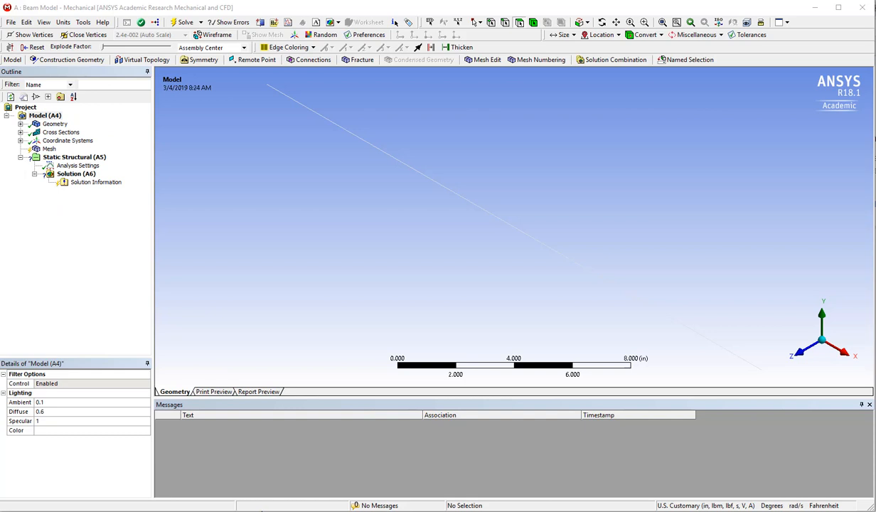
pyautogui.moveTo(395, 241)
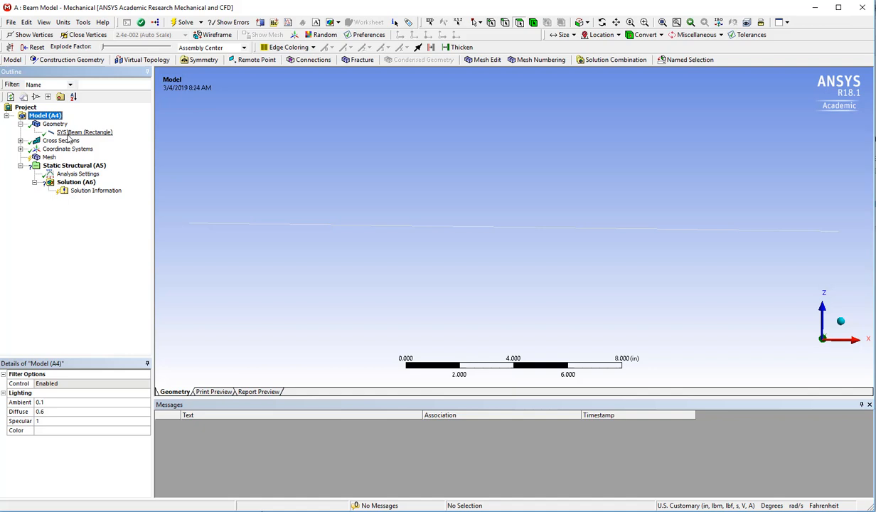
# - Inspect the Rectangle cross-section (1.25 in by 0.03125 in) under Cross Sections, then select Mesh
pyautogui.click(63, 140)
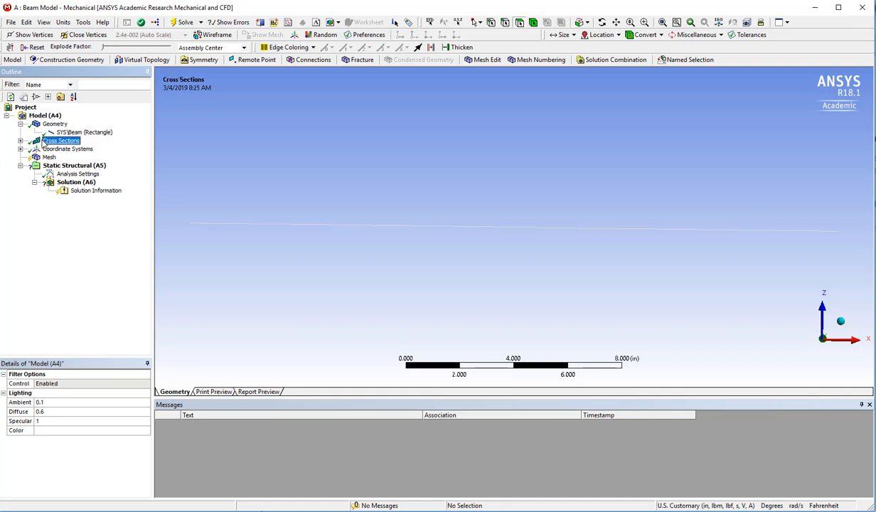
pyautogui.click(69, 150)
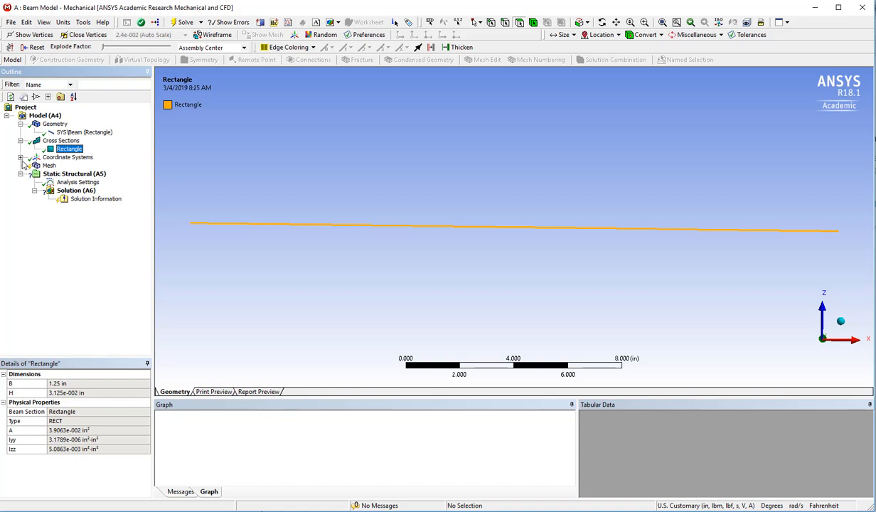
pyautogui.click(48, 165)
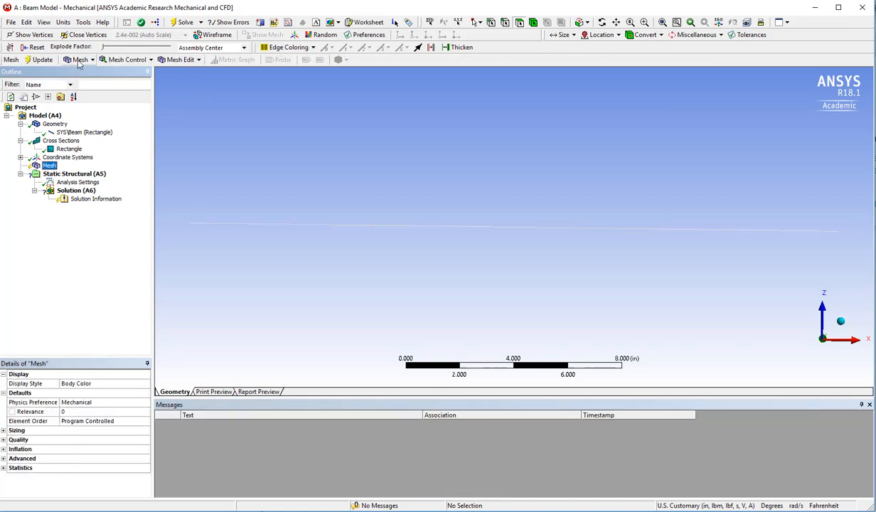
# - Add an Edge Sizing mesh control on the beam's single edge with a 1 in element size
pyautogui.click(127, 59)
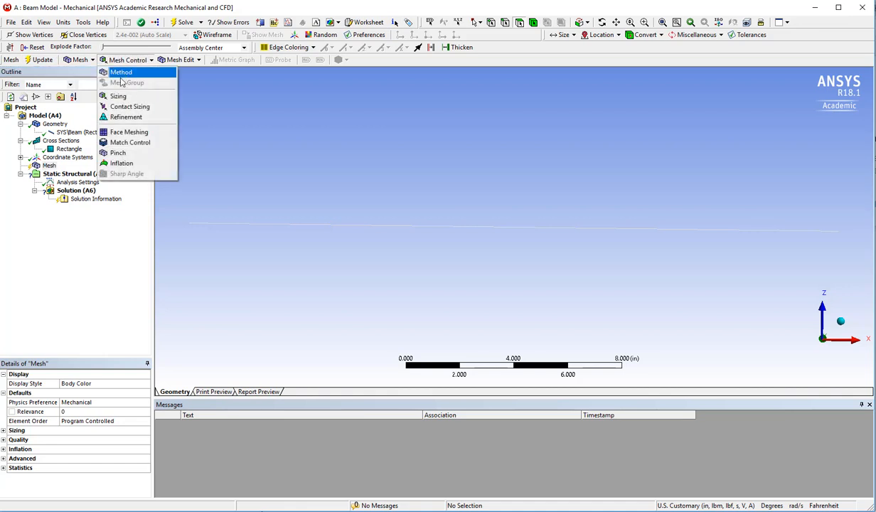
pyautogui.click(118, 97)
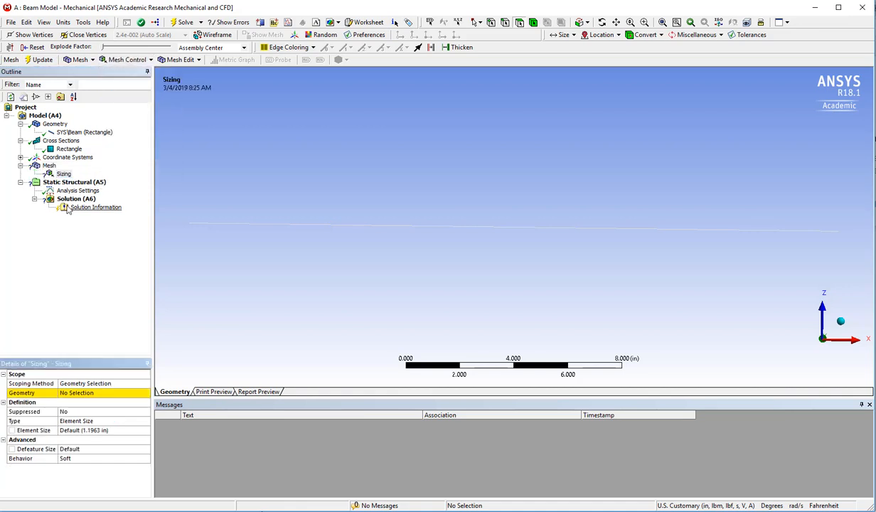
pyautogui.click(64, 173)
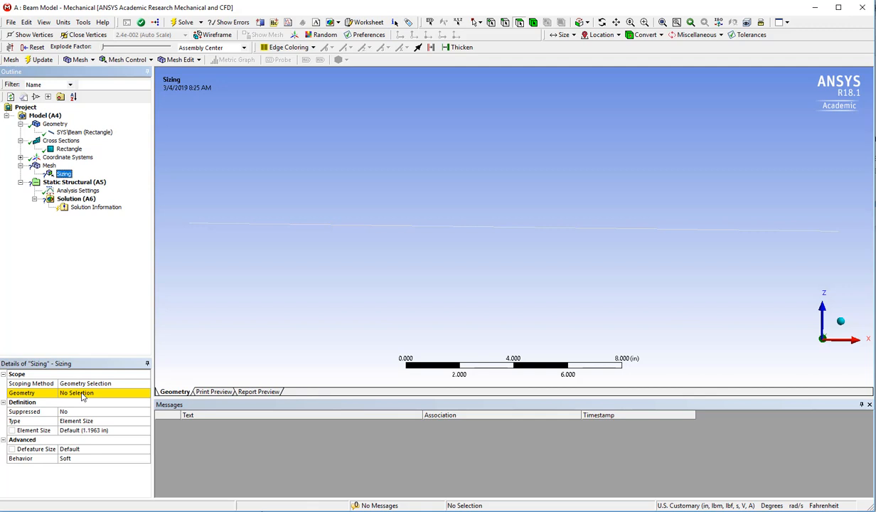
pyautogui.click(77, 393)
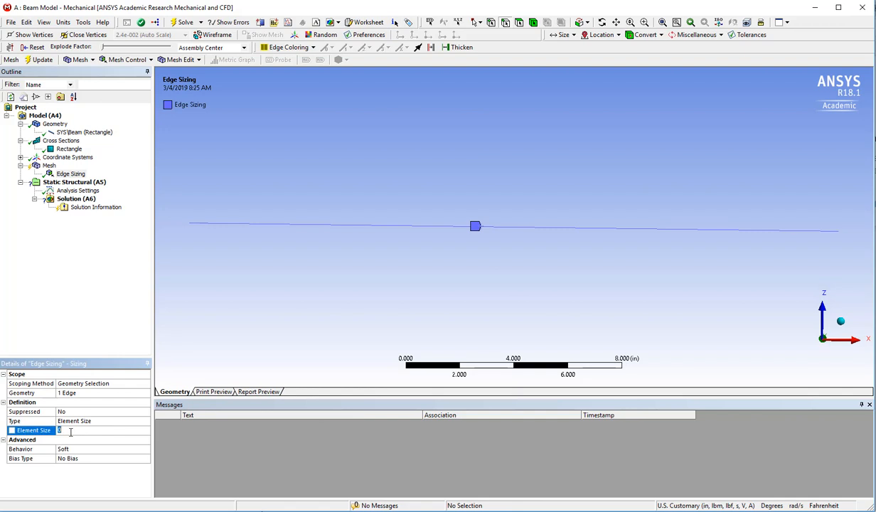
pyautogui.write('1. in')
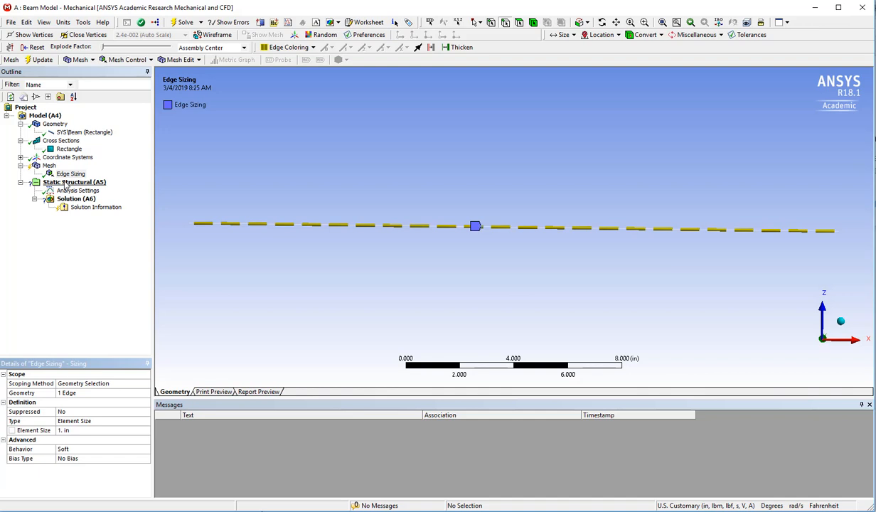
pyautogui.click(74, 182)
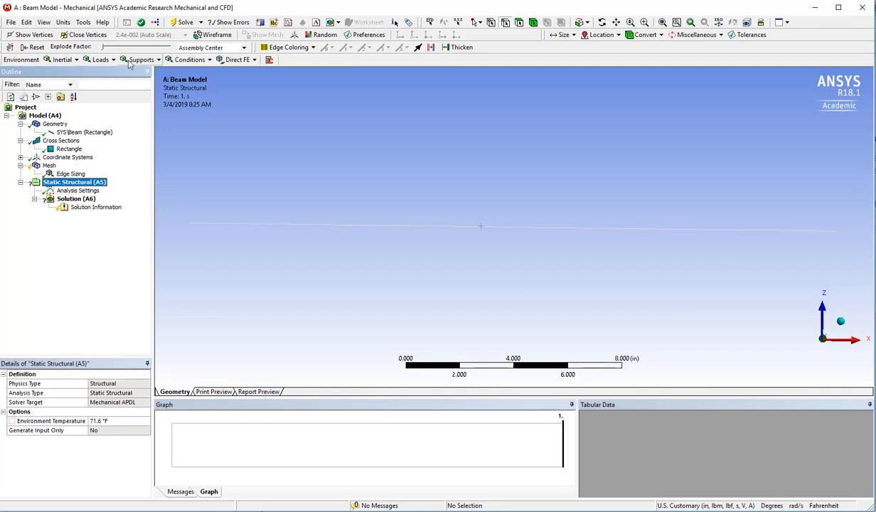
# - Add a Fixed Support on the beam's left end vertex
pyautogui.click(140, 60)
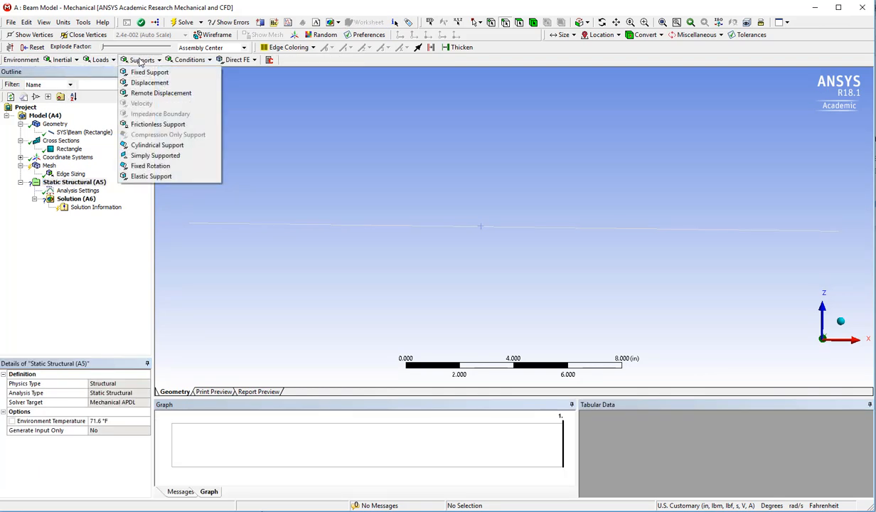
pyautogui.click(148, 71)
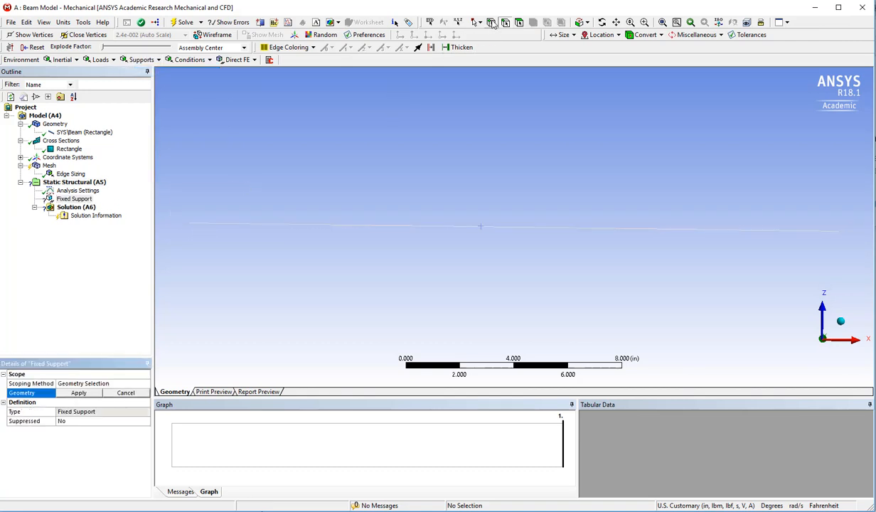
pyautogui.click(189, 226)
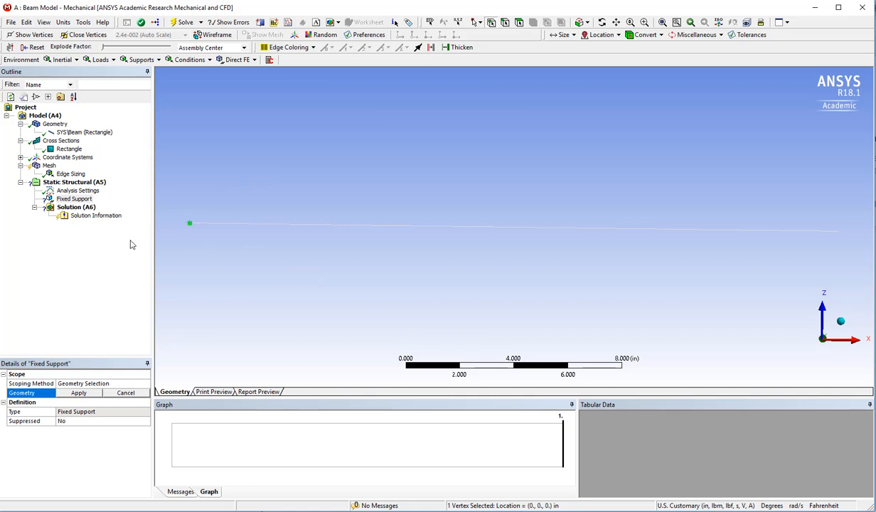
pyautogui.click(79, 392)
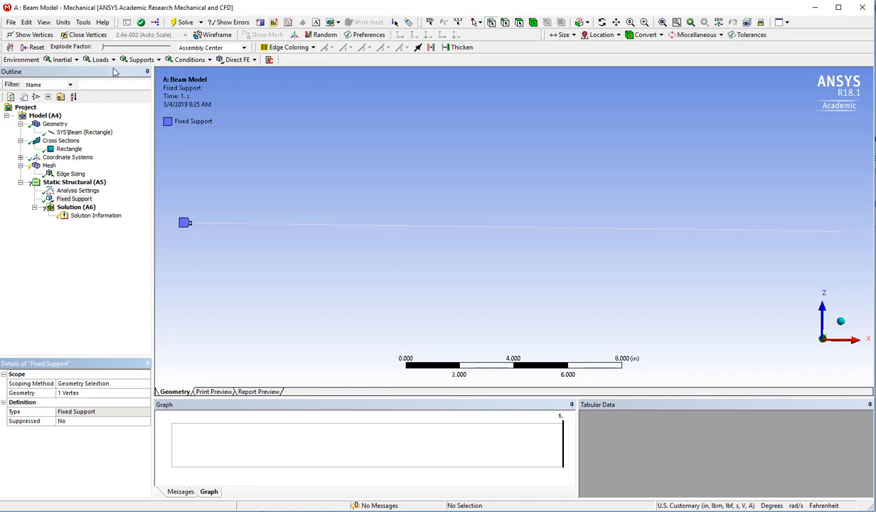
# - Apply a Moment on the right end vertex, defined by components with Y = 10 lbf·in
pyautogui.click(99, 60)
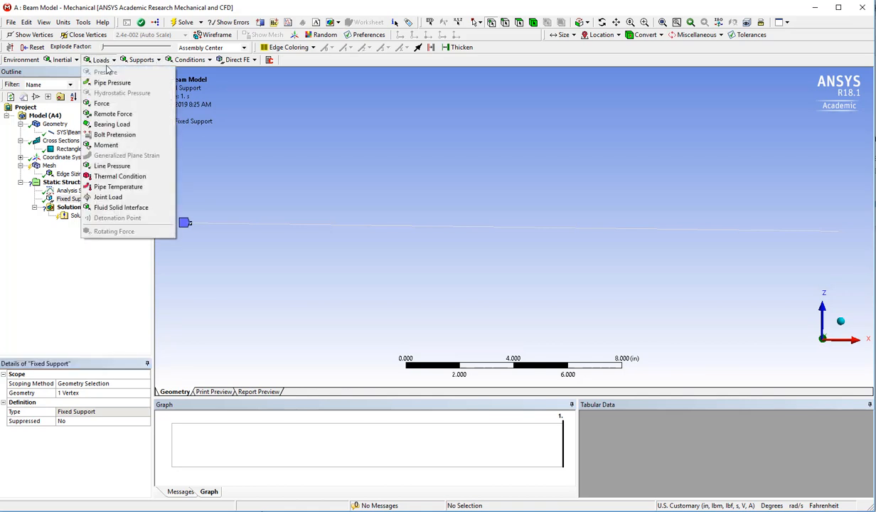
pyautogui.moveTo(105, 145)
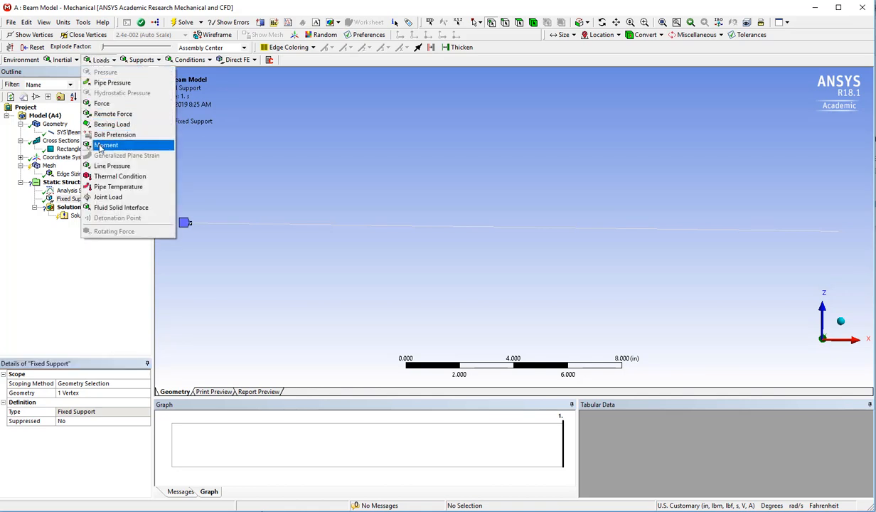
pyautogui.click(106, 145)
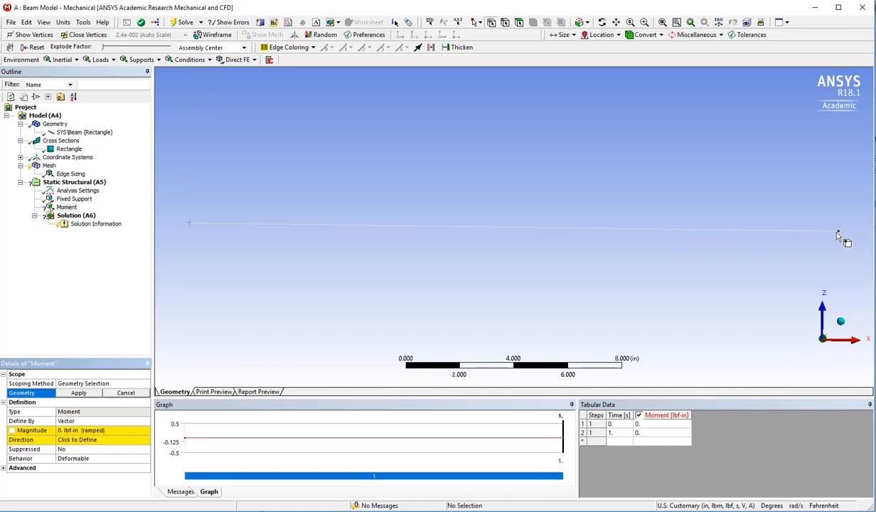
pyautogui.click(839, 230)
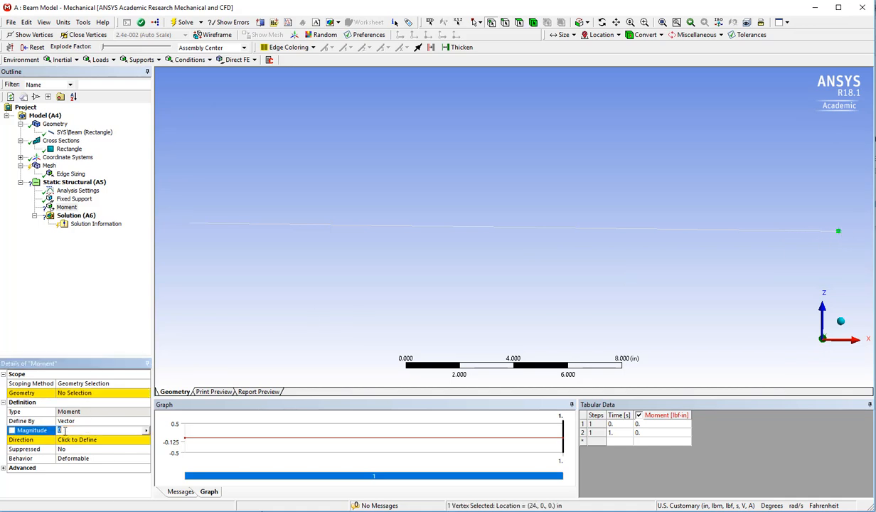
pyautogui.write('10')
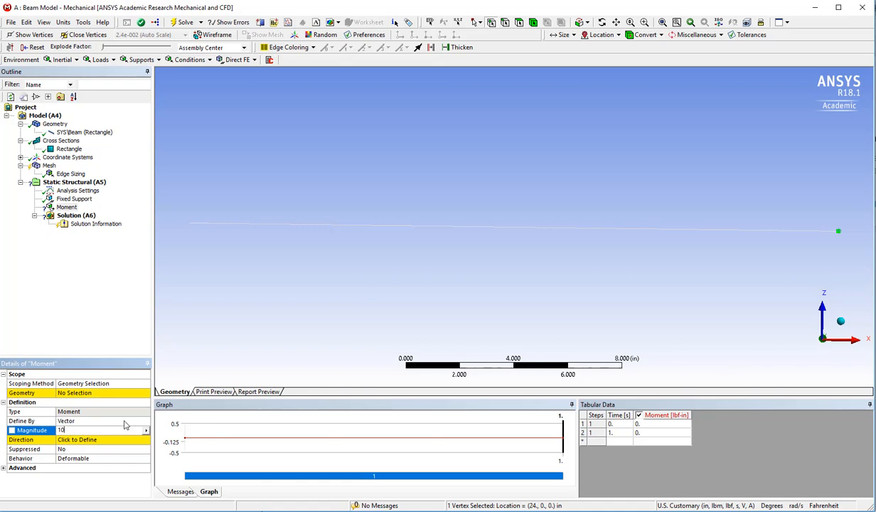
pyautogui.click(102, 421)
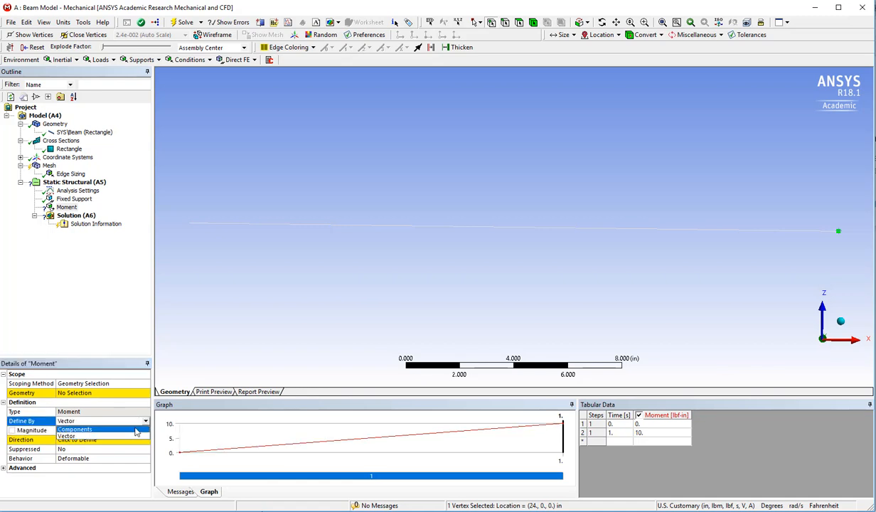
pyautogui.click(80, 421)
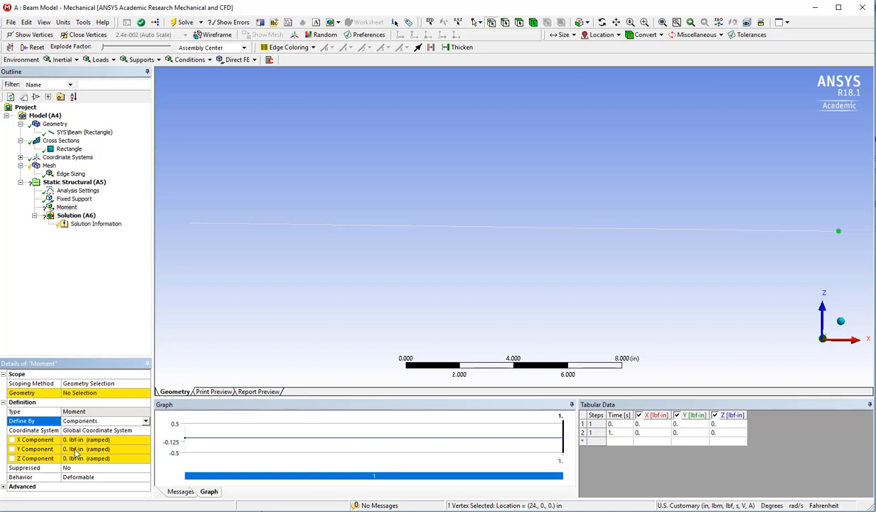
pyautogui.click(105, 449)
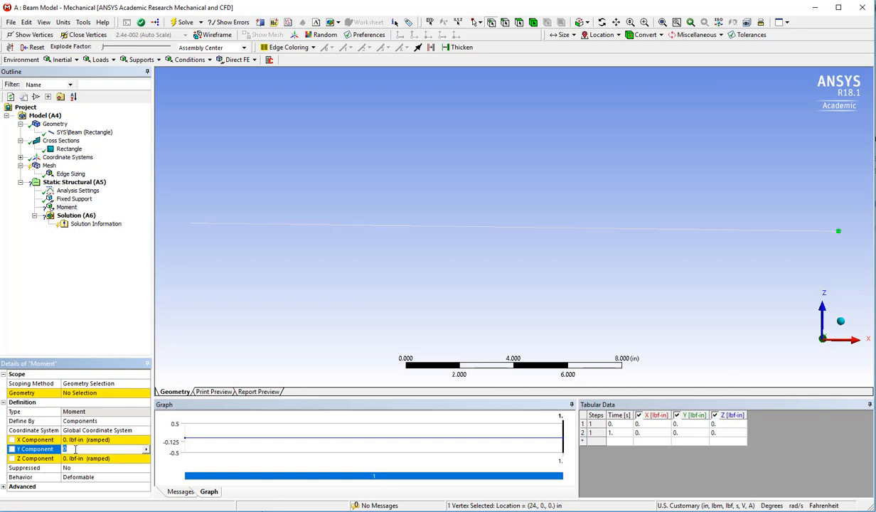
pyautogui.write('10. lbf·in (ramped')
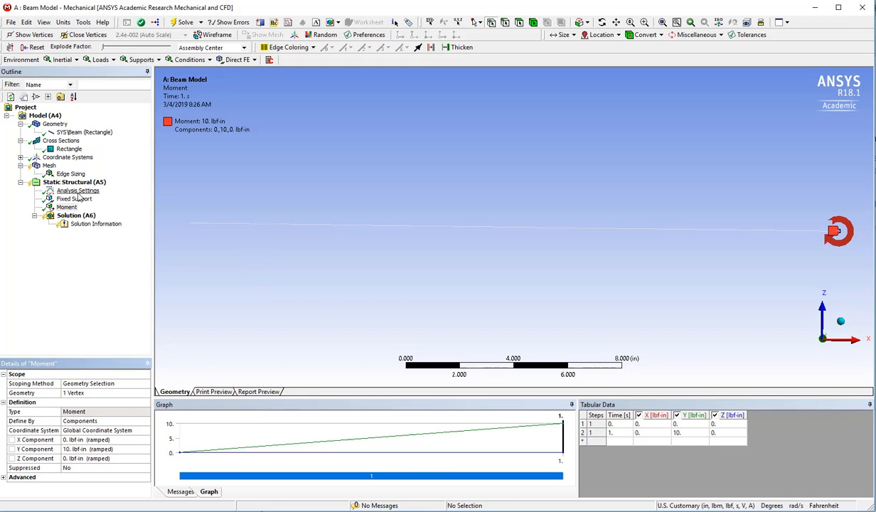
pyautogui.click(77, 191)
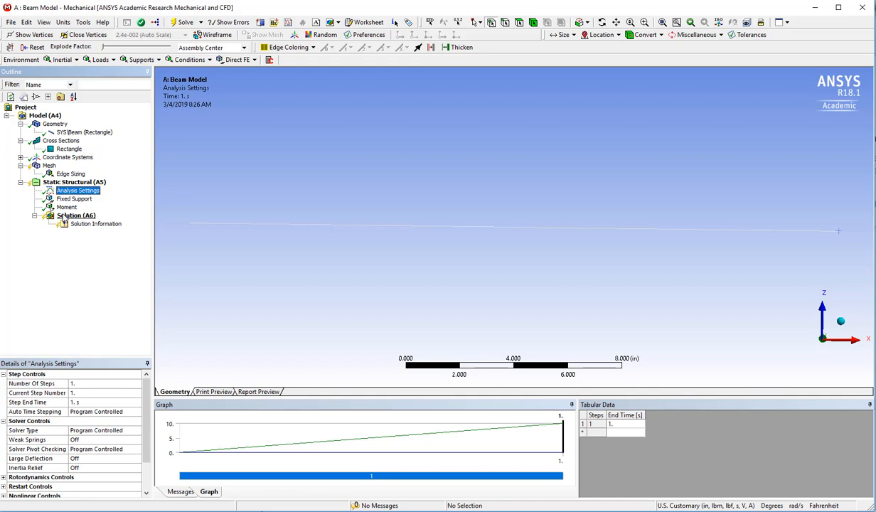
# - Review the mesh statistics, then list the deformation result types under Solution
pyautogui.click(77, 215)
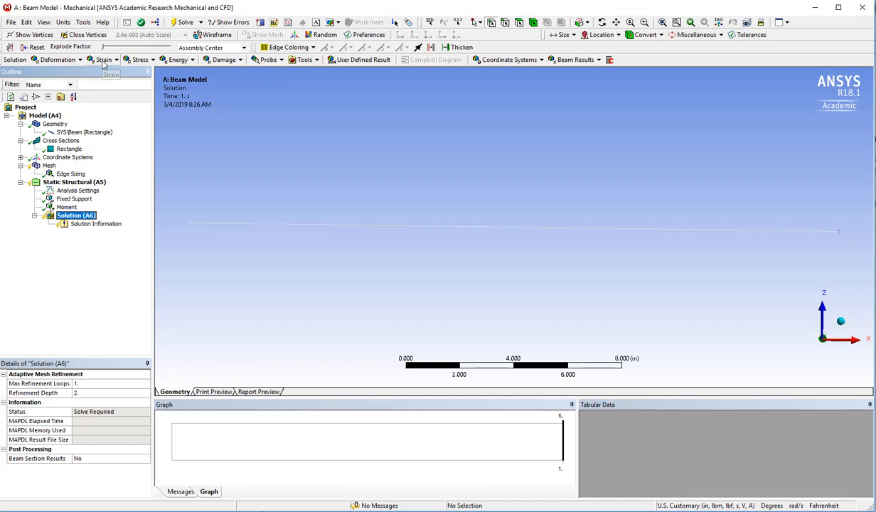
pyautogui.click(48, 165)
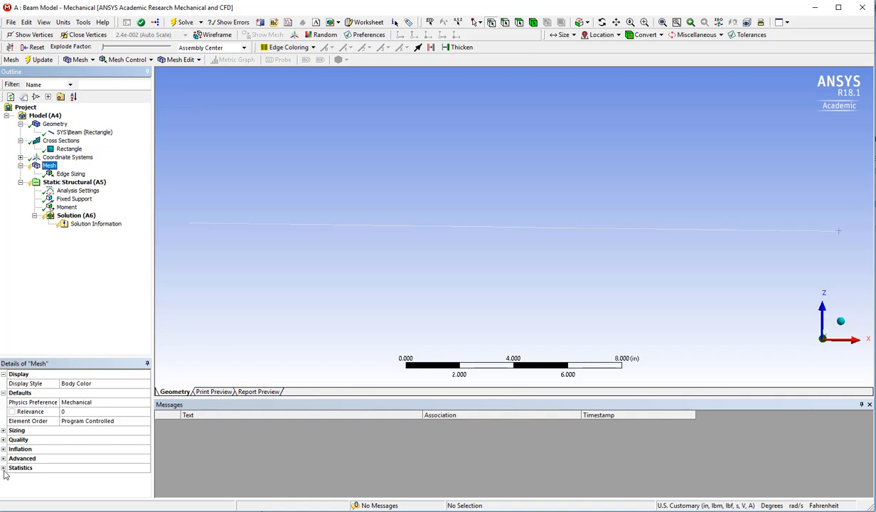
pyautogui.click(3, 467)
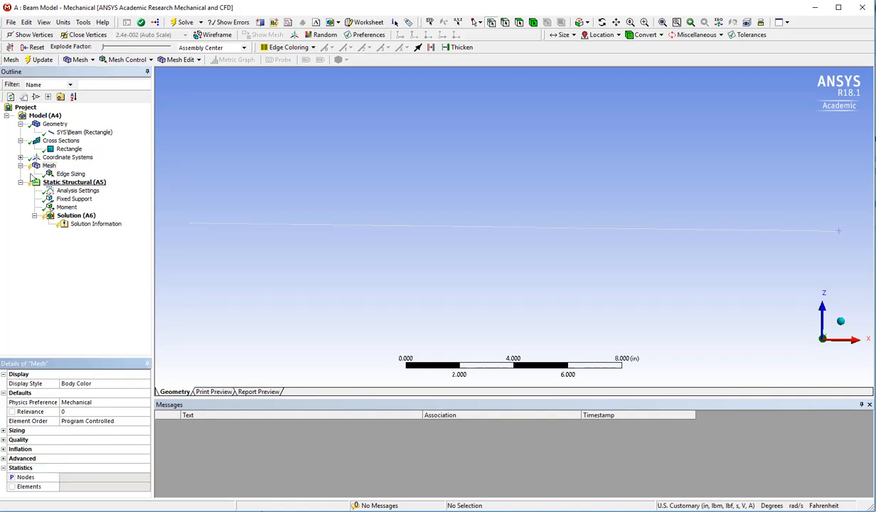
pyautogui.click(77, 215)
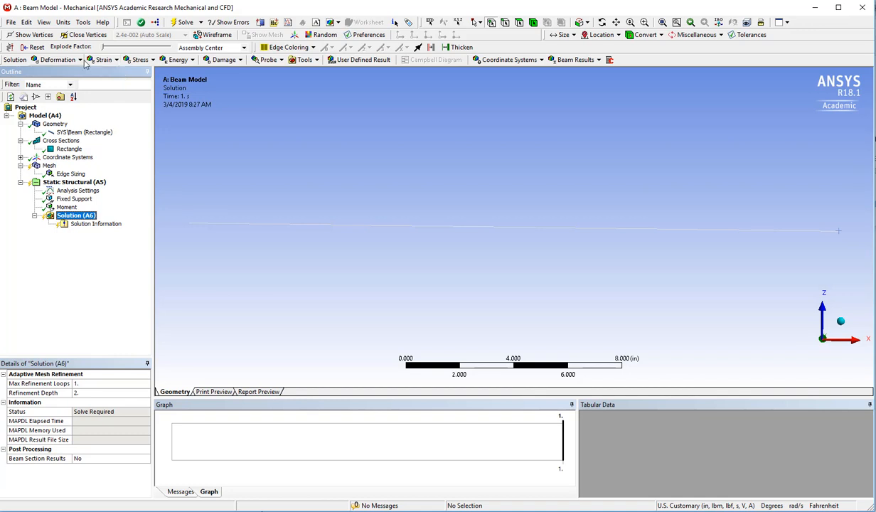
pyautogui.click(59, 60)
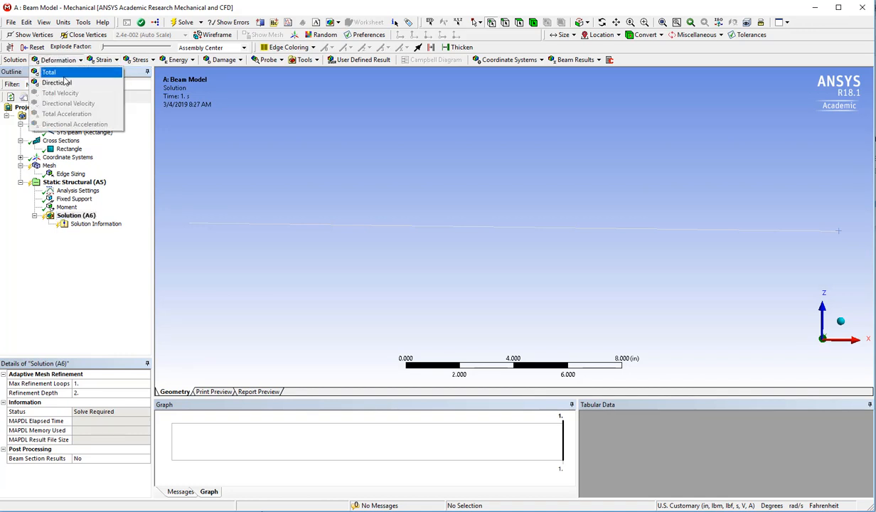
# - Add directional deformation results along X and Z, renamed x deformation and z deformation
pyautogui.click(57, 82)
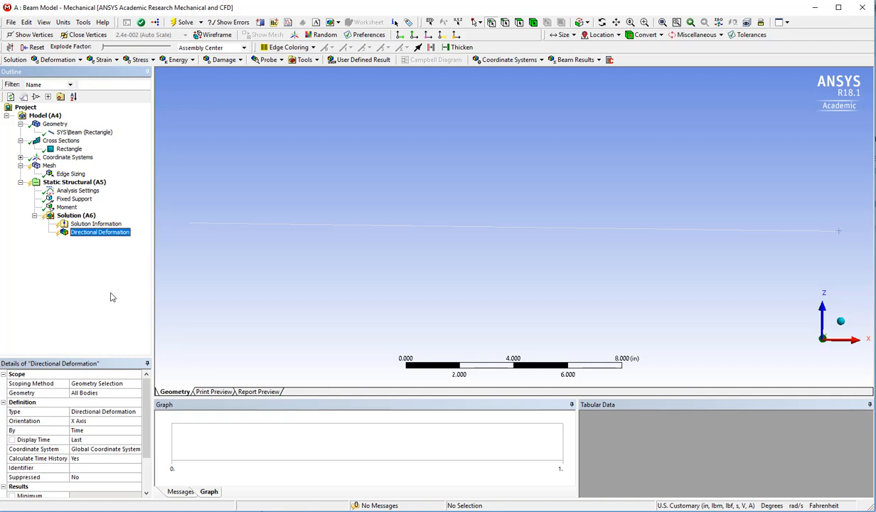
pyautogui.moveTo(75, 433)
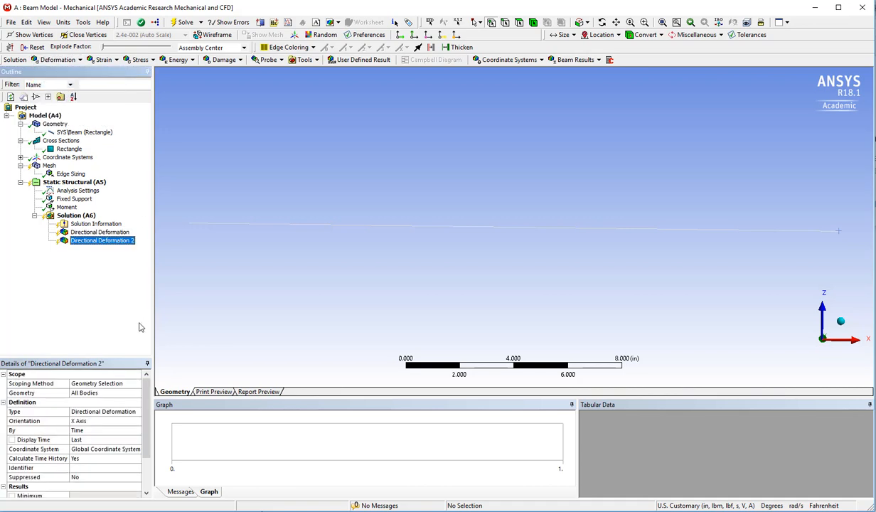
pyautogui.moveTo(141, 438)
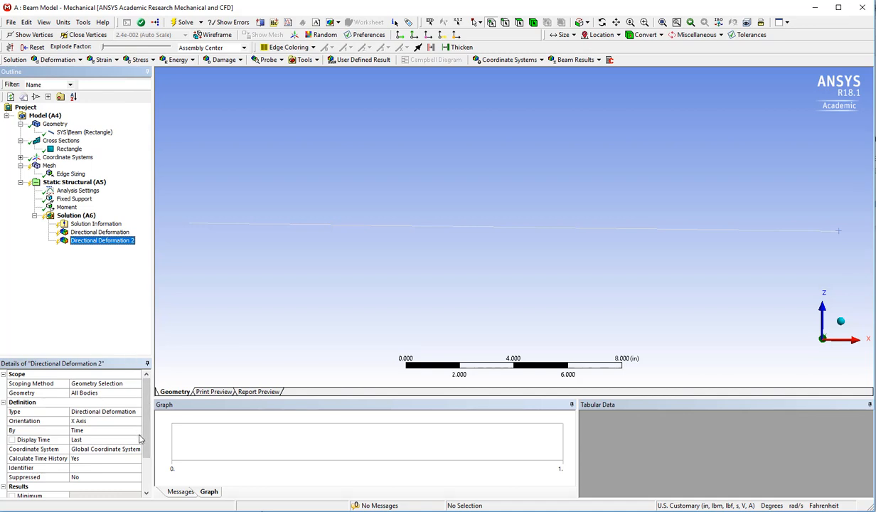
pyautogui.click(102, 421)
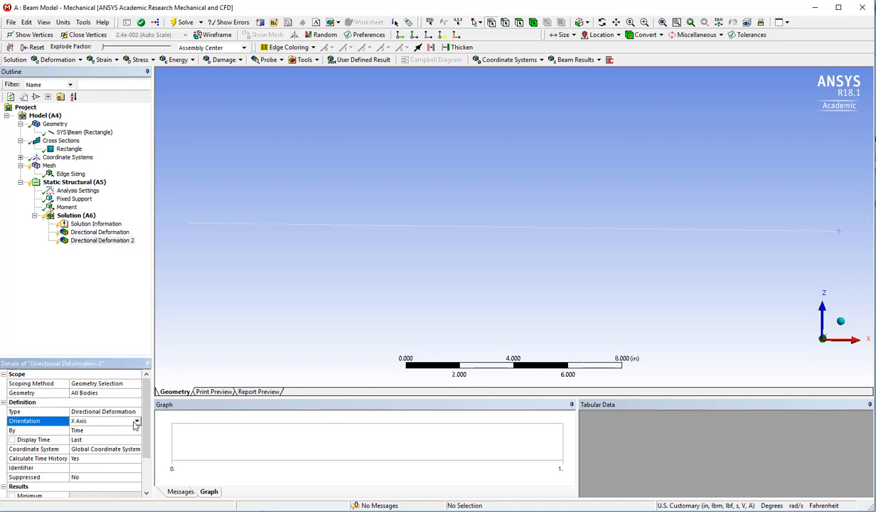
pyautogui.click(135, 421)
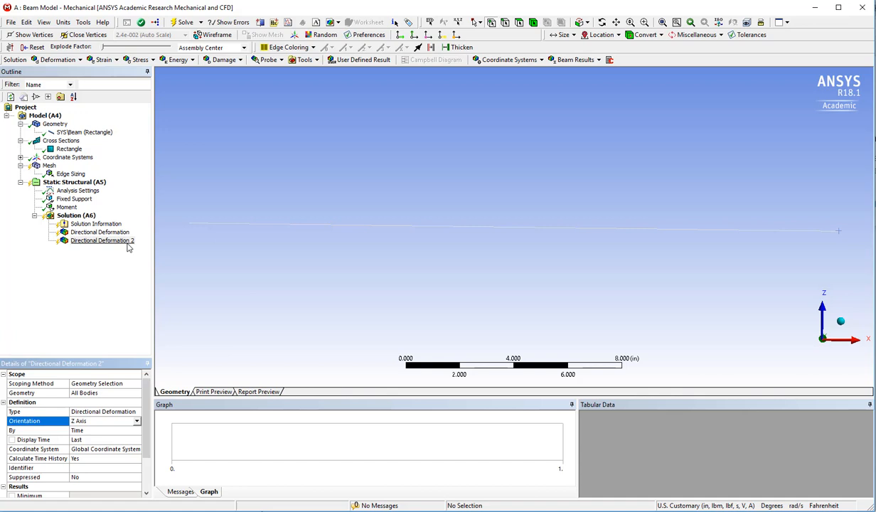
pyautogui.rightClick(102, 239)
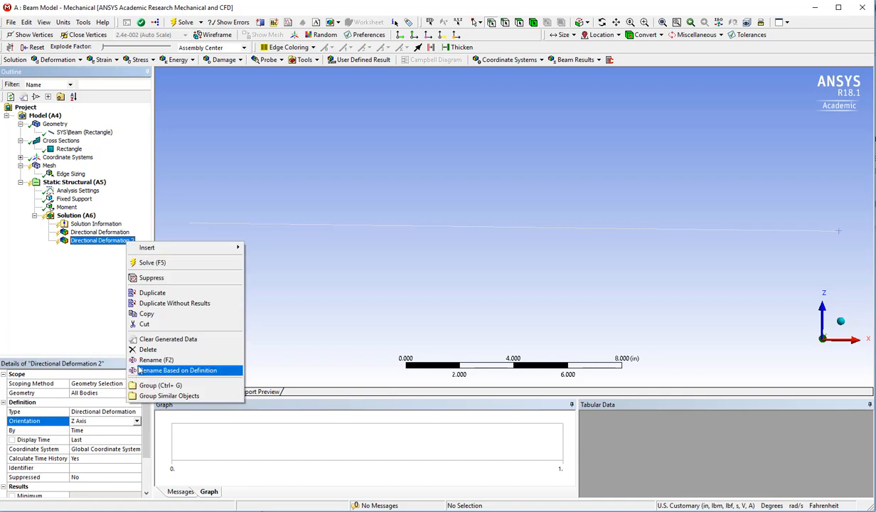
pyautogui.click(177, 370)
pyautogui.write('z deformation')
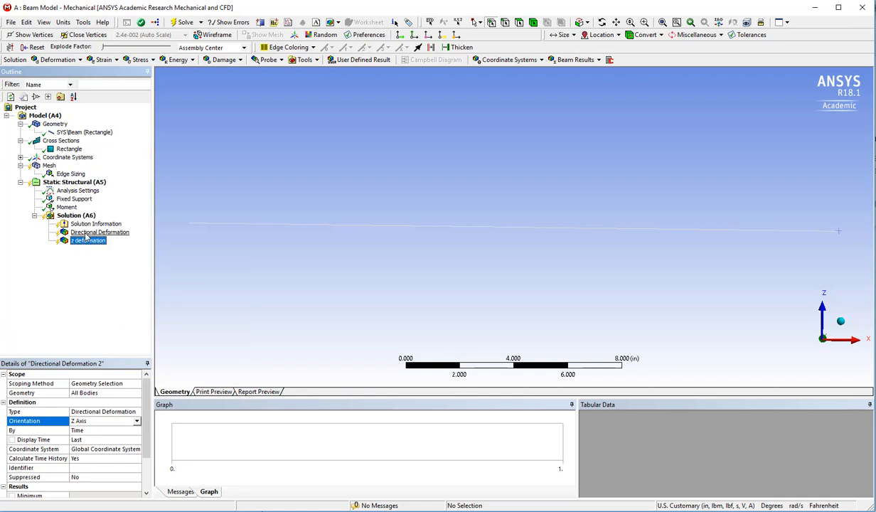
pyautogui.click(99, 232)
pyautogui.write('x deformati')
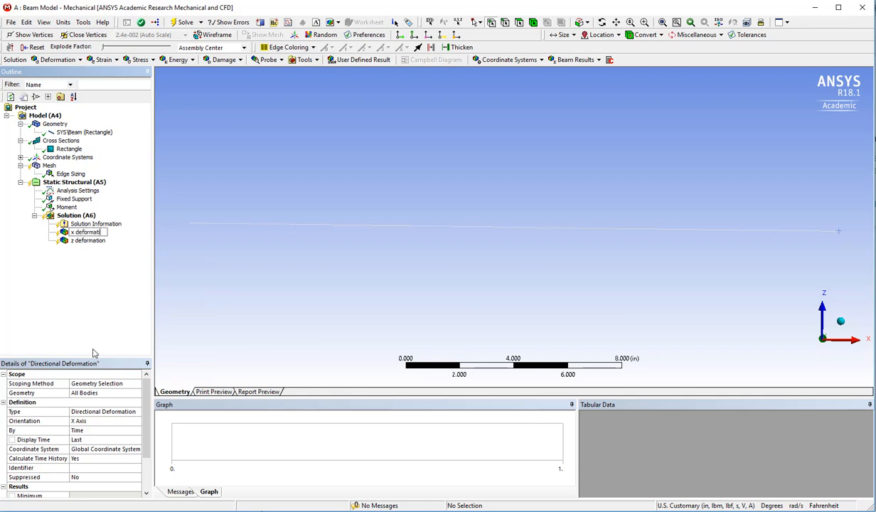
pyautogui.click(86, 232)
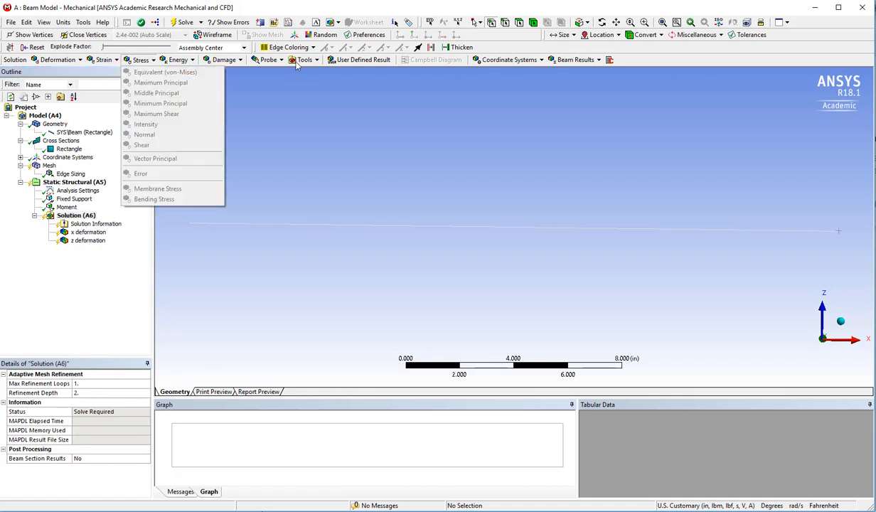
# - Insert a Beam Tool holding Direct Stress, Minimum Combined Stress and Maximum Combined Stress
pyautogui.click(304, 60)
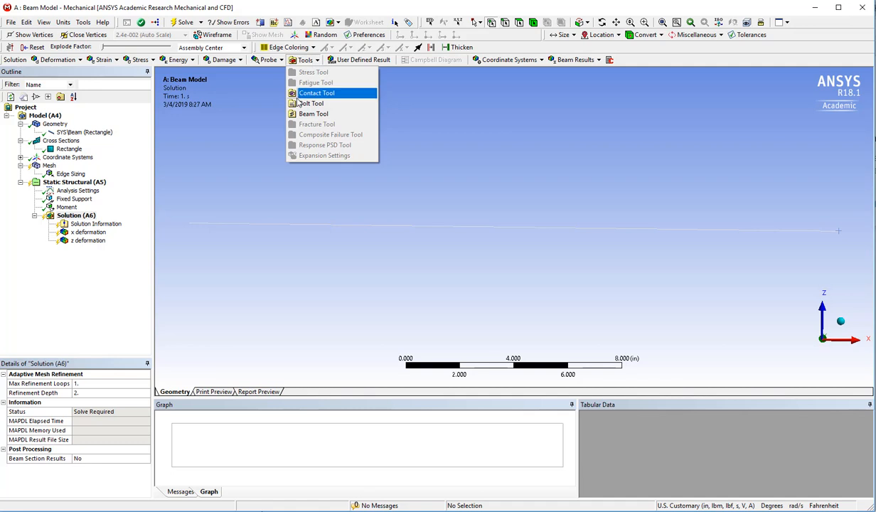
pyautogui.moveTo(313, 114)
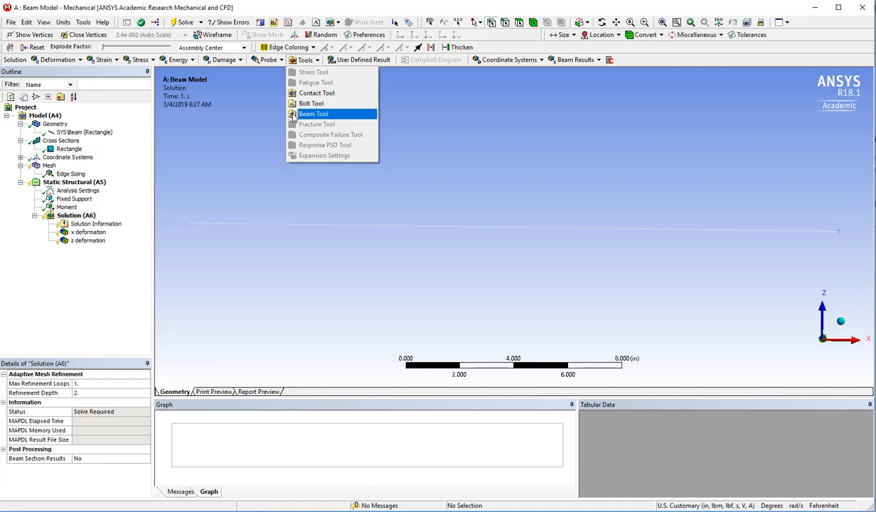
pyautogui.click(313, 113)
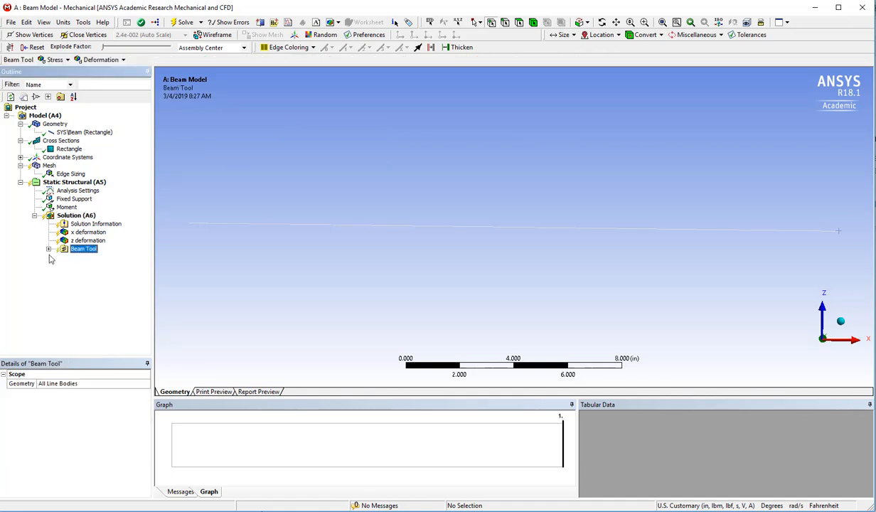
pyautogui.click(48, 249)
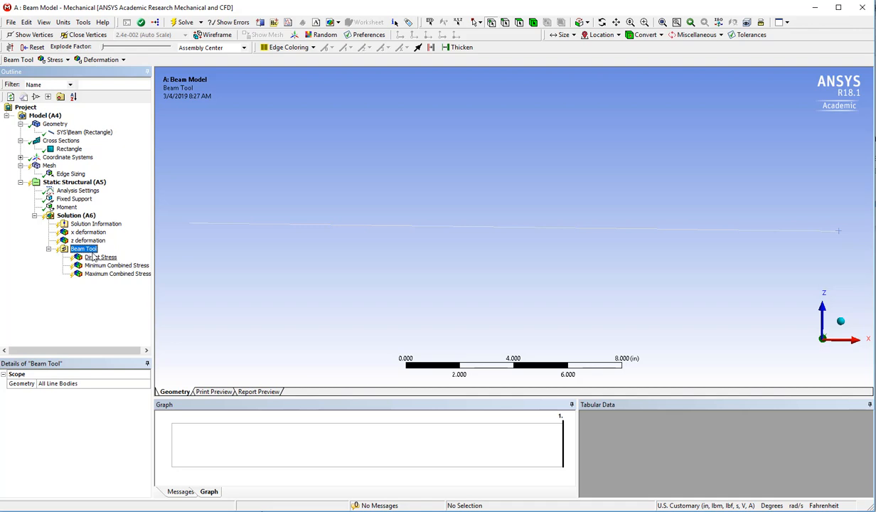
pyautogui.rightClick(82, 249)
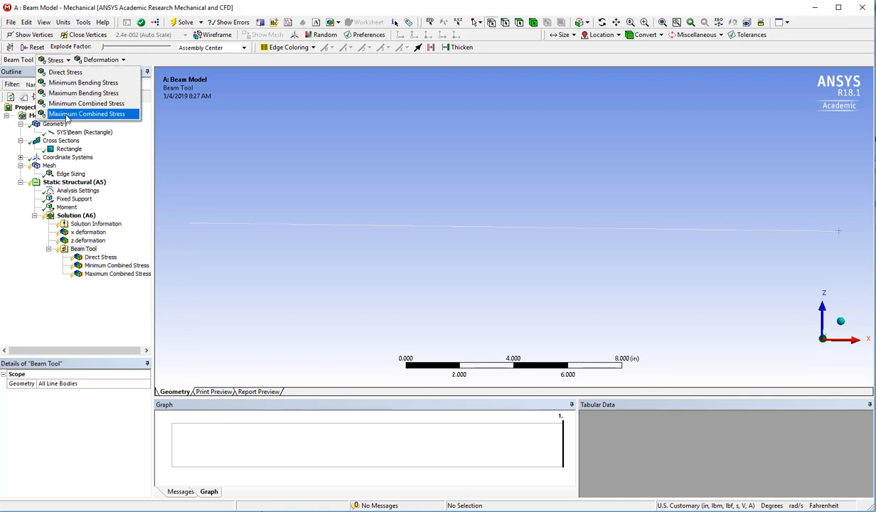
pyautogui.moveTo(83, 83)
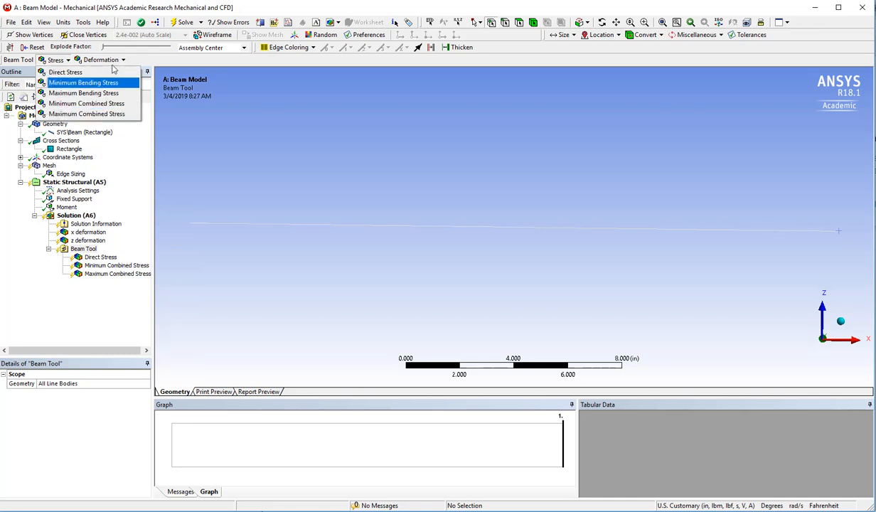
pyautogui.click(100, 60)
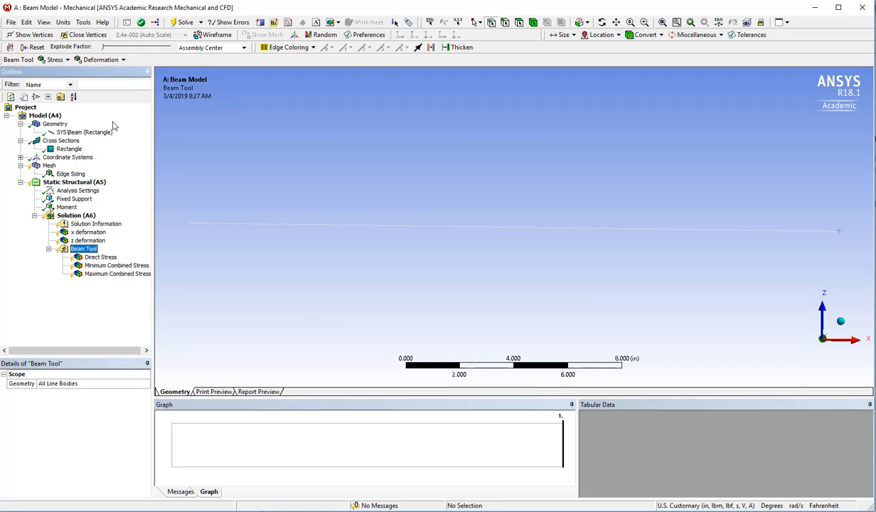
# - Solve the beam model and acknowledge the large-deformation warning
pyautogui.click(183, 23)
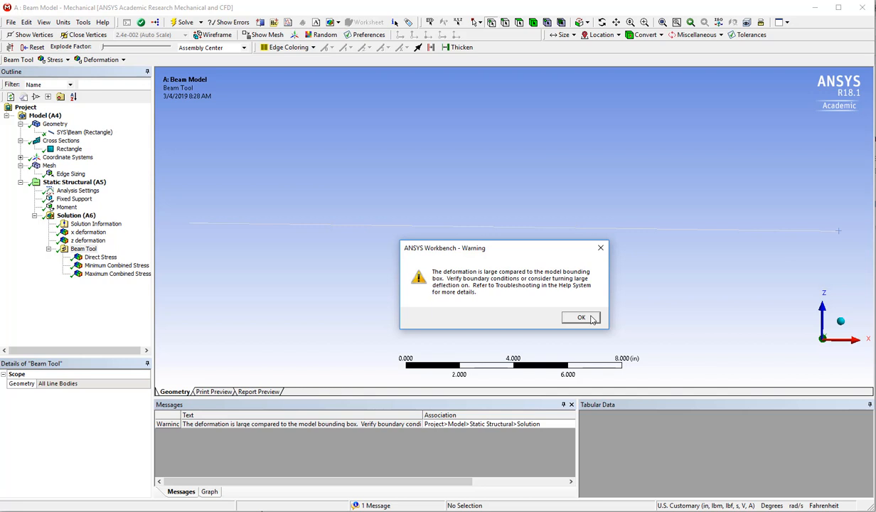
pyautogui.click(580, 317)
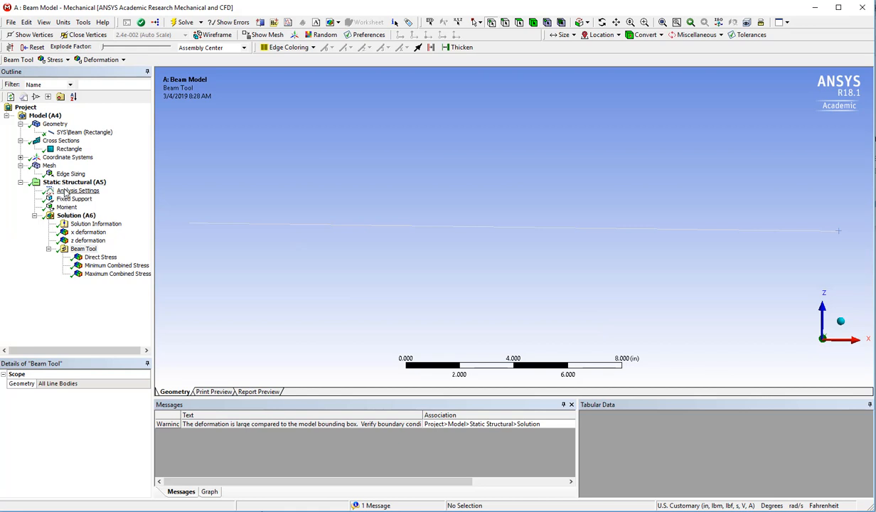
# - Set Number Of Steps to 10 in the Analysis Settings
pyautogui.click(77, 191)
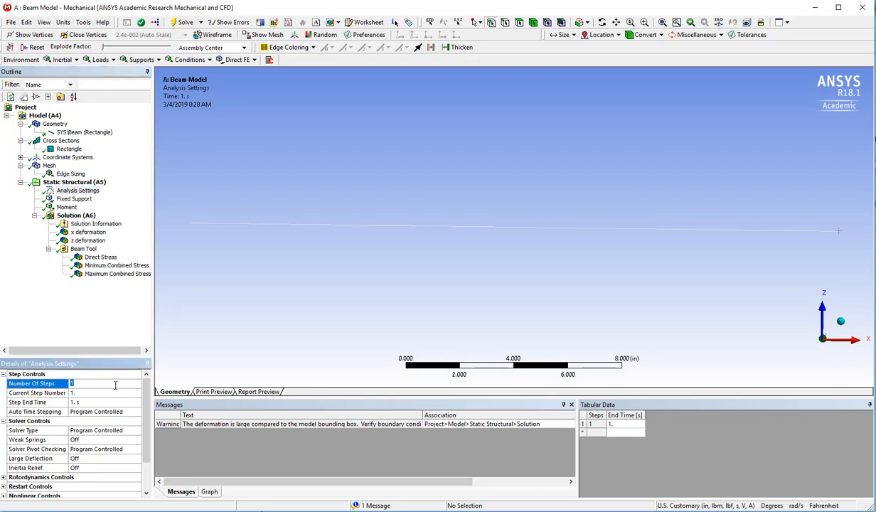
pyautogui.write('0')
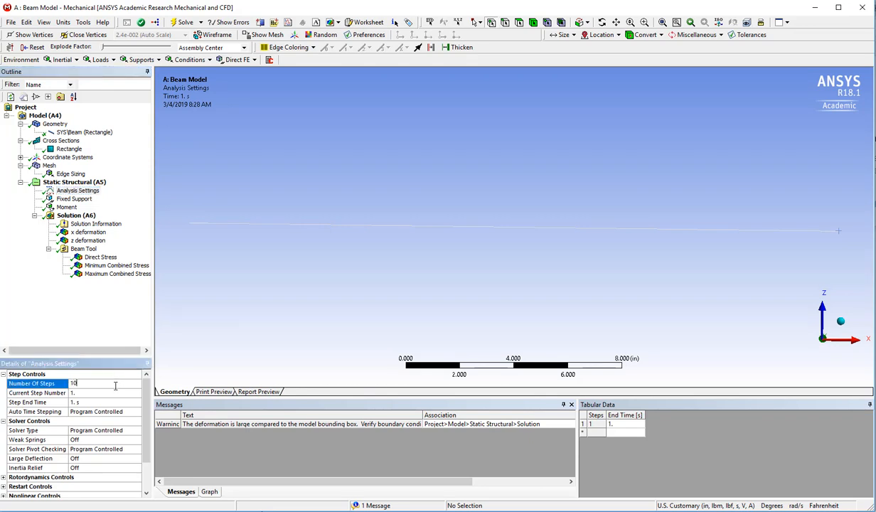
pyautogui.press('Return')
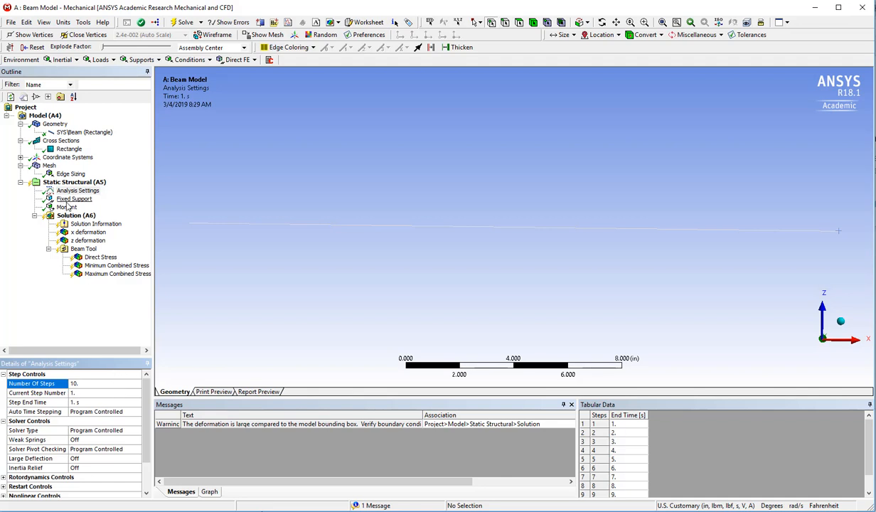
# - Switch the moment's Y component to Tabular Data
pyautogui.click(65, 207)
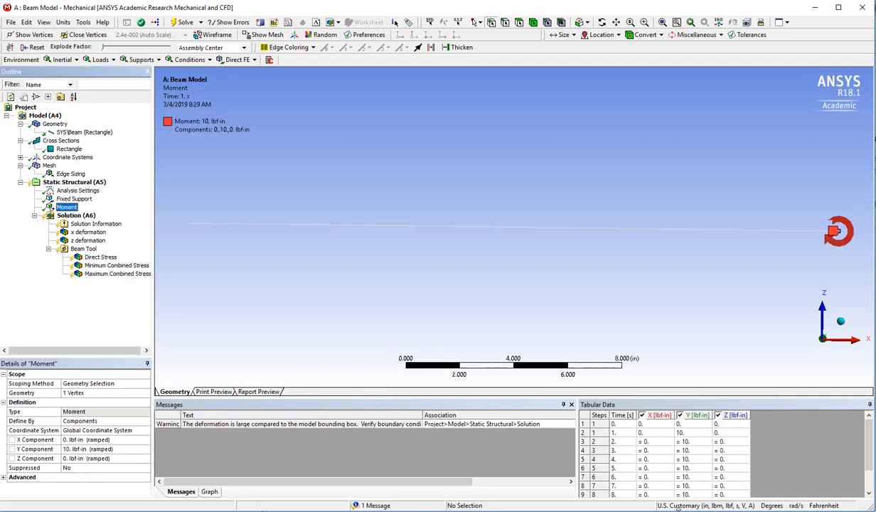
pyautogui.click(688, 433)
pyautogui.write('0.1')
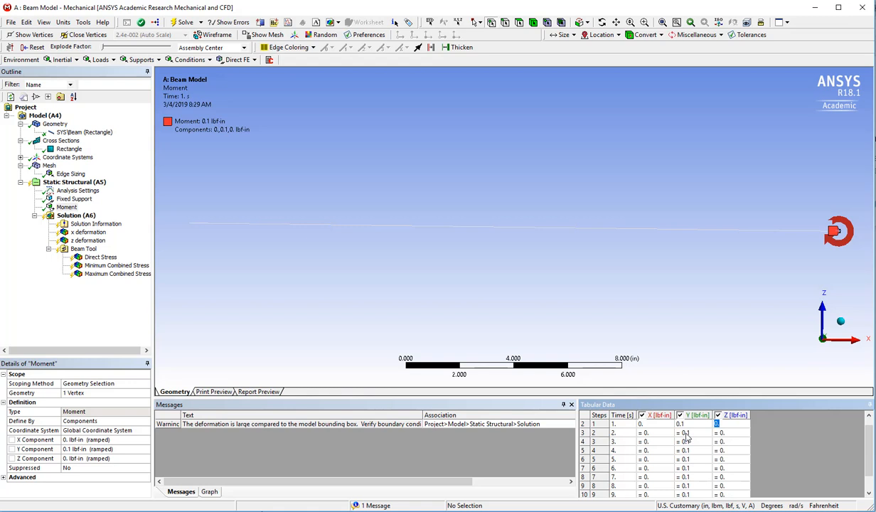
pyautogui.click(694, 433)
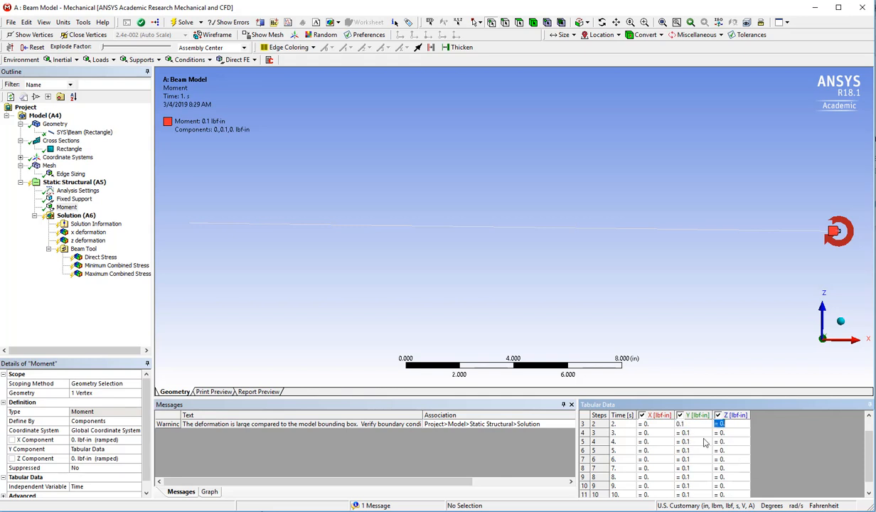
pyautogui.moveTo(688, 441)
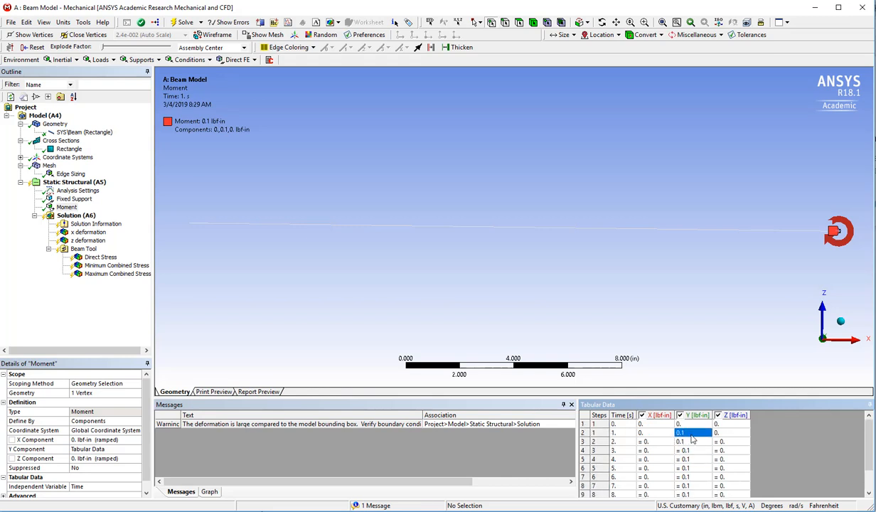
# - Fill the Y column per load step, rising from 0 up to 10 lbf·in
pyautogui.click(694, 441)
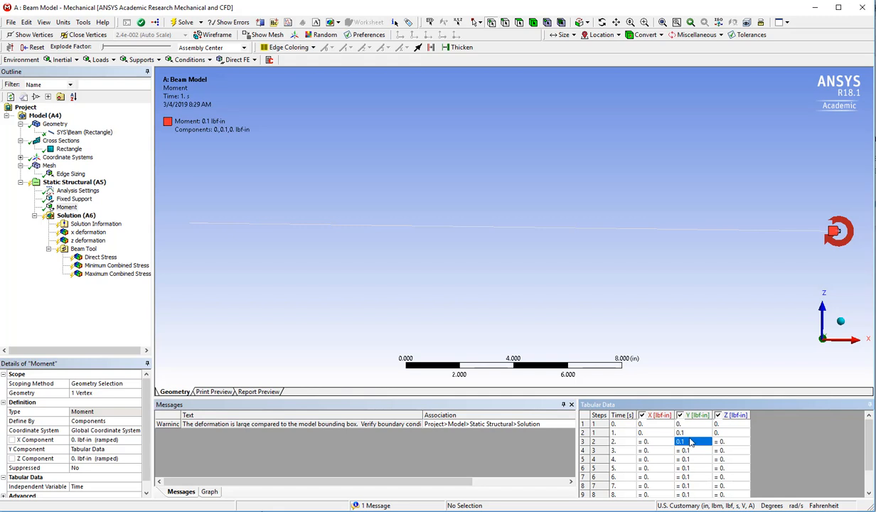
pyautogui.click(694, 423)
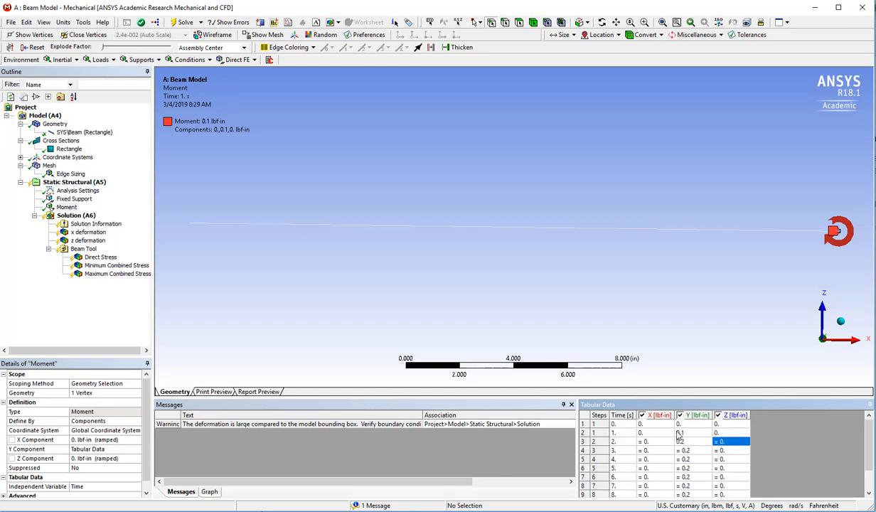
pyautogui.click(686, 450)
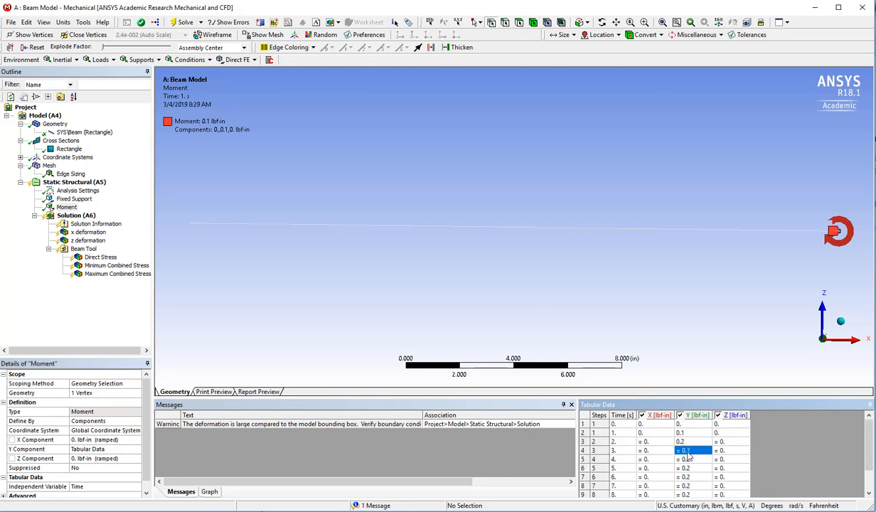
pyautogui.scroll(-3)
pyautogui.write('0.5')
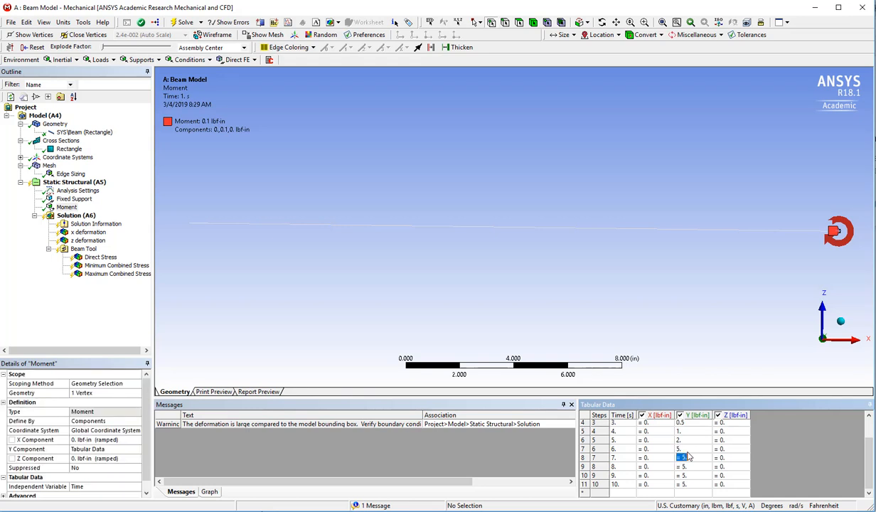
pyautogui.click(680, 458)
pyautogui.write('10.')
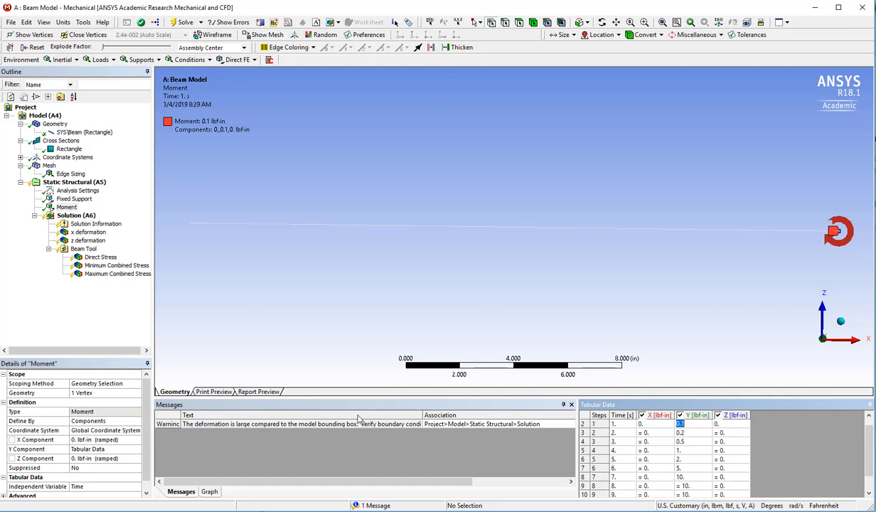
pyautogui.moveTo(307, 426)
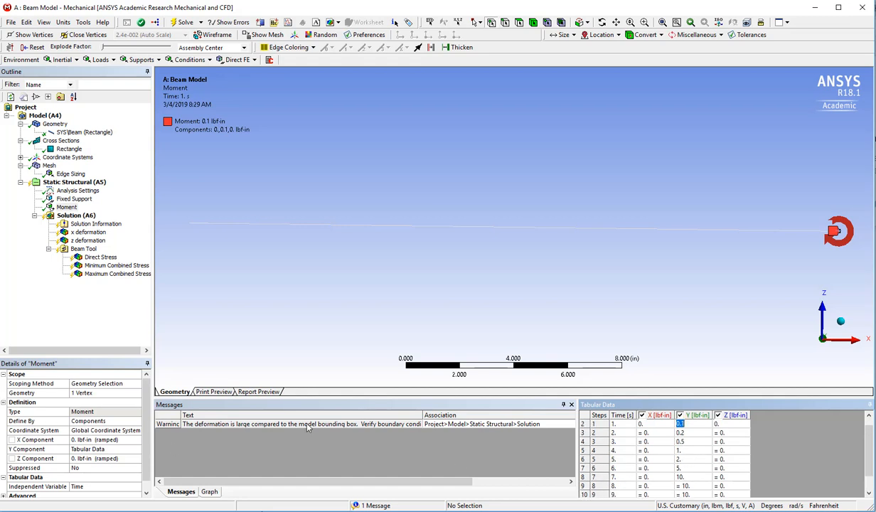
pyautogui.click(76, 191)
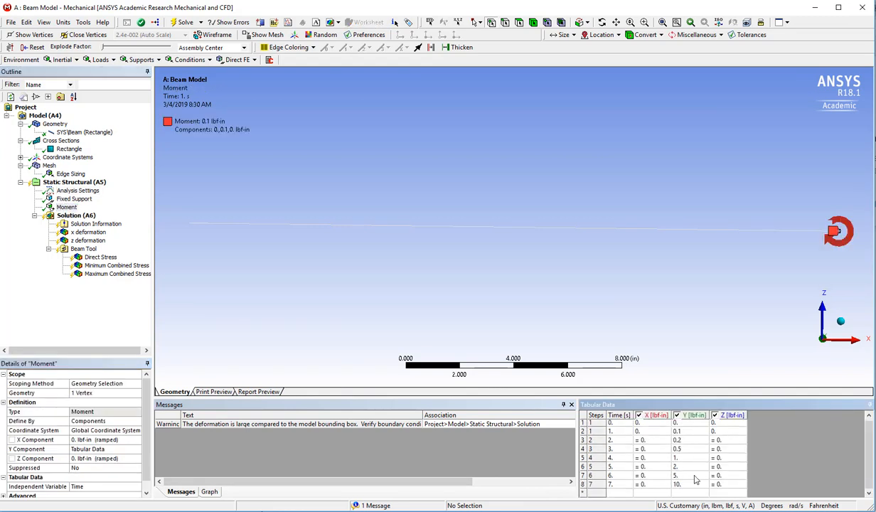
pyautogui.moveTo(708, 467)
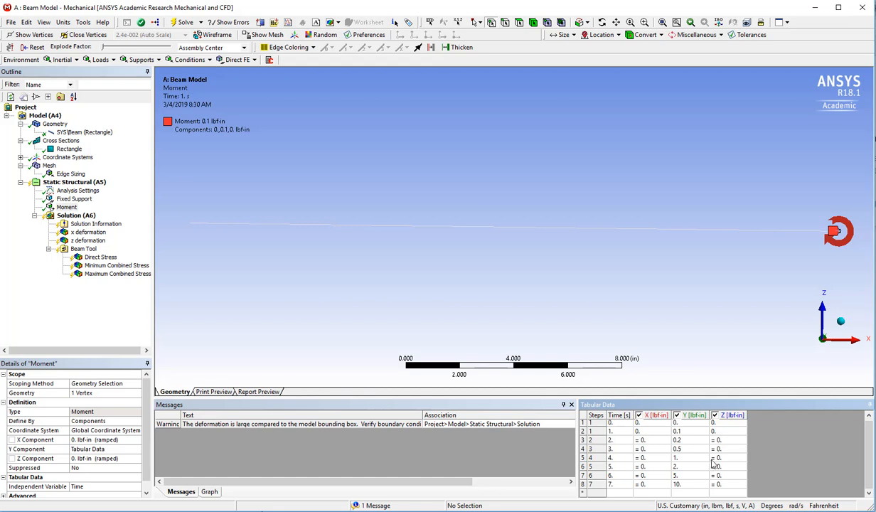
pyautogui.moveTo(716, 468)
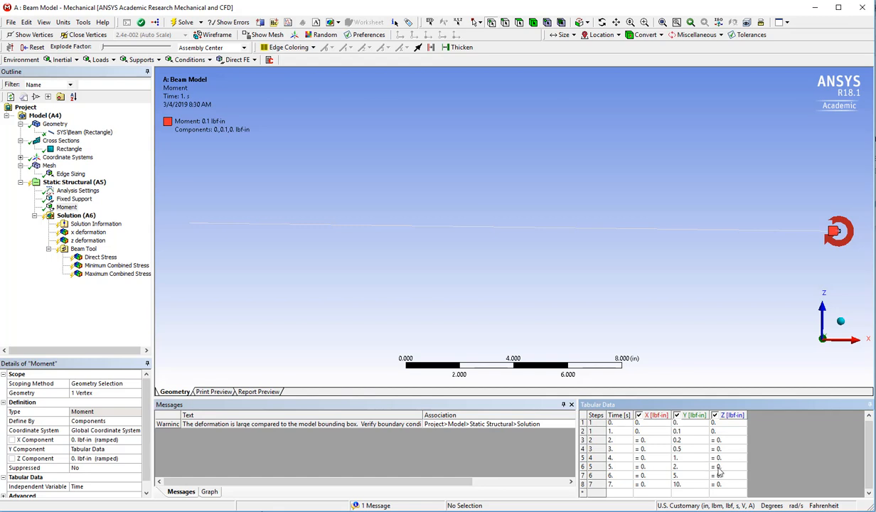
pyautogui.moveTo(293, 381)
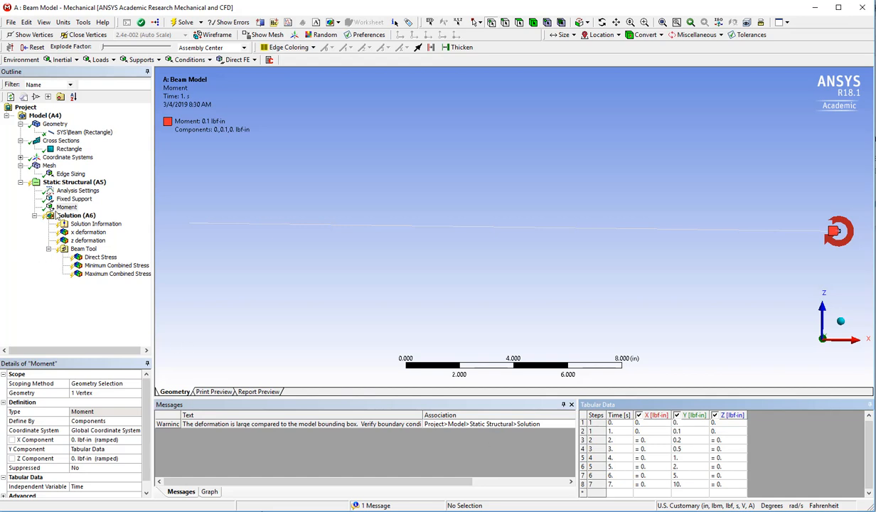
# - Re-solve and compare x and z deformation, ending on z deformation with minimum -31.232 in
pyautogui.click(21, 182)
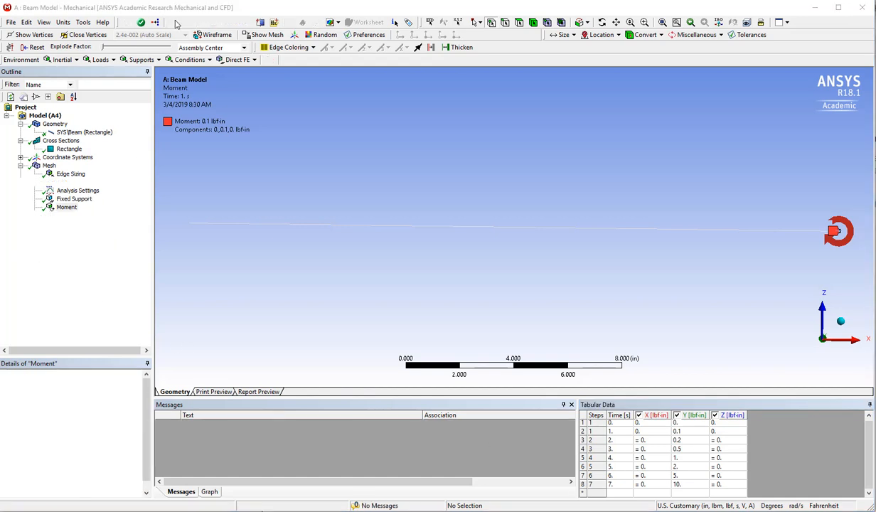
pyautogui.click(182, 23)
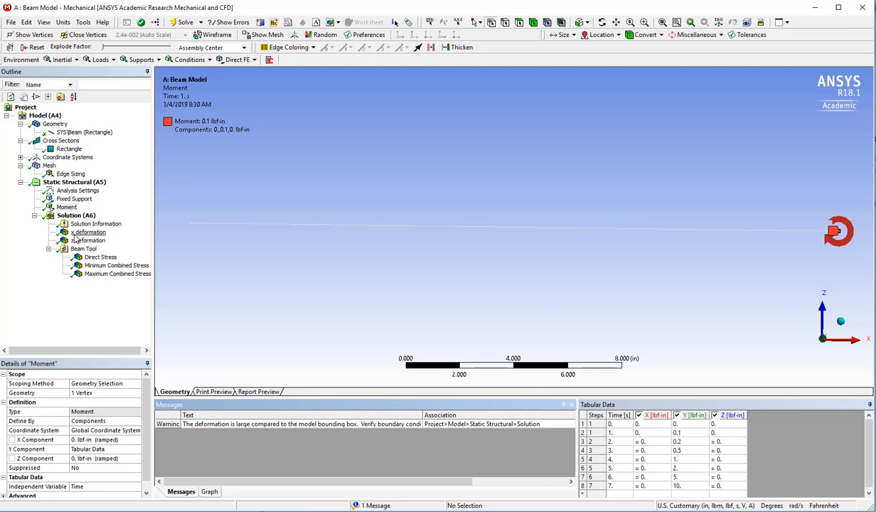
pyautogui.click(88, 233)
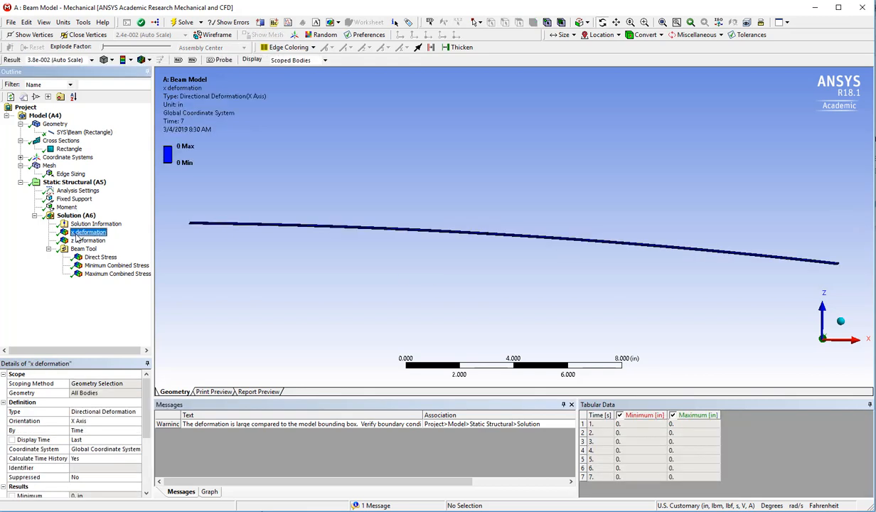
pyautogui.click(88, 240)
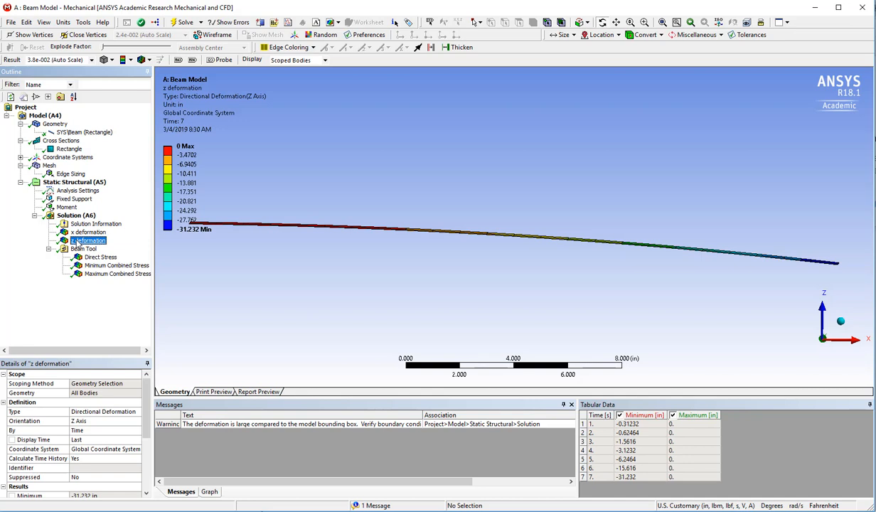
pyautogui.click(88, 231)
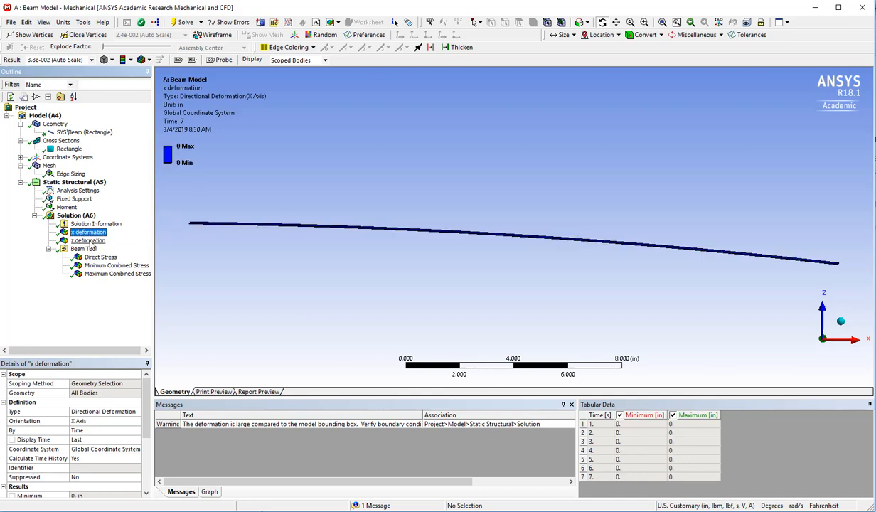
pyautogui.click(89, 240)
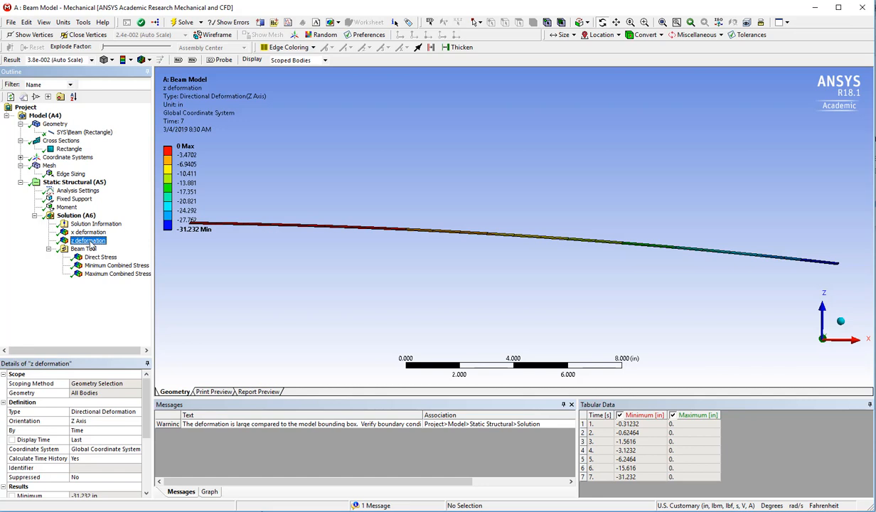
pyautogui.moveTo(187, 229)
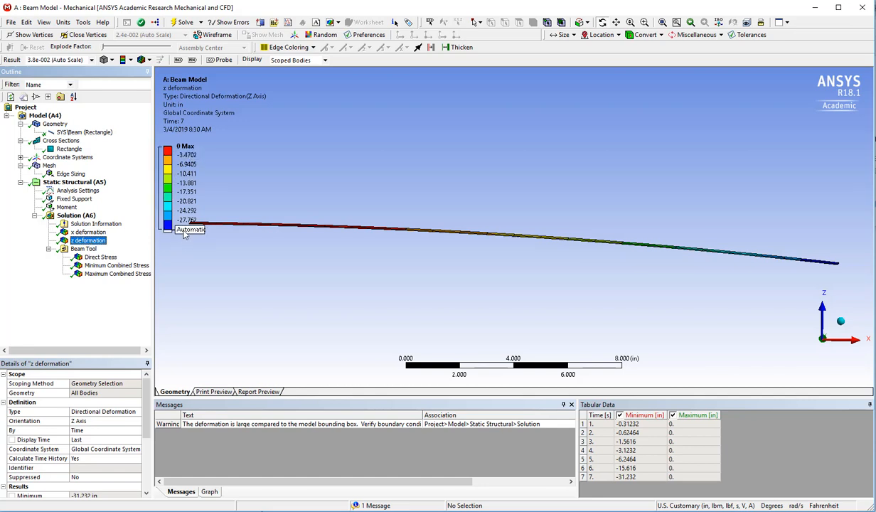
pyautogui.moveTo(96, 299)
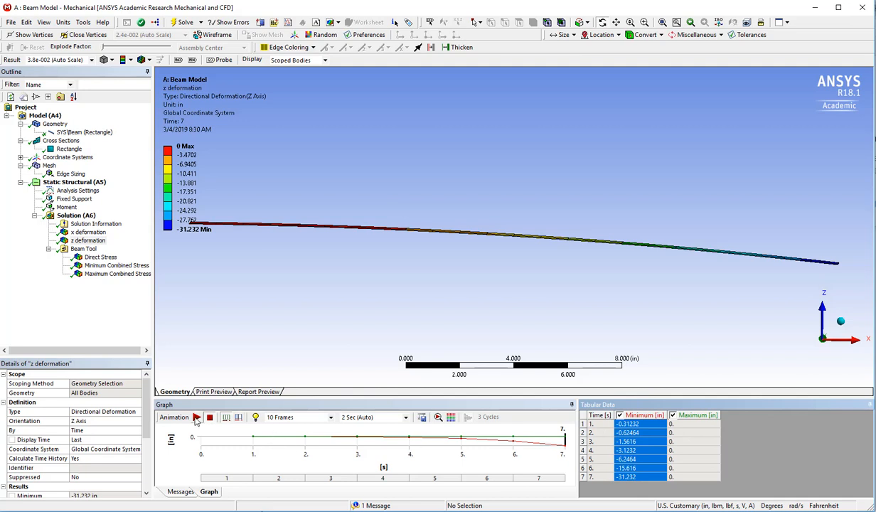
# - Animate the z deformation over the load steps, then confirm Large Deflection is on in Analysis Settings
pyautogui.click(197, 418)
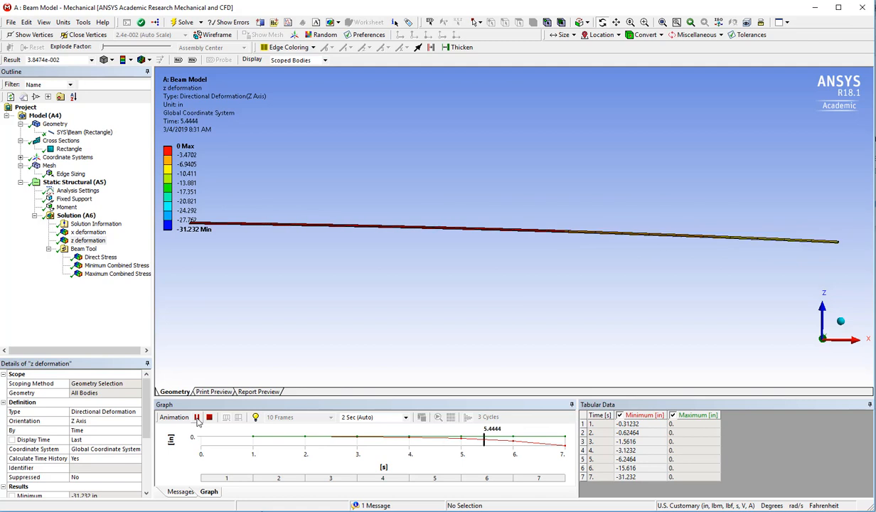
pyautogui.click(196, 419)
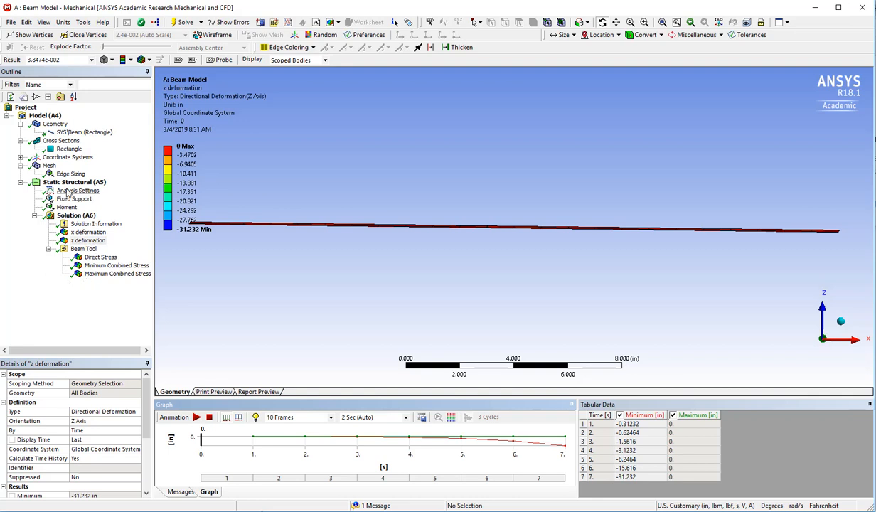
pyautogui.click(78, 190)
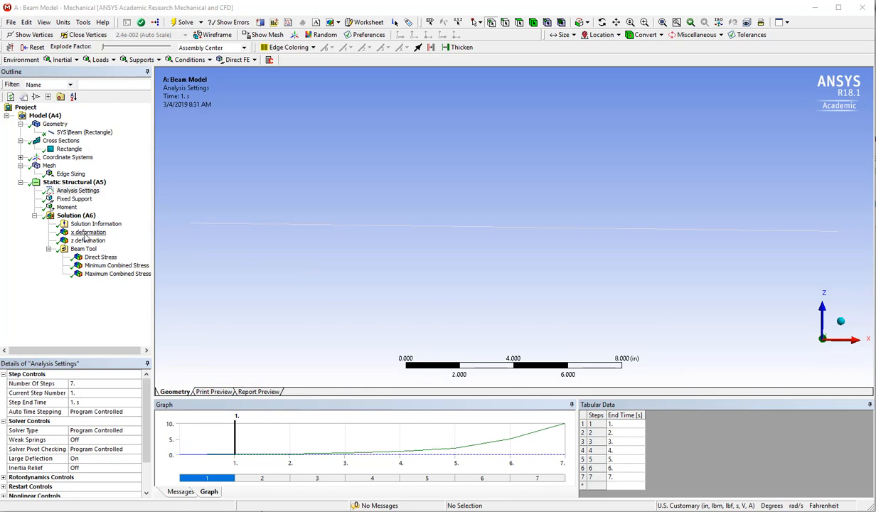
# - Show the X deformation result and play its animation with the beam curled into an arc
pyautogui.click(89, 232)
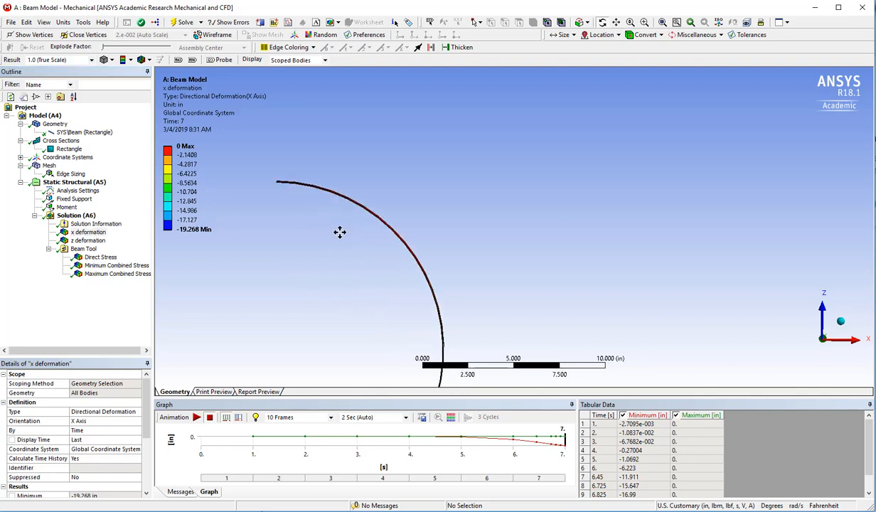
pyautogui.moveTo(339, 233); pyautogui.dragTo(368, 206)
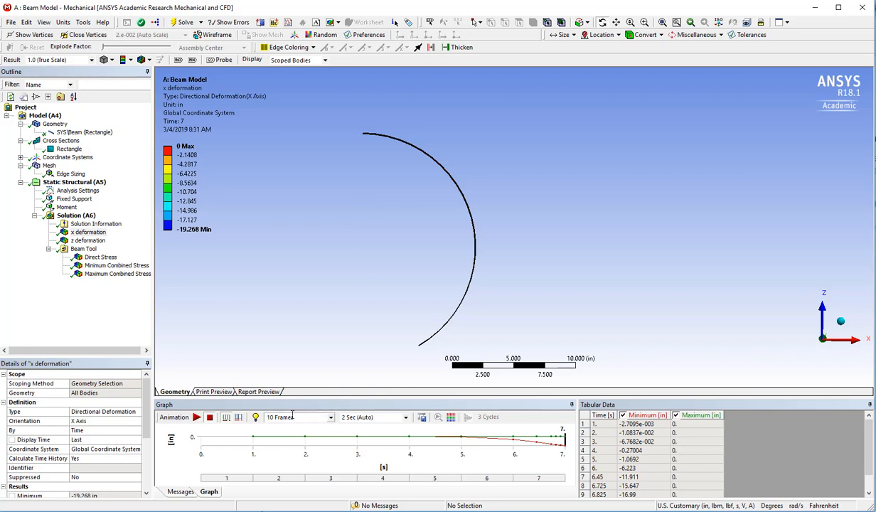
pyautogui.click(196, 418)
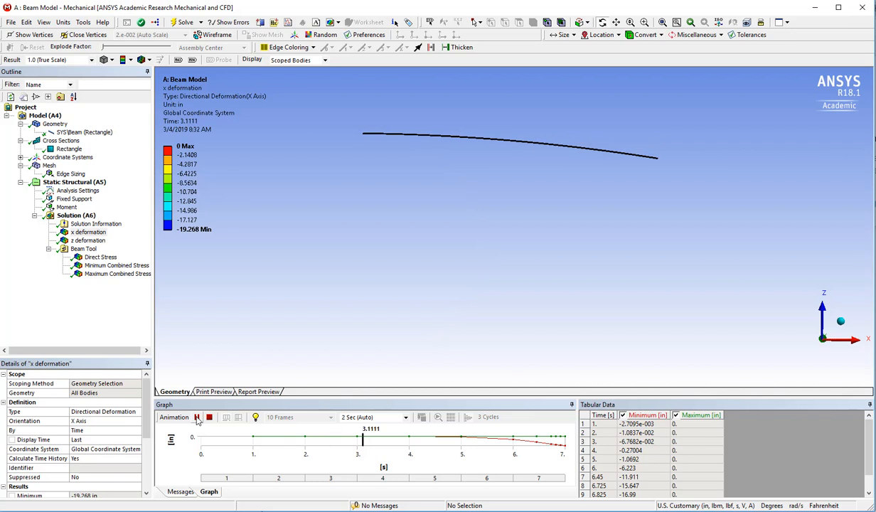
pyautogui.click(197, 418)
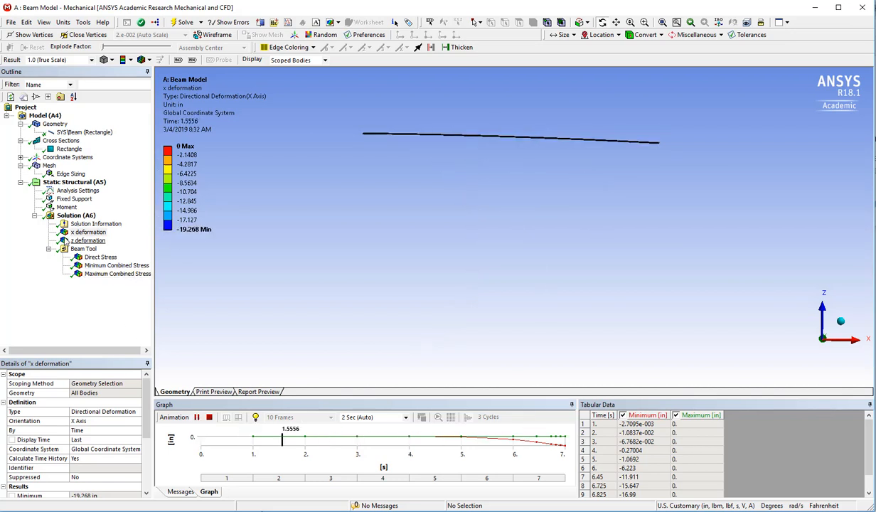
# - Animate the Z deformation, try auto scale, then show X deformation at true scale (min -19.268 in)
pyautogui.click(88, 241)
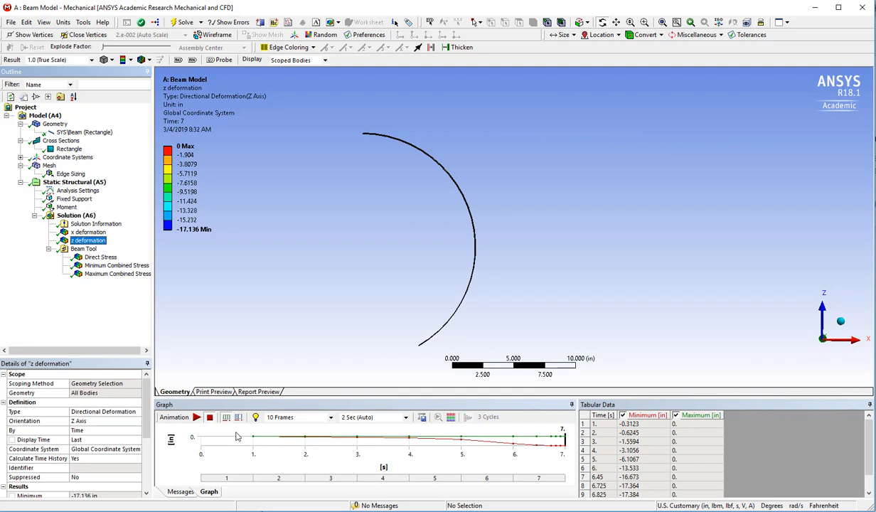
pyautogui.click(196, 418)
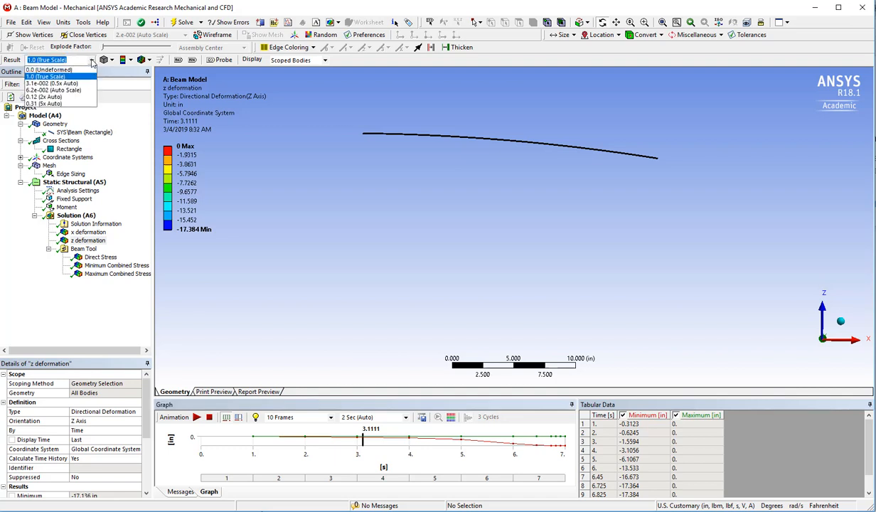
pyautogui.moveTo(54, 91)
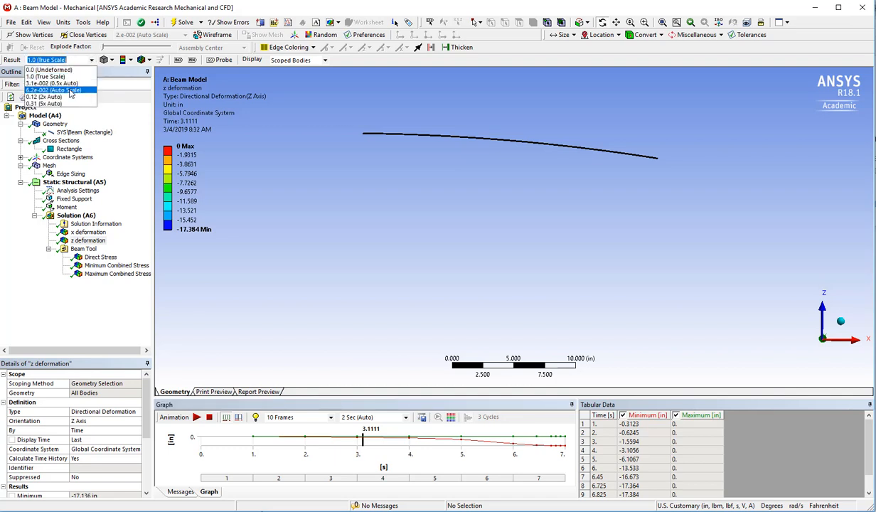
pyautogui.click(52, 91)
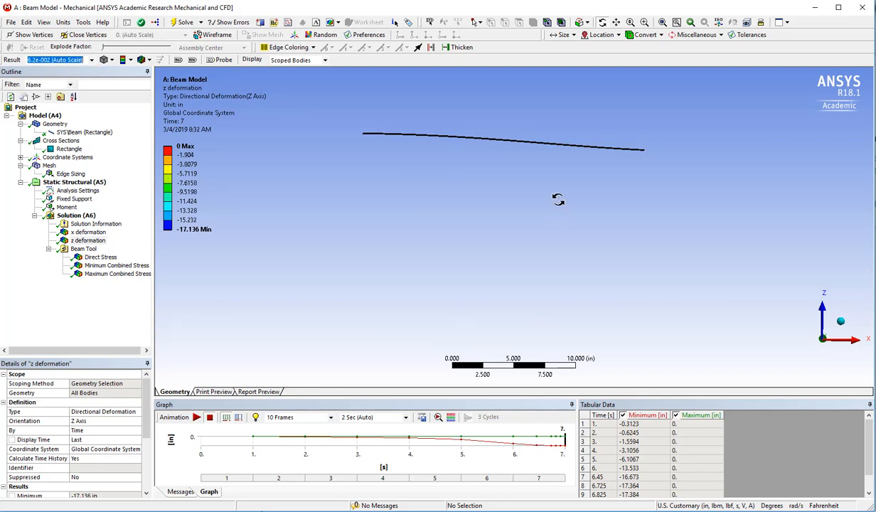
pyautogui.click(117, 266)
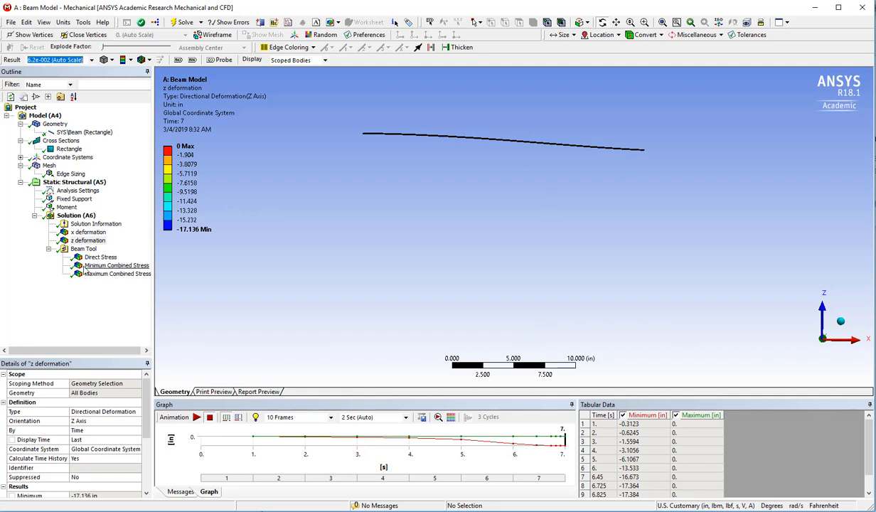
pyautogui.click(88, 231)
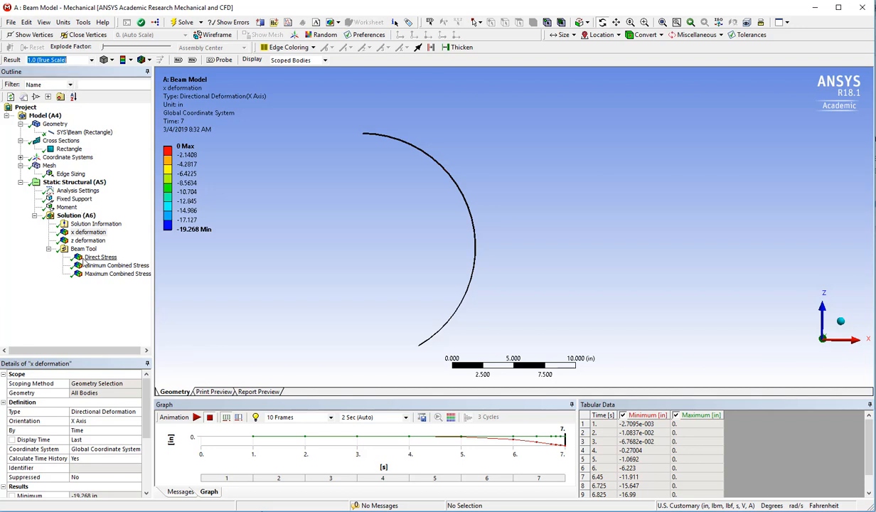
# - Make the minimum combined stress (-49,152 psi) and minimum X deformation (-19.268 in) output parameters
pyautogui.click(116, 266)
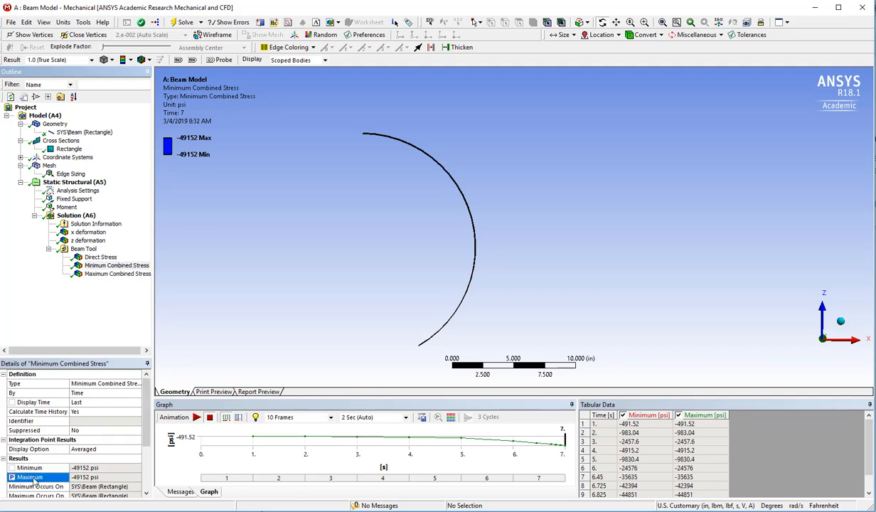
pyautogui.click(29, 468)
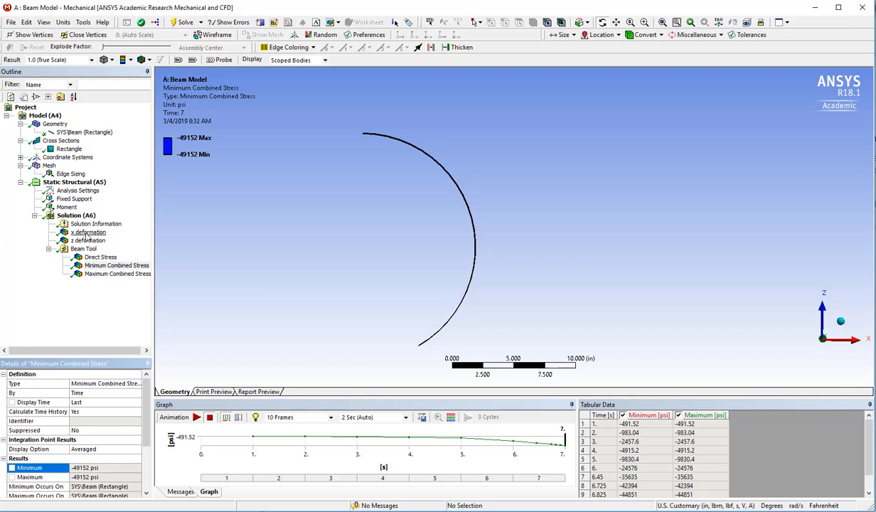
pyautogui.click(88, 234)
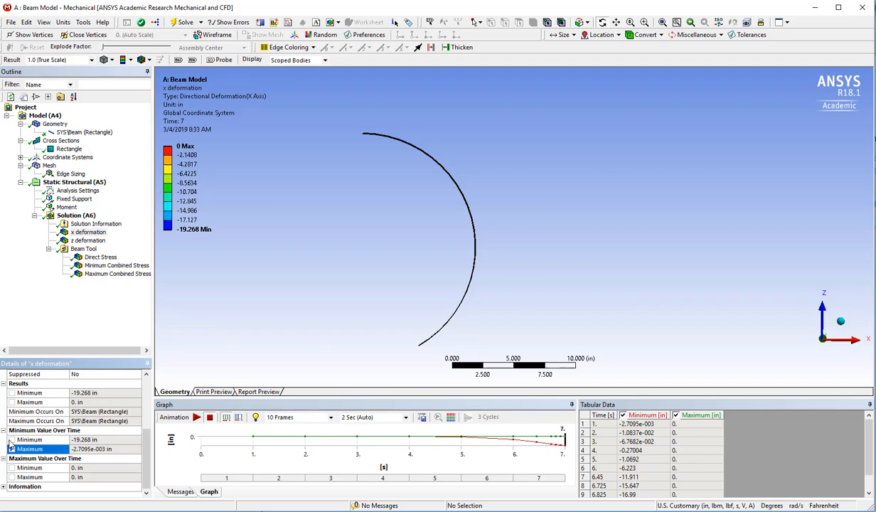
pyautogui.click(28, 440)
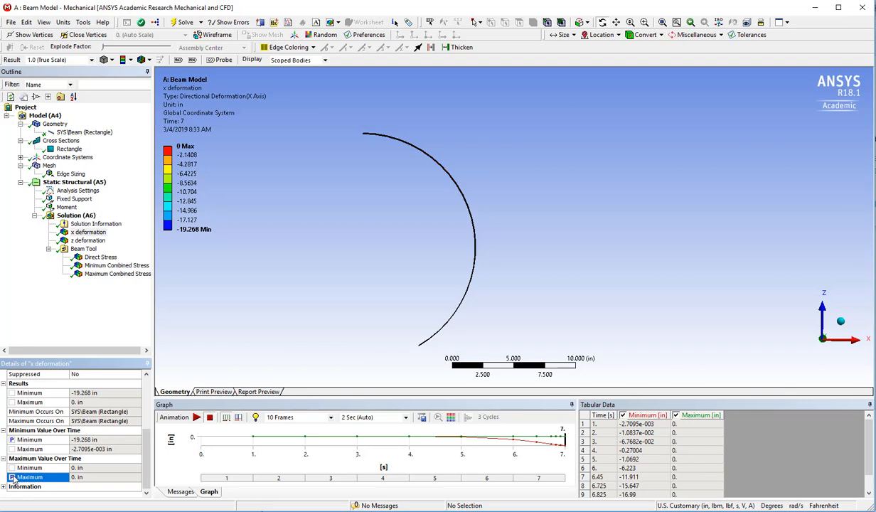
# - Make the minimum Z deformation an output parameter and return to the X deformation result
pyautogui.click(88, 240)
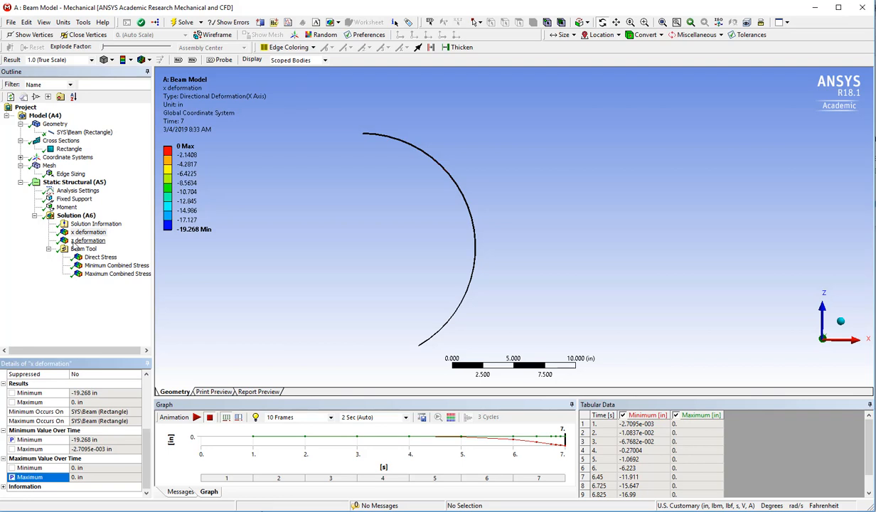
pyautogui.click(88, 241)
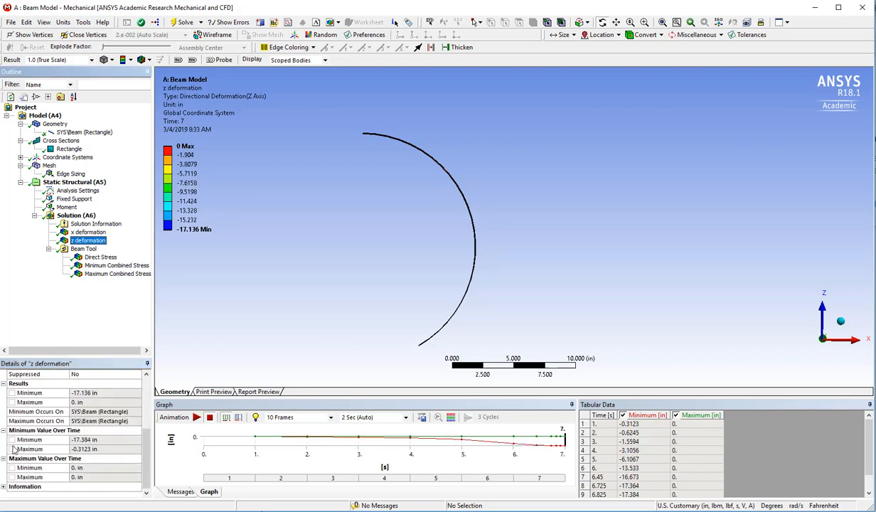
pyautogui.click(28, 439)
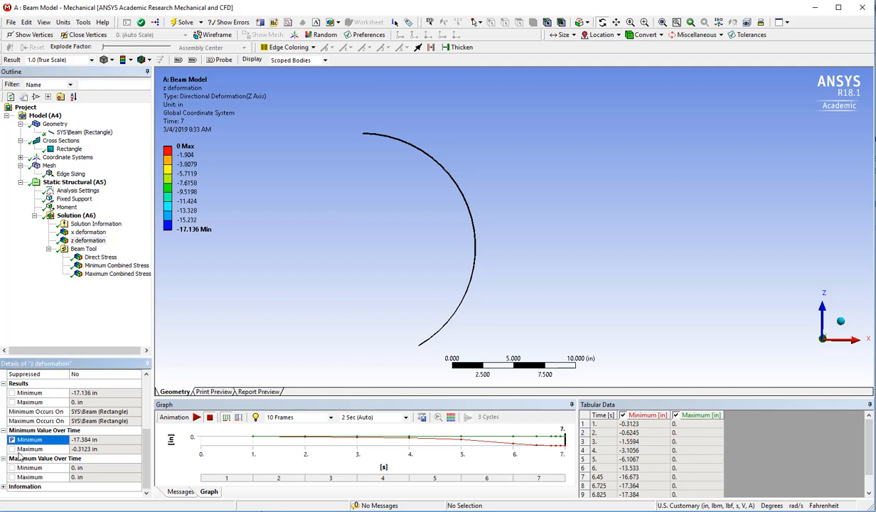
pyautogui.click(88, 232)
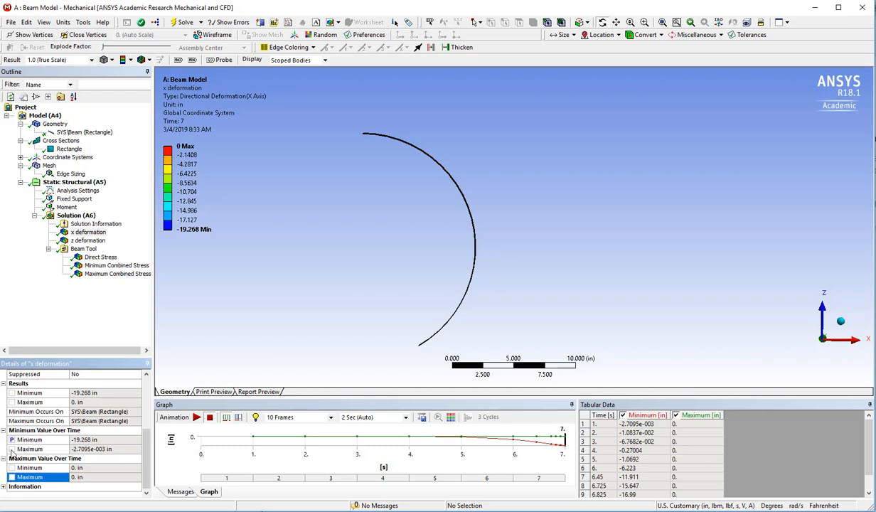
pyautogui.moveTo(54, 462)
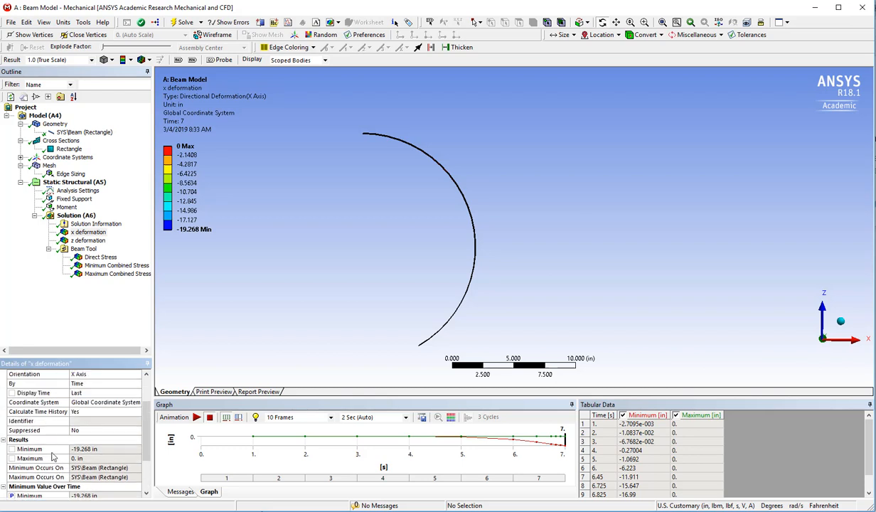
pyautogui.moveTo(780, 68)
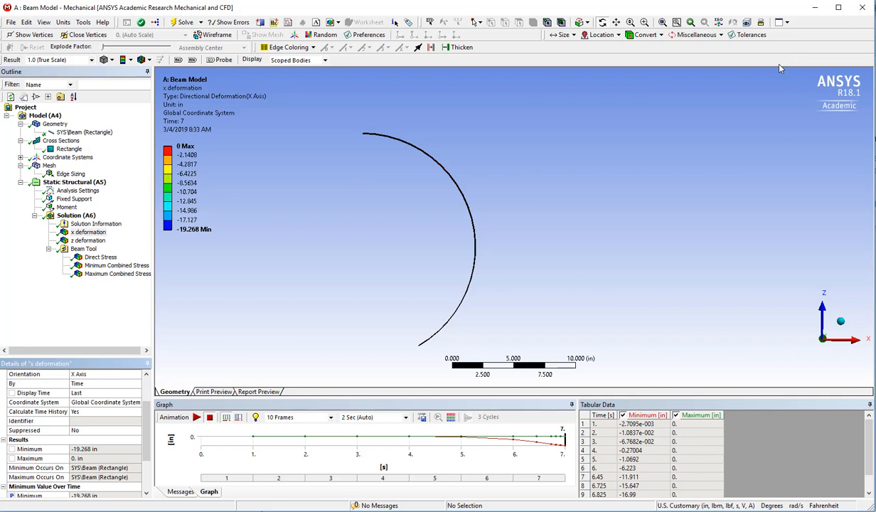
pyautogui.moveTo(72, 199)
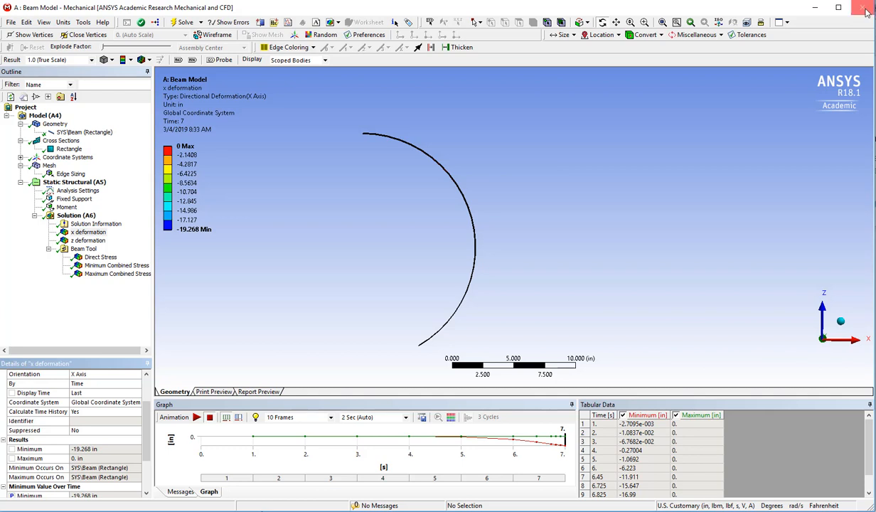
pyautogui.moveTo(865, 7)
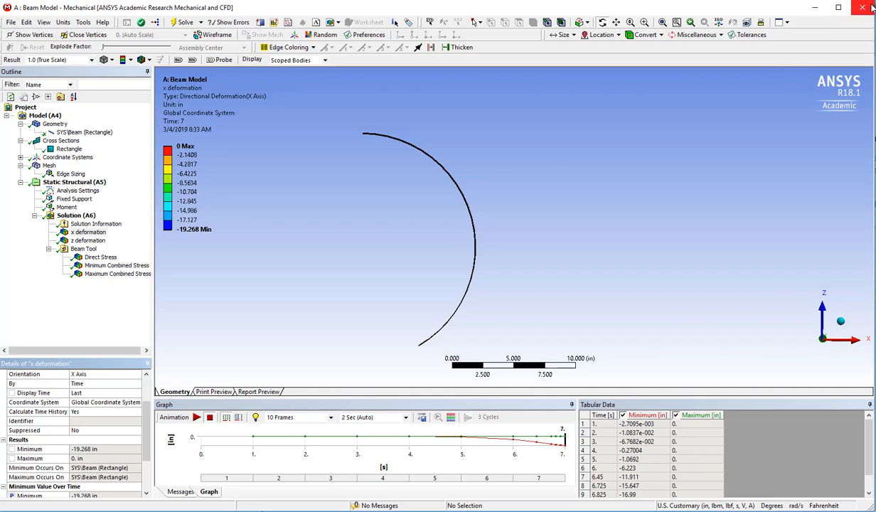
pyautogui.moveTo(865, 7)
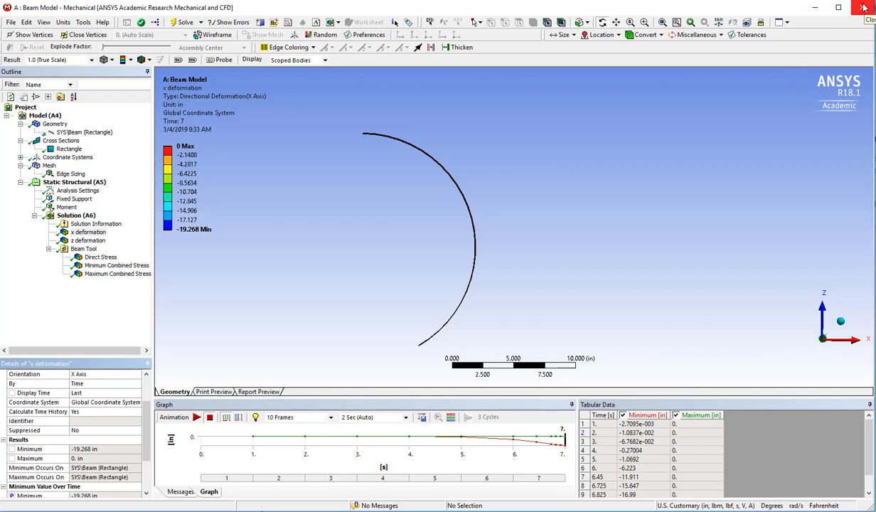
pyautogui.moveTo(862, 8)
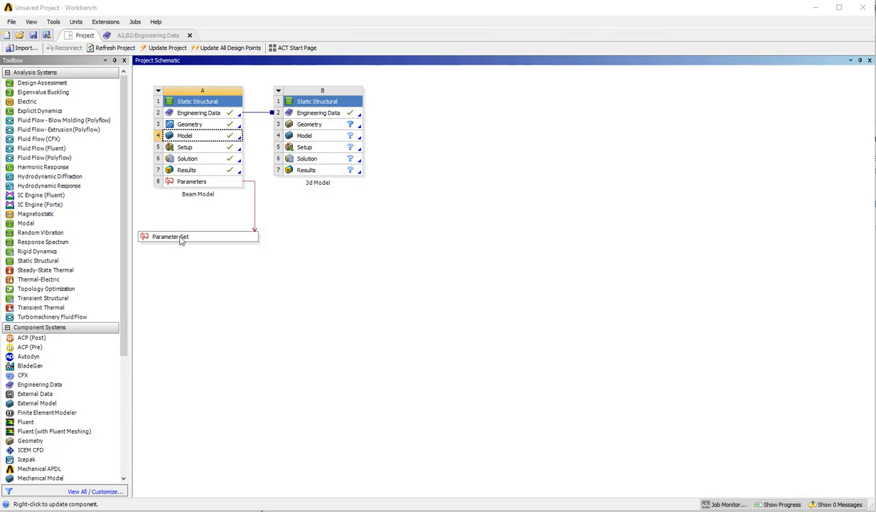
# - Review the Parameter Set outputs: 49 mesh nodes, min X -19.268 in, min Z -17.384 in
pyautogui.click(198, 236)
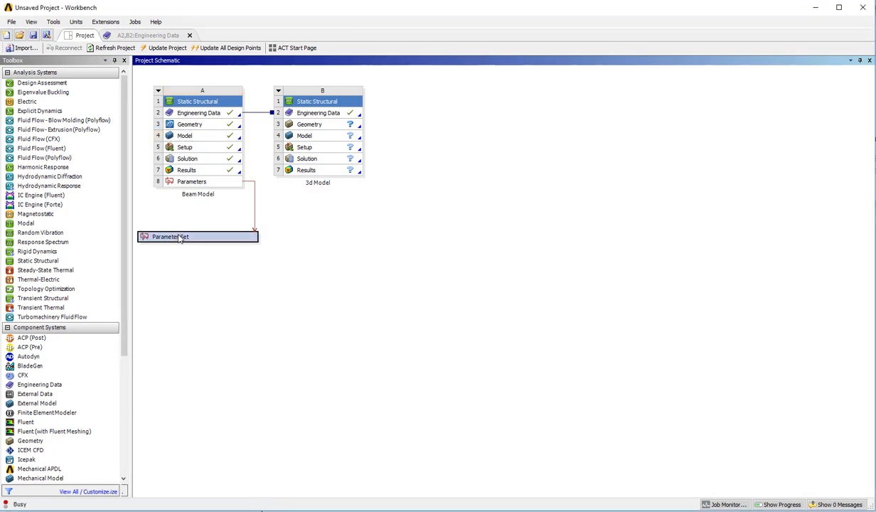
pyautogui.doubleClick(198, 236)
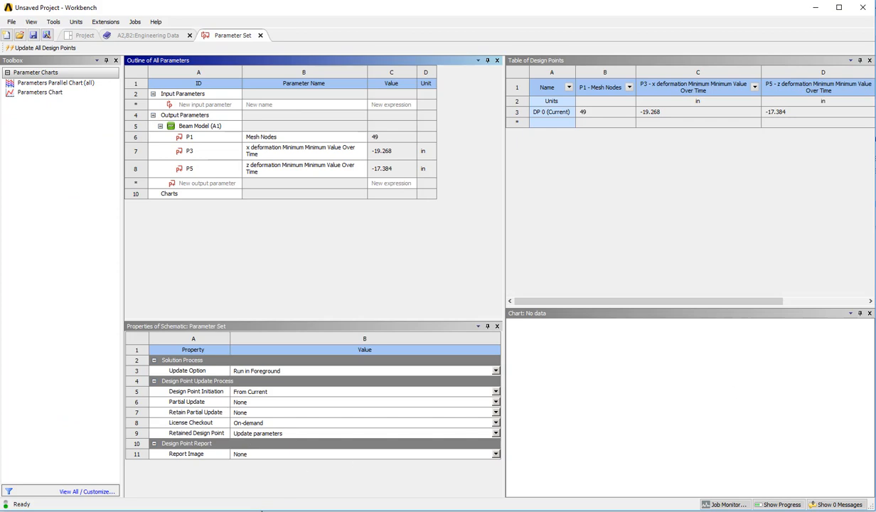
pyautogui.moveTo(817, 9)
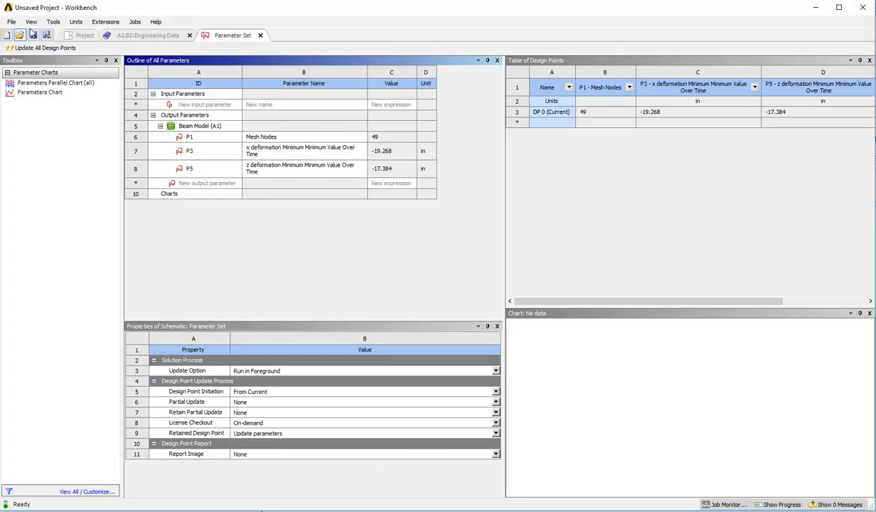
pyautogui.click(86, 34)
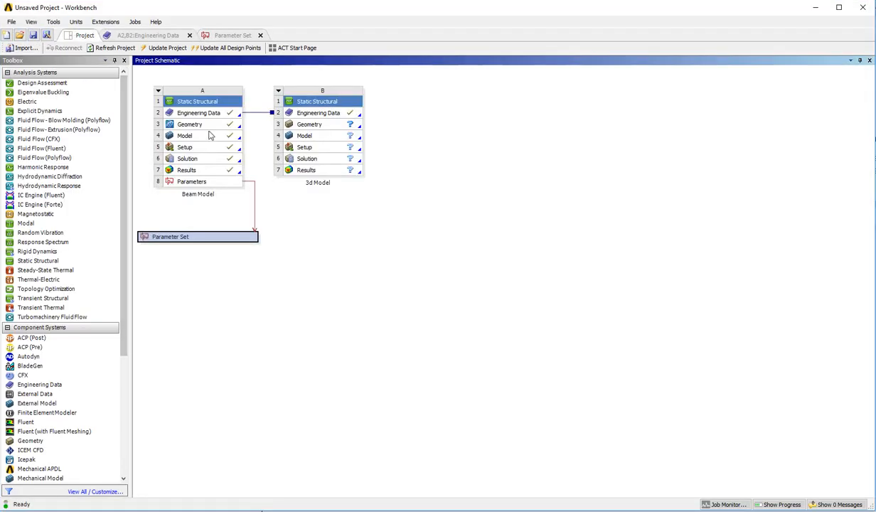
# - Reopen the beam's Model cell of system A in Mechanical
pyautogui.click(185, 135)
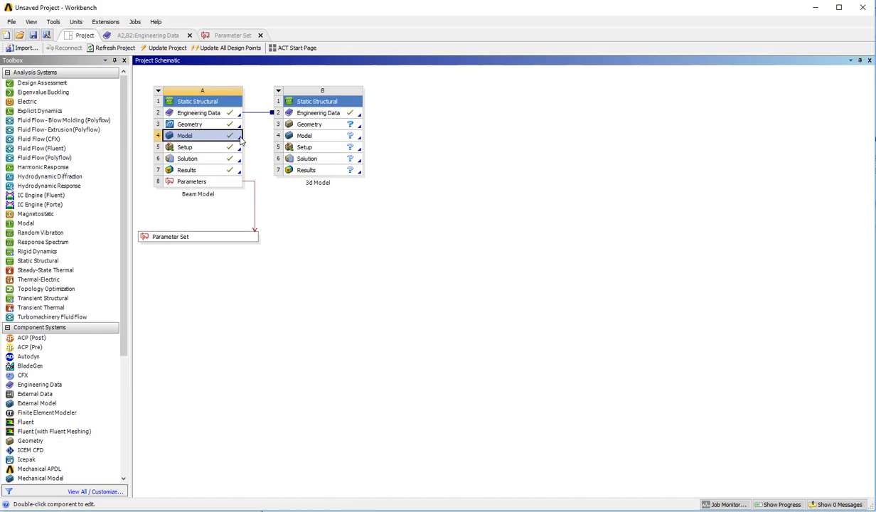
pyautogui.moveTo(235, 138)
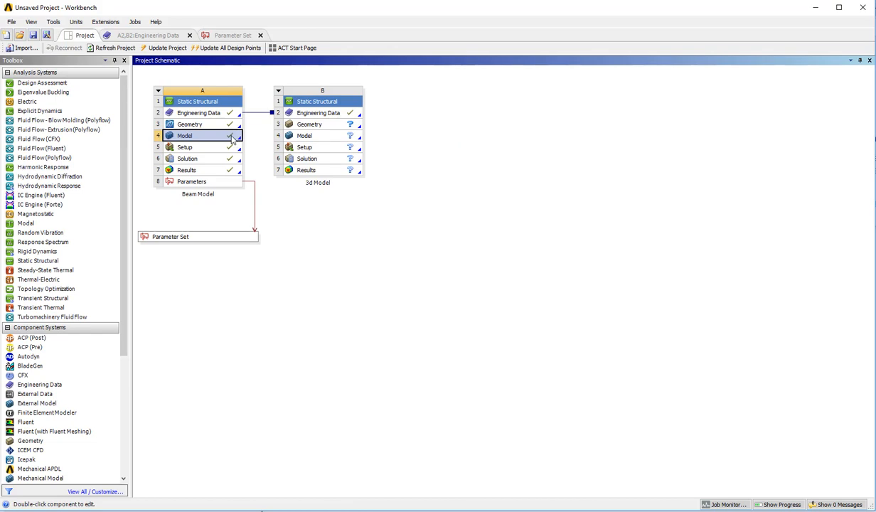
pyautogui.doubleClick(185, 135)
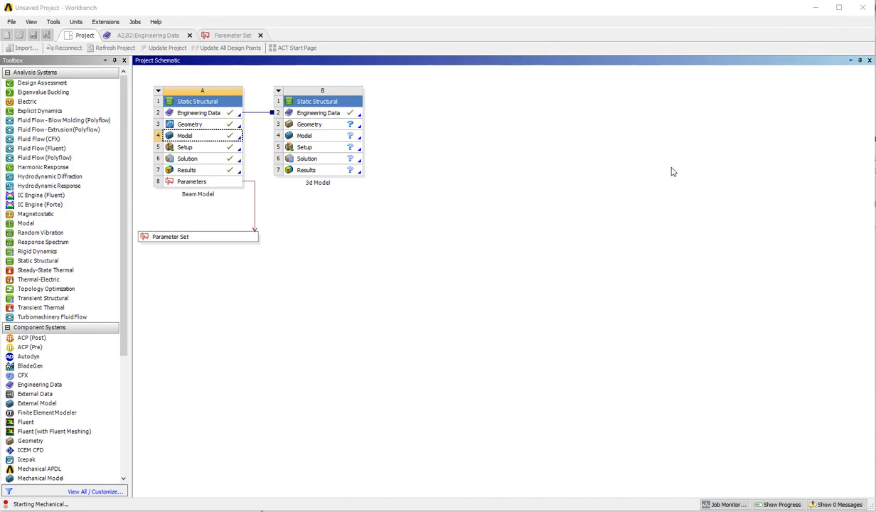
pyautogui.doubleClick(185, 137)
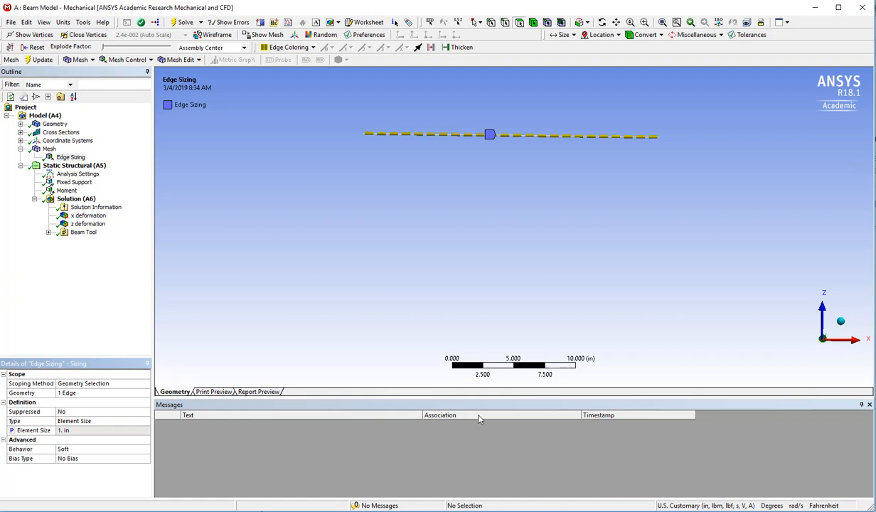
pyautogui.moveTo(864, 9)
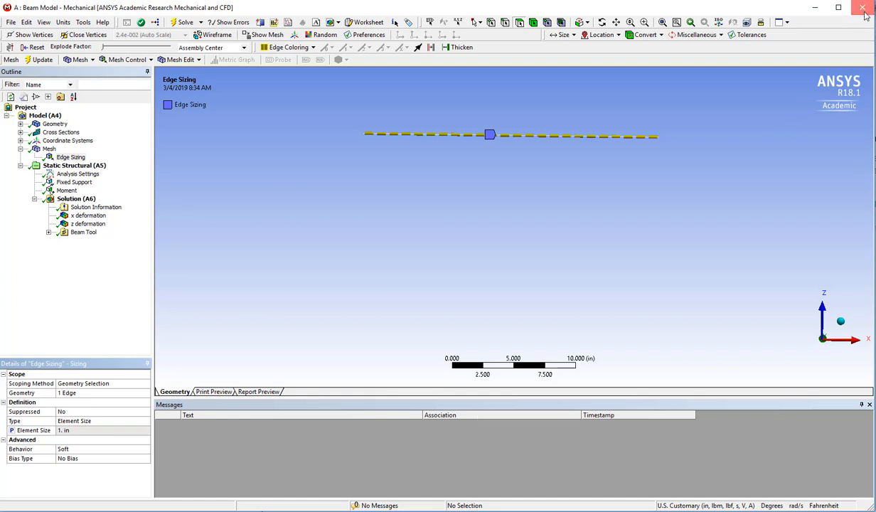
# - Make the 1 in Edge Sizing element size an input parameter and return to Workbench
pyautogui.click(865, 8)
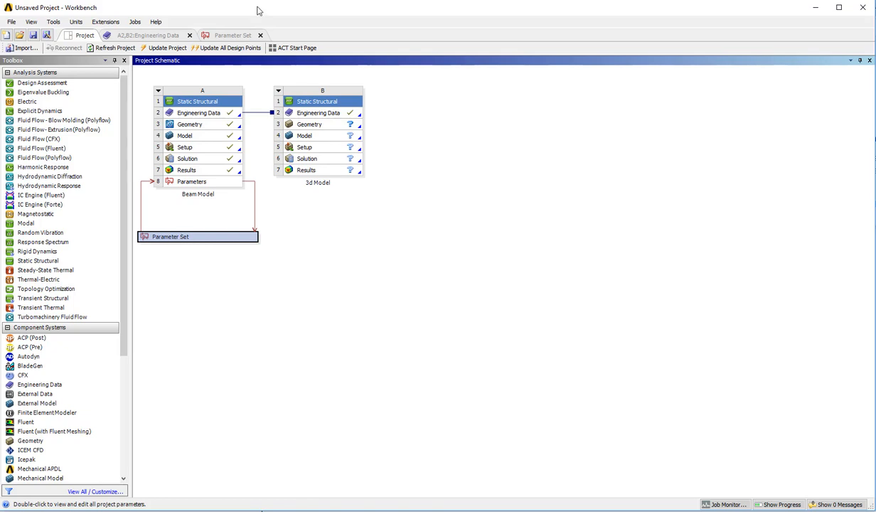
# - Enter design points with element sizes 24, 12, 6, 2, 1 and 0.5 in in the Parameter Set table
pyautogui.doubleClick(170, 236)
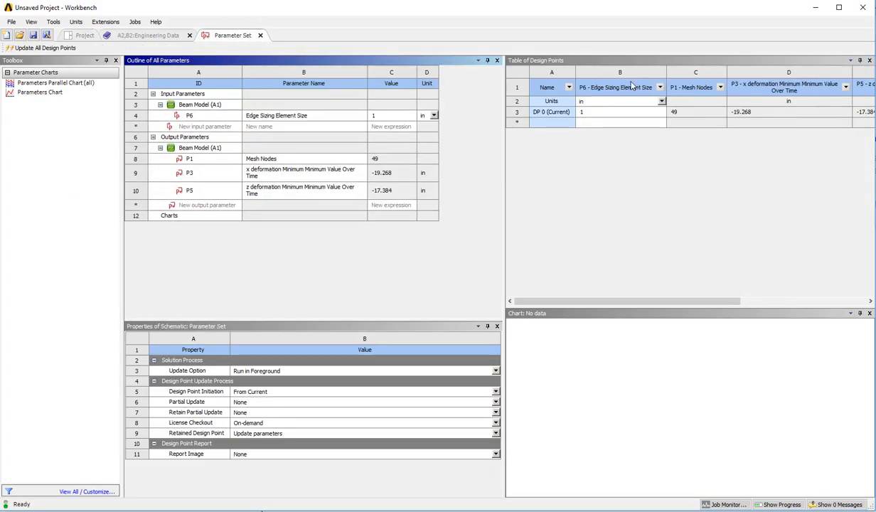
pyautogui.moveTo(596, 111)
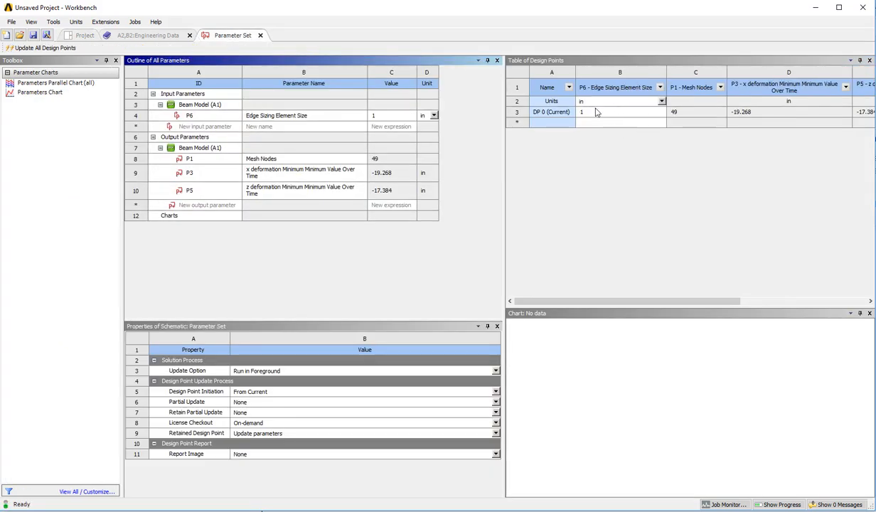
pyautogui.click(619, 123)
pyautogui.write('24')
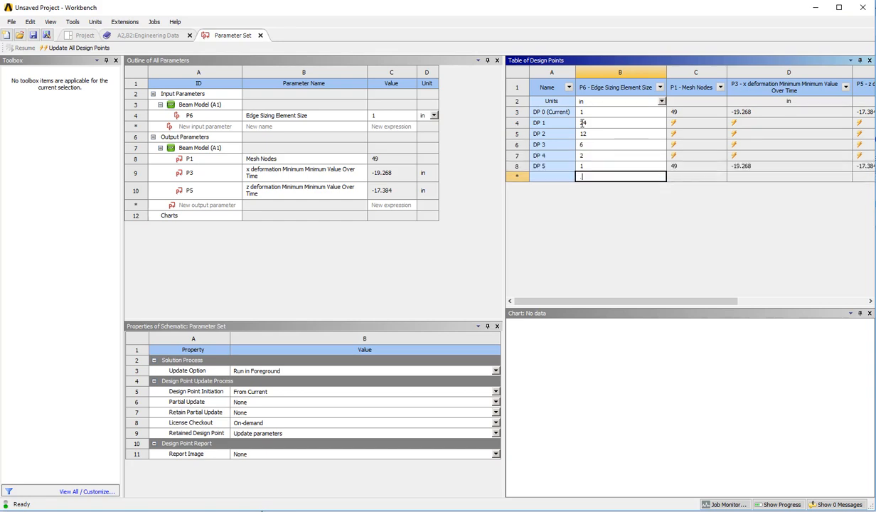
pyautogui.write('0.5')
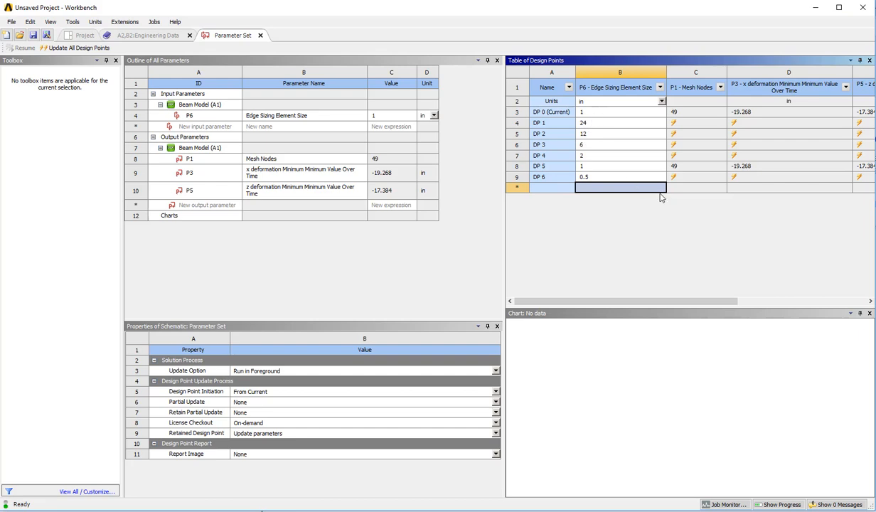
pyautogui.moveTo(711, 198)
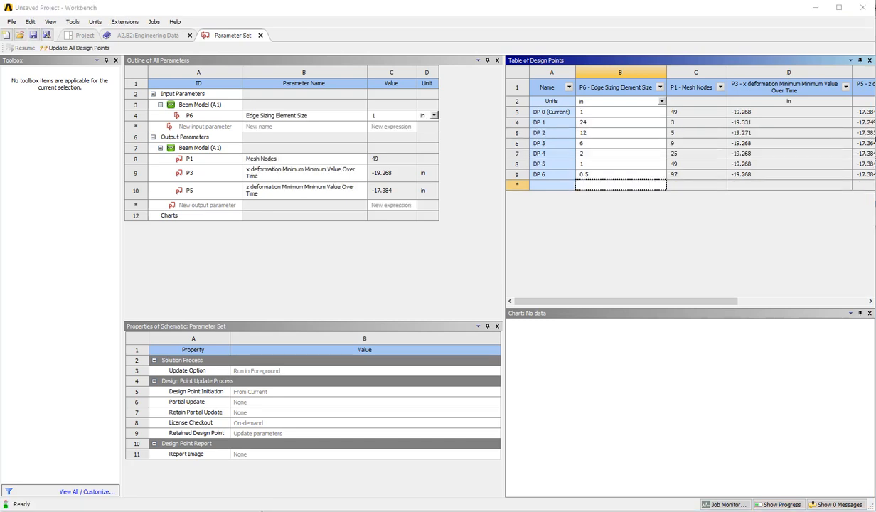
pyautogui.moveTo(566, 267)
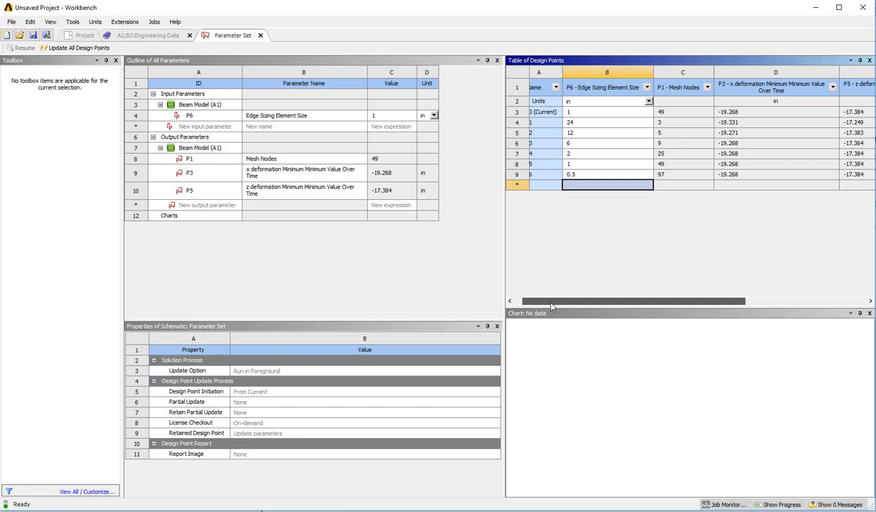
pyautogui.hscroll(3)
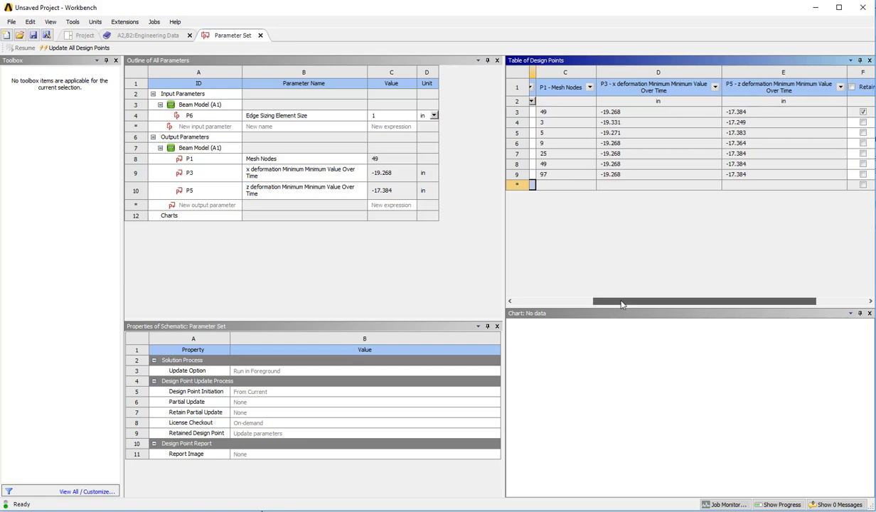
pyautogui.hscroll(-3)
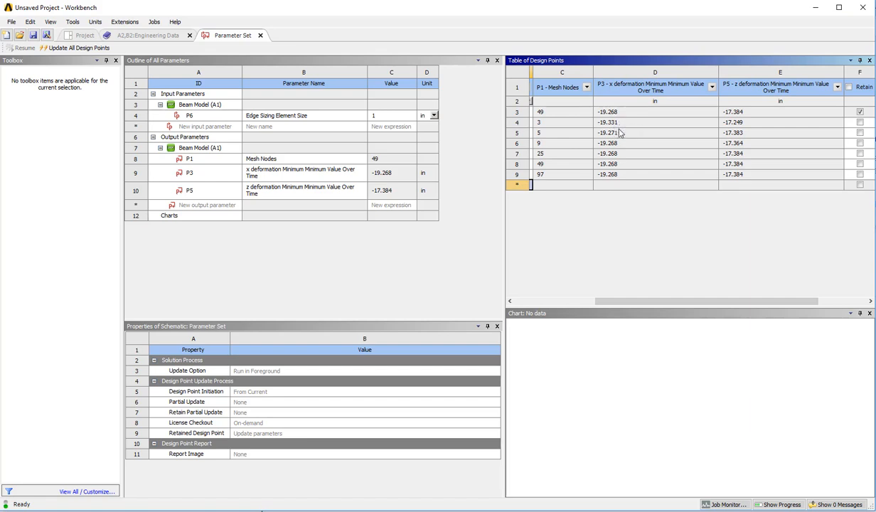
pyautogui.moveTo(623, 168)
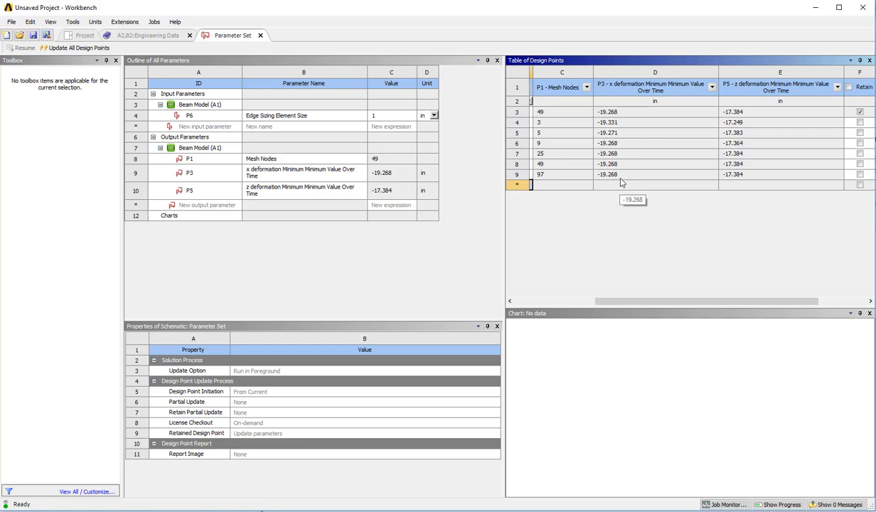
pyautogui.moveTo(643, 290)
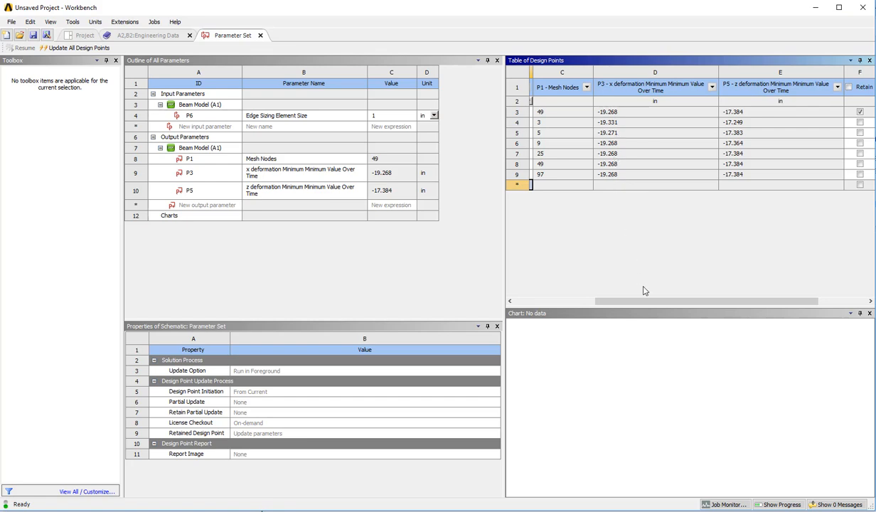
pyautogui.hscroll(3)
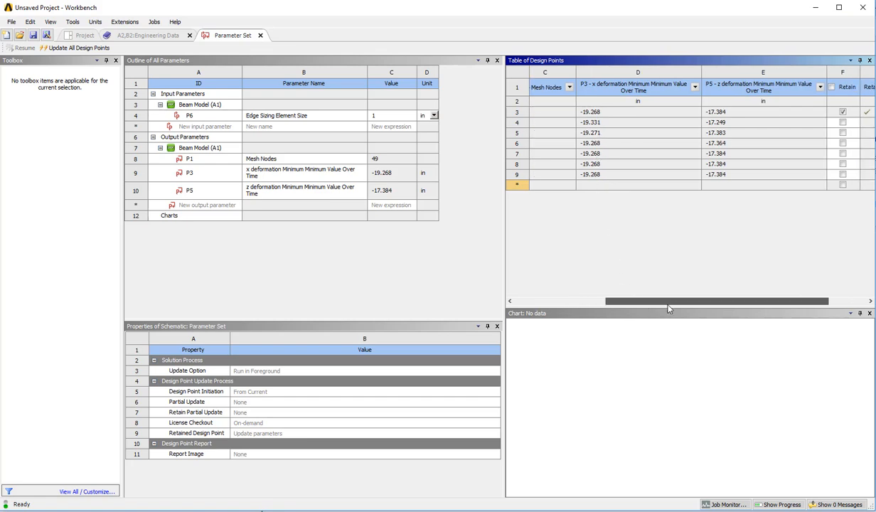
pyautogui.hscroll(3)
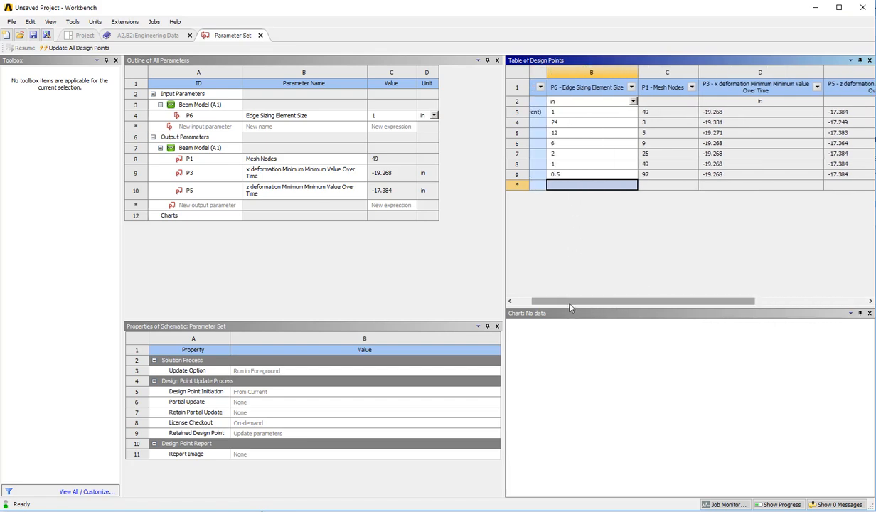
pyautogui.hscroll(3)
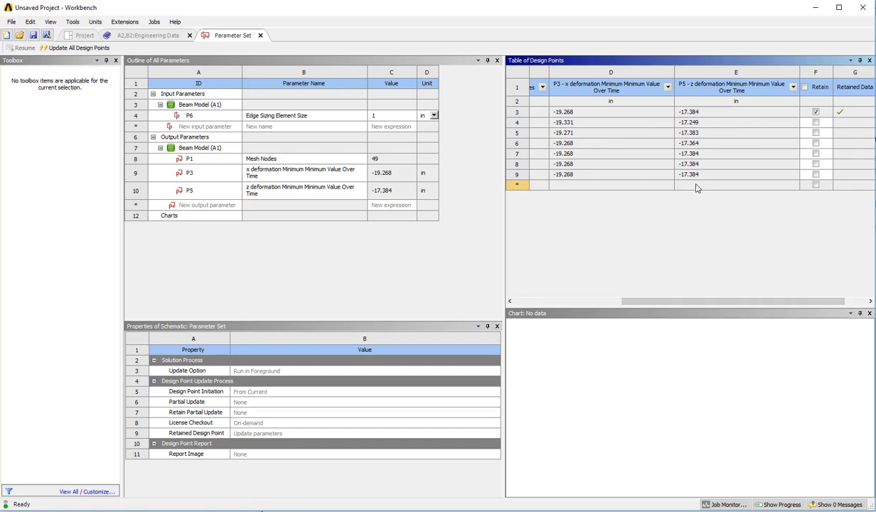
pyautogui.moveTo(700, 177)
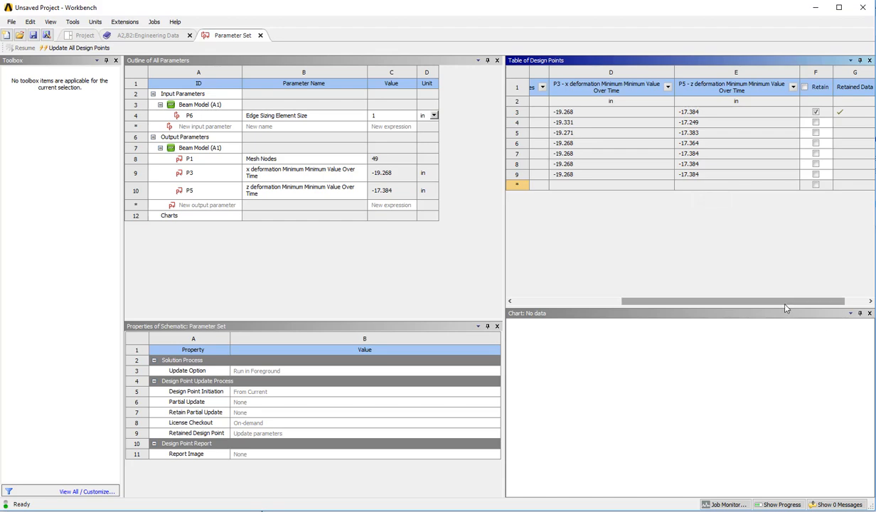
pyautogui.hscroll(-3)
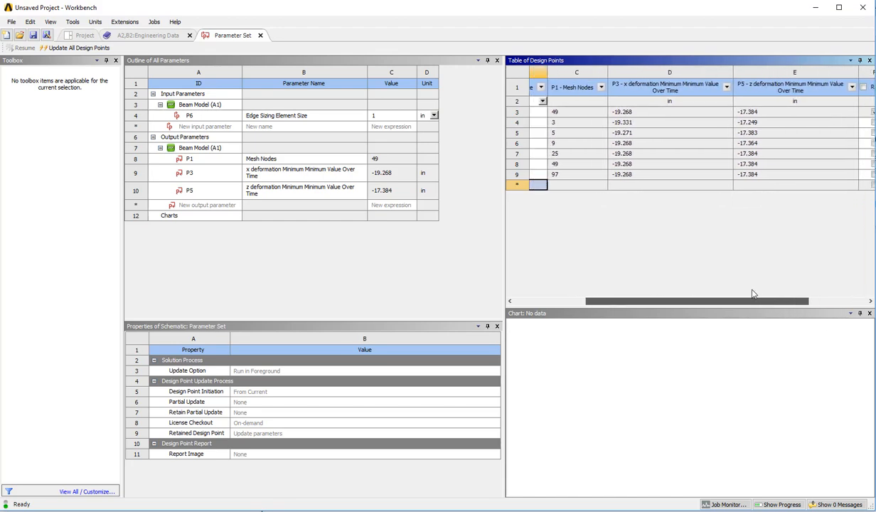
pyautogui.hscroll(-3)
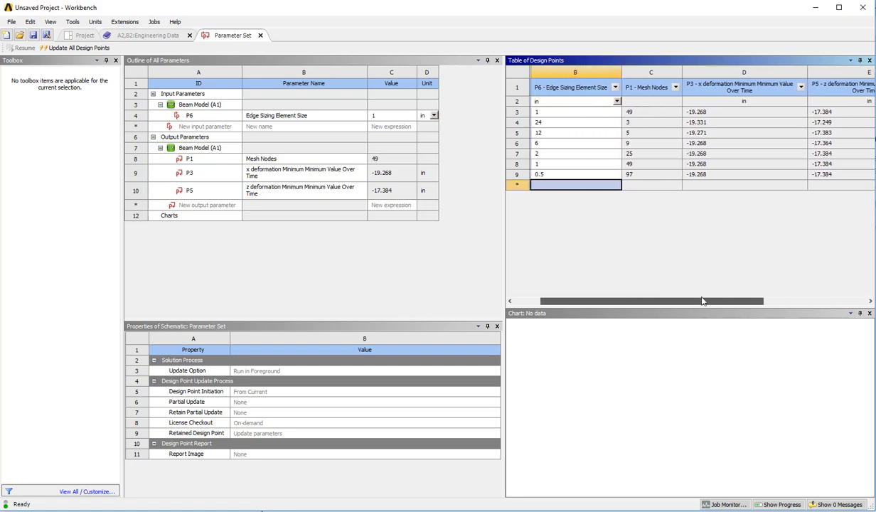